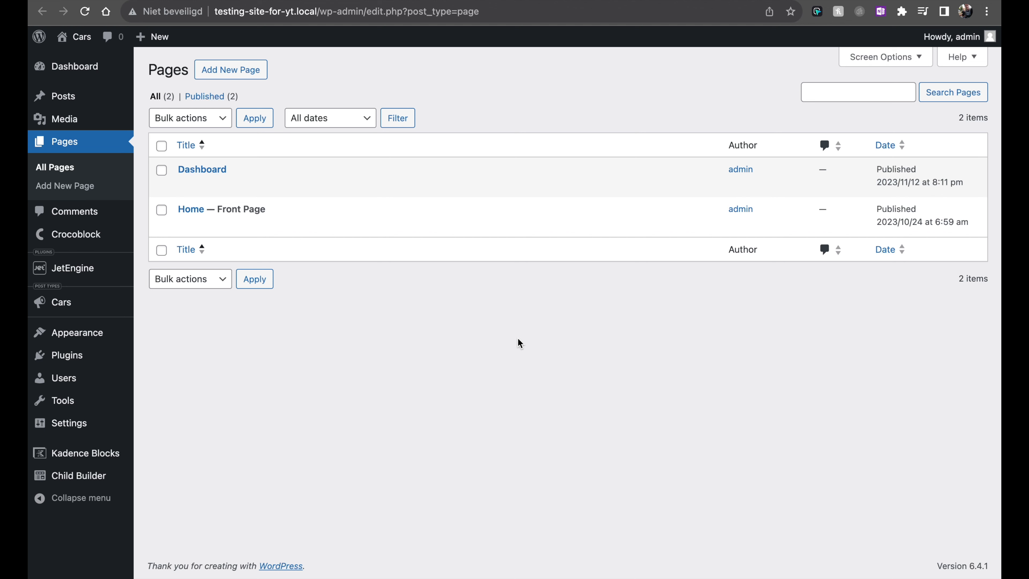
{"action": "mouse_move", "coordinate": [411, 337]}
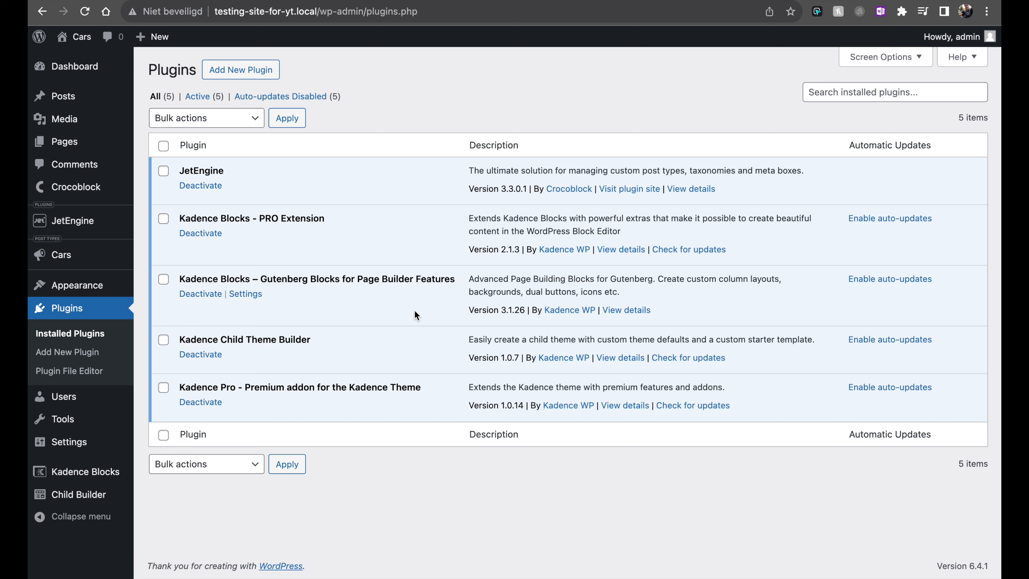
{"action": "mouse_move", "coordinate": [510, 260]}
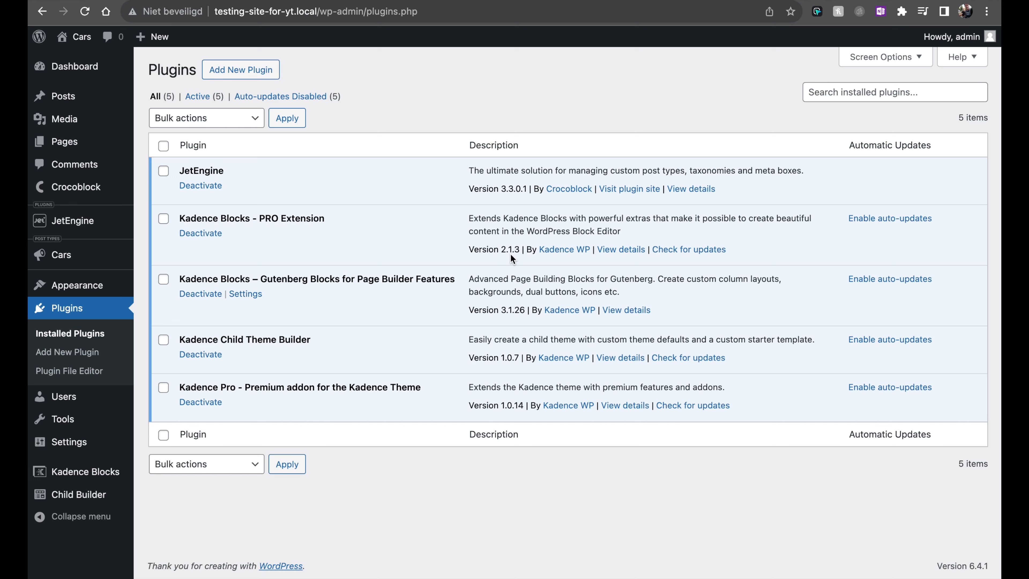
{"action": "mouse_move", "coordinate": [435, 212]}
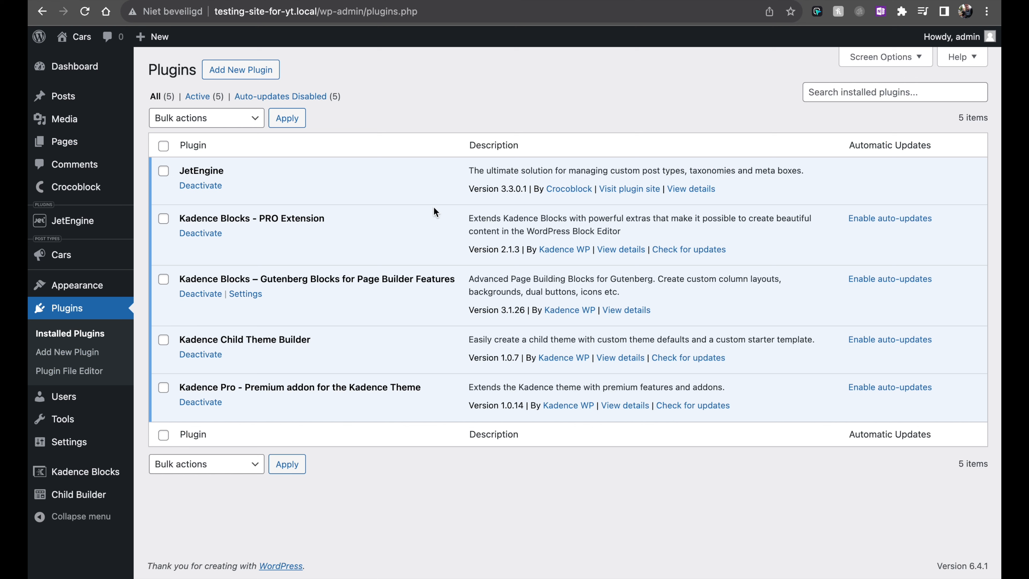
{"action": "mouse_move", "coordinate": [238, 292]}
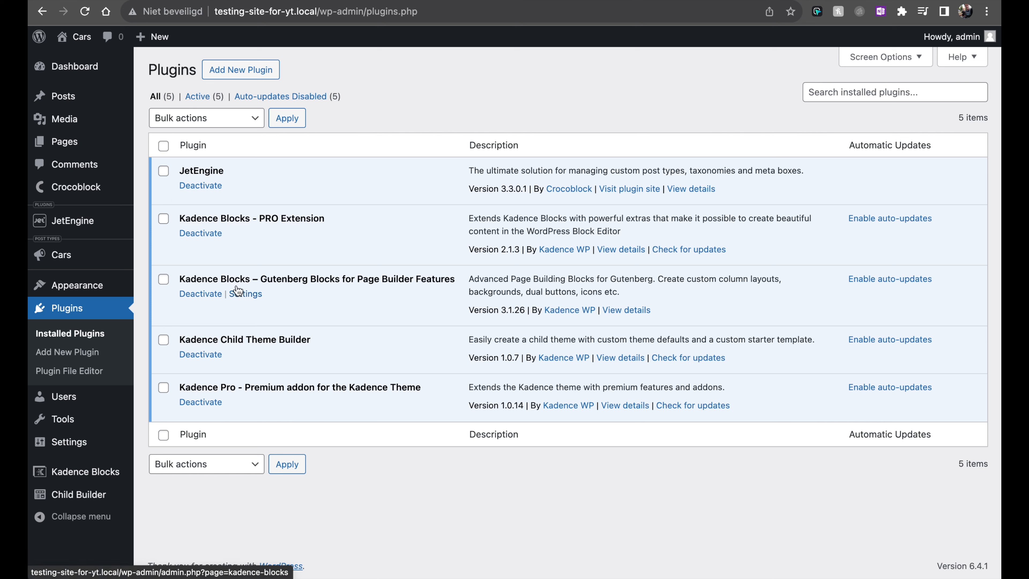
{"action": "mouse_move", "coordinate": [273, 255]}
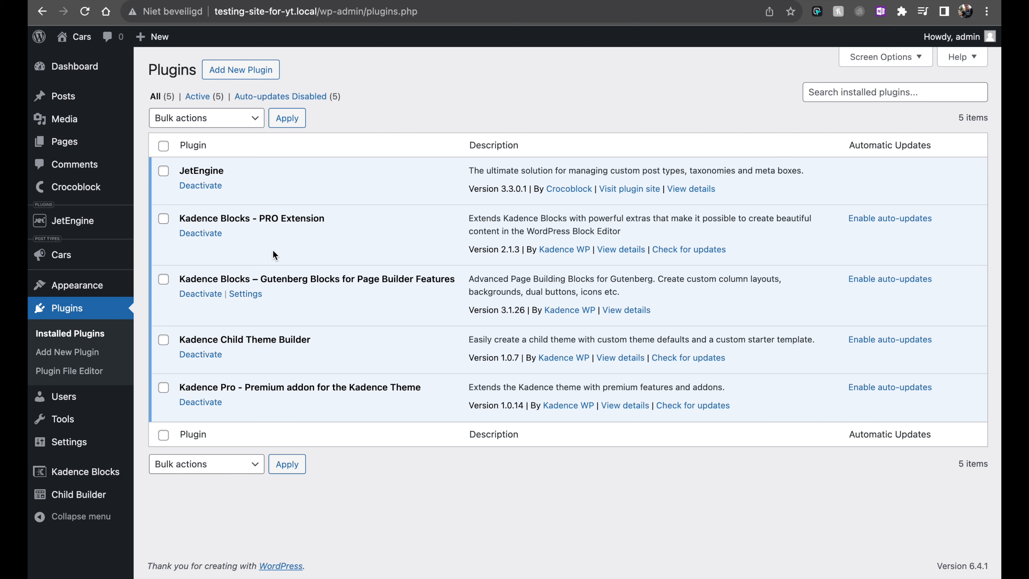
{"action": "mouse_move", "coordinate": [92, 61]}
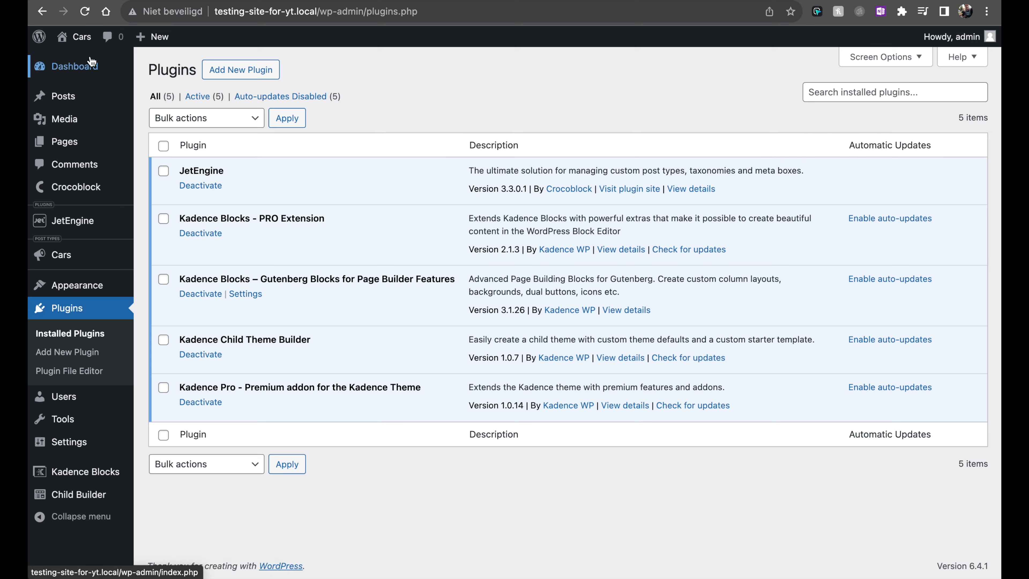
Step: Visit the Cars front page and review the Newest cars listings (Test, Mercedes AMG, Ford Focus)
{"action": "left_click", "coordinate": [81, 36]}
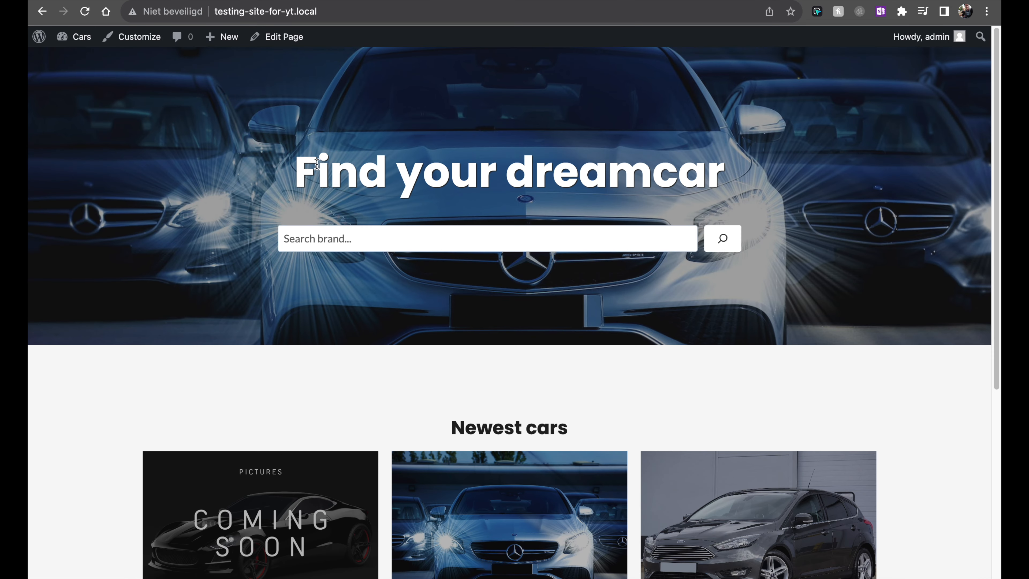
{"action": "mouse_move", "coordinate": [816, 260]}
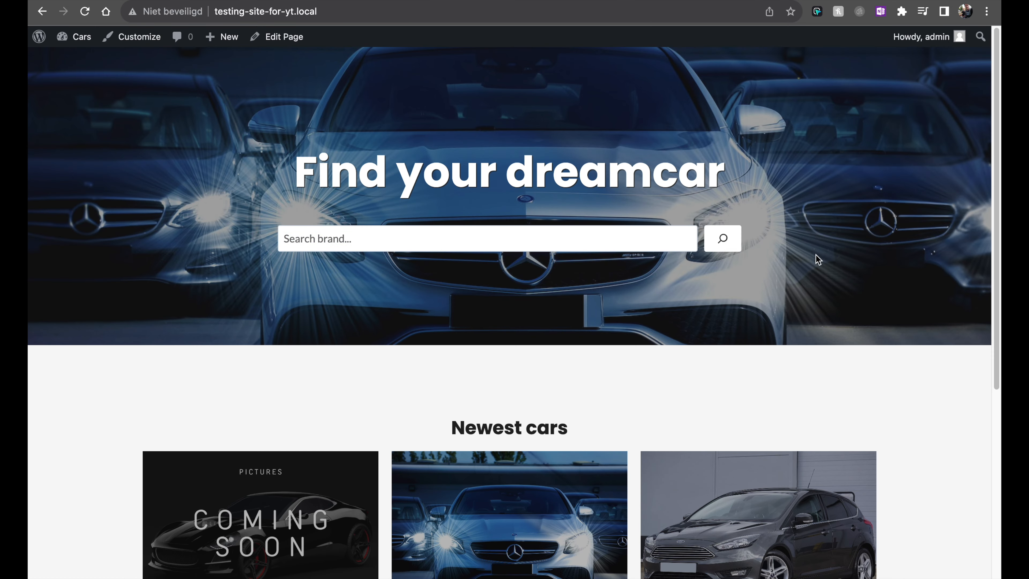
{"action": "scroll", "scroll_direction": "down", "scroll_amount": 3}
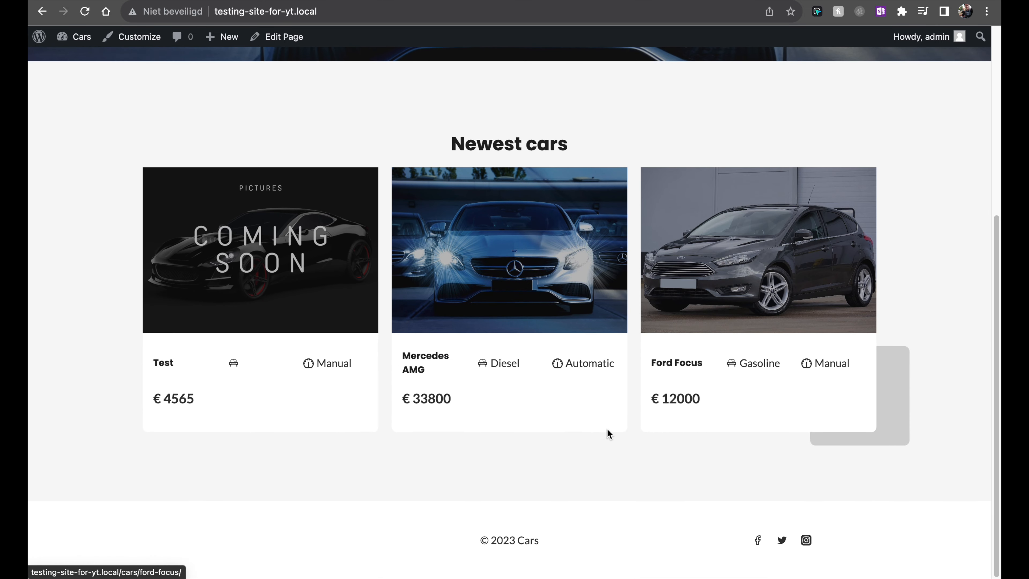
{"action": "mouse_move", "coordinate": [692, 397]}
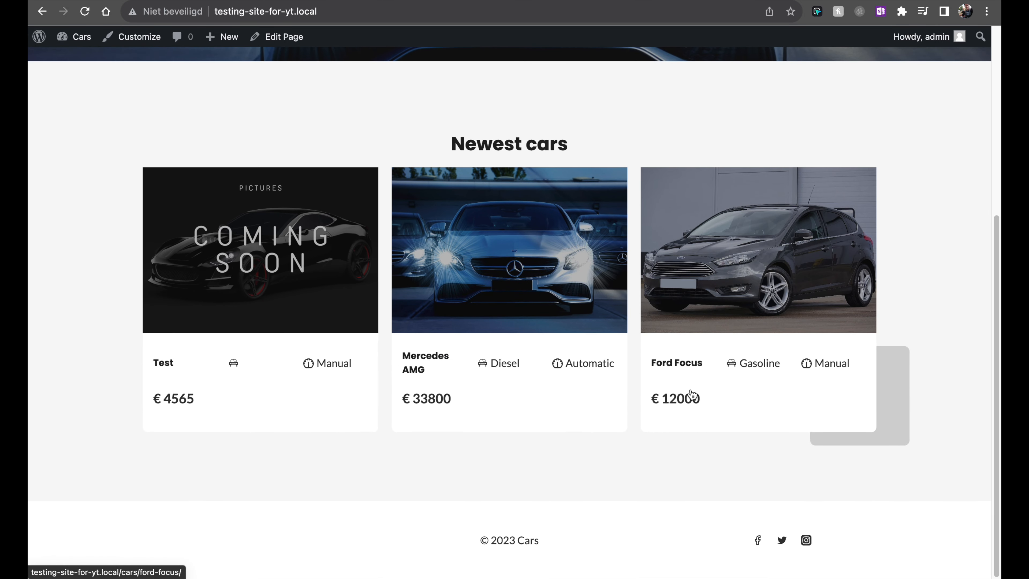
{"action": "mouse_move", "coordinate": [583, 348]}
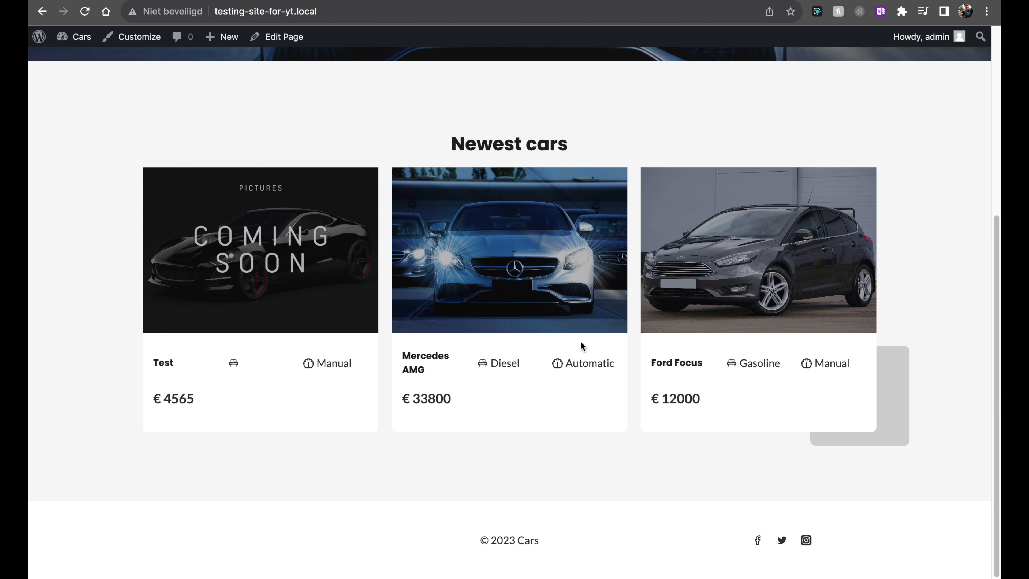
{"action": "mouse_move", "coordinate": [572, 349]}
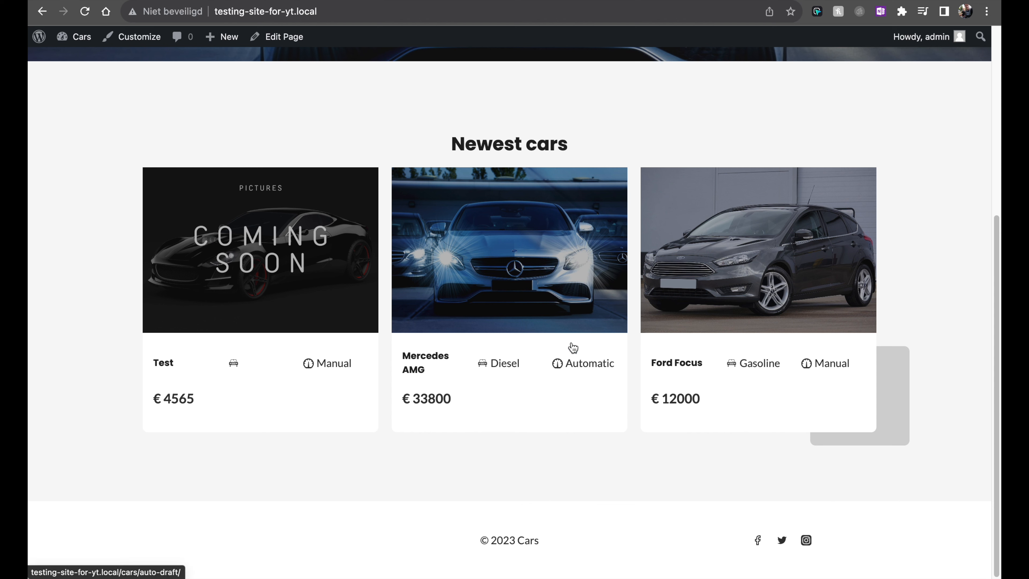
{"action": "mouse_move", "coordinate": [512, 363]}
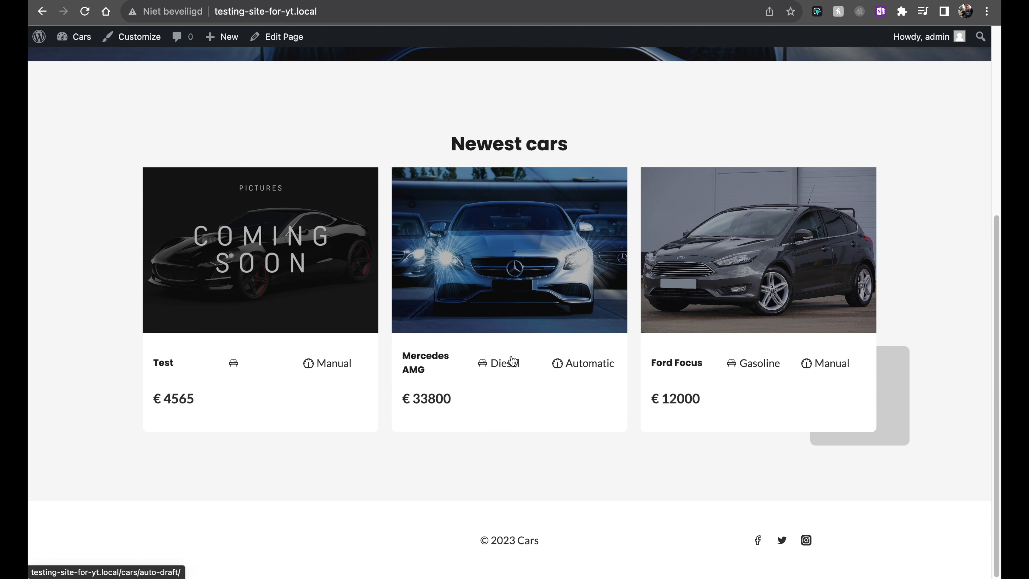
{"action": "scroll", "scroll_direction": "up", "scroll_amount": 3}
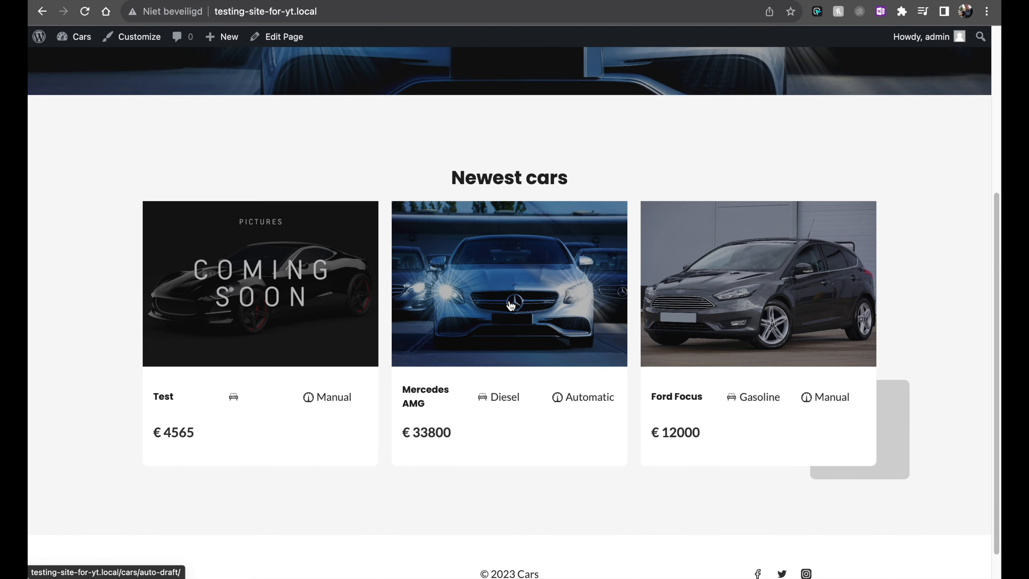
{"action": "scroll", "scroll_direction": "up", "scroll_amount": 3}
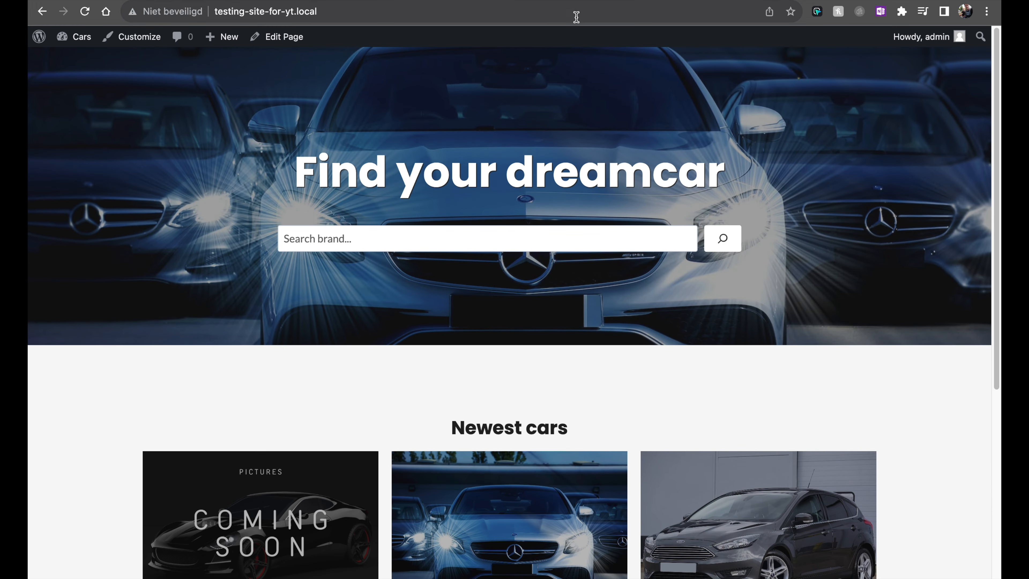
Step: Edit the homepage and insert a one-column Row Layout containing a Query Loop (Adv) block
{"action": "left_click", "coordinate": [283, 37]}
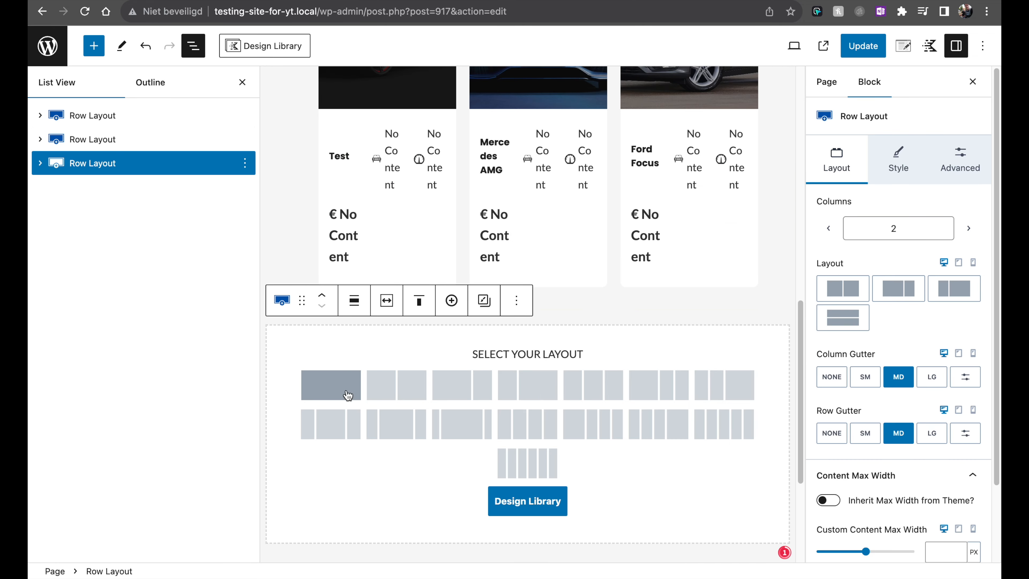
{"action": "left_click", "coordinate": [331, 385]}
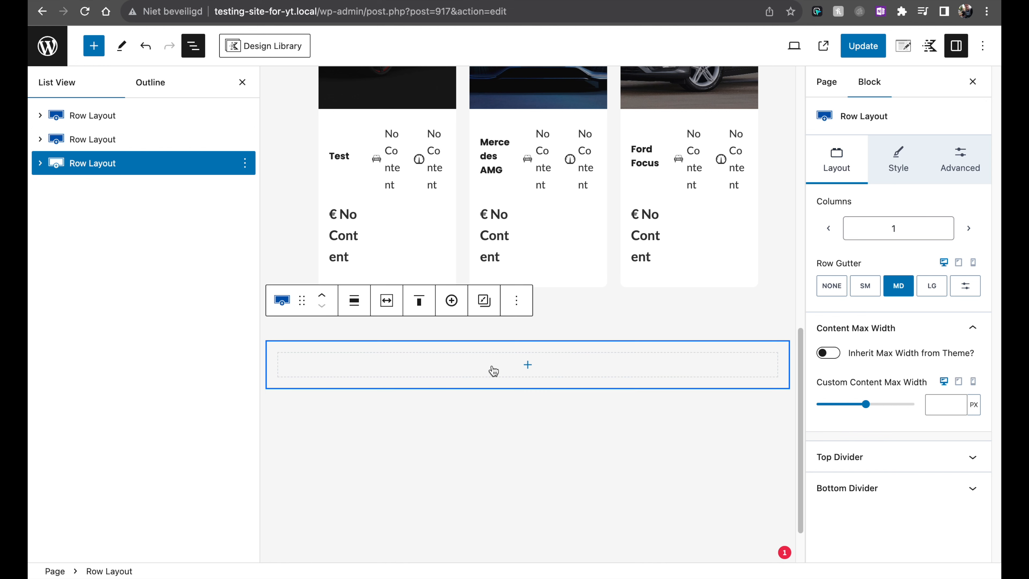
{"action": "left_click", "coordinate": [527, 365]}
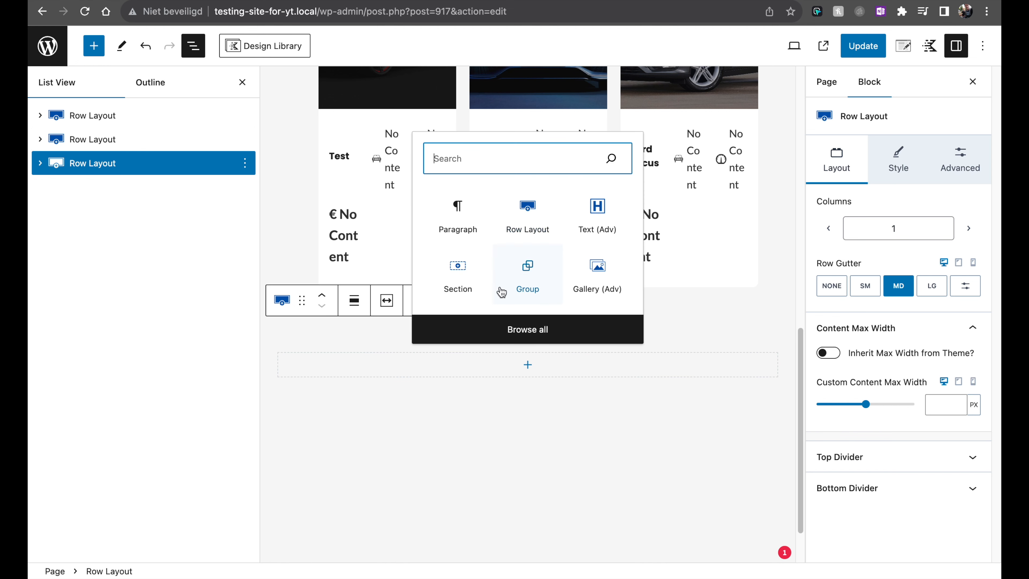
{"action": "type", "text": "q"}
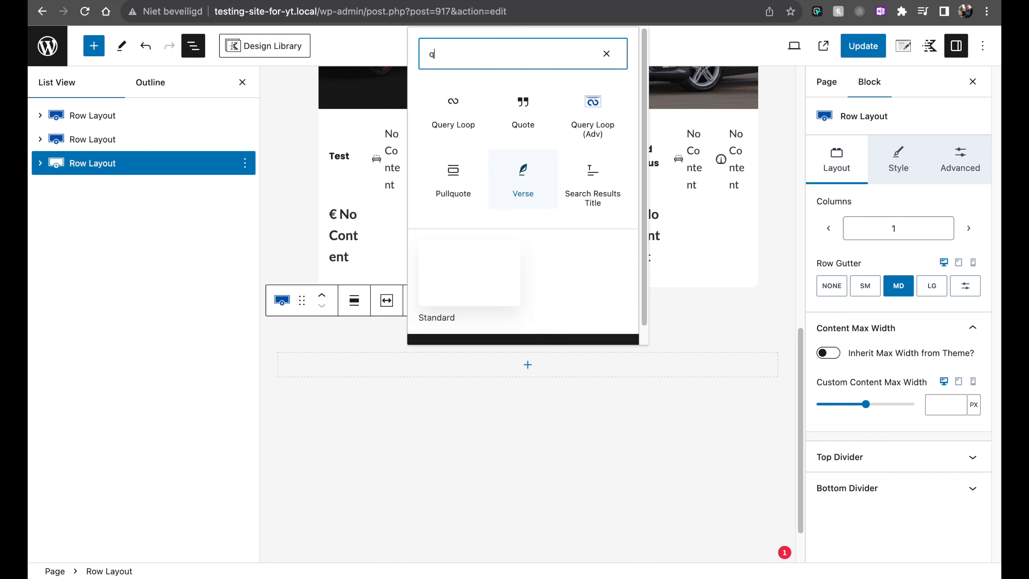
{"action": "type", "text": "uery"}
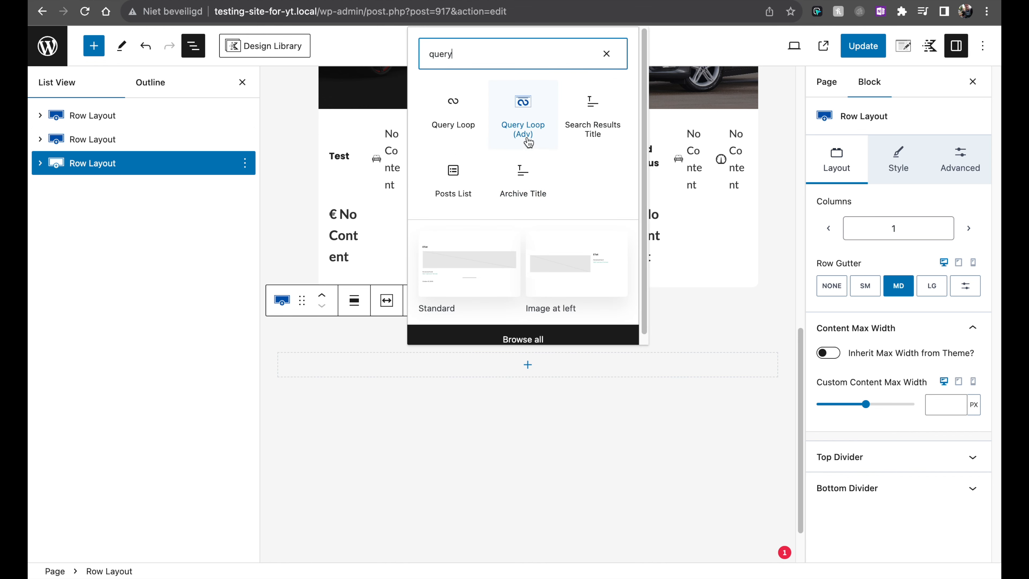
{"action": "mouse_move", "coordinate": [451, 112]}
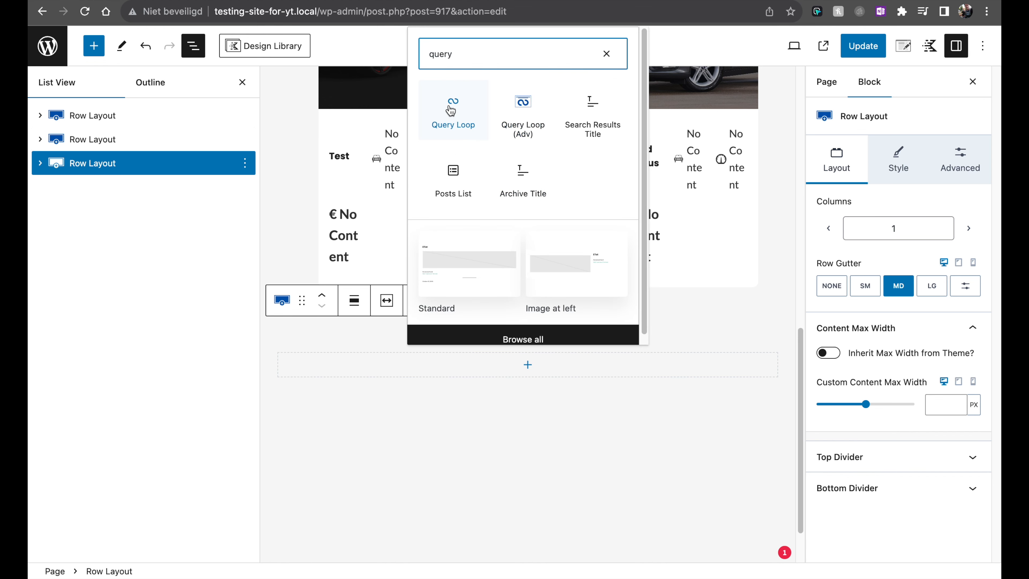
{"action": "mouse_move", "coordinate": [459, 122]}
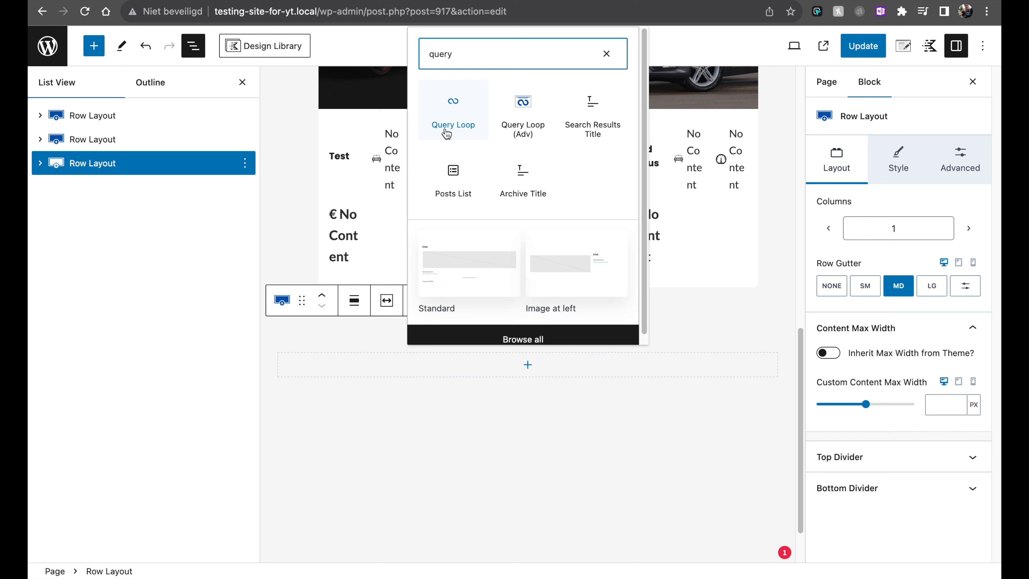
{"action": "mouse_move", "coordinate": [528, 127]}
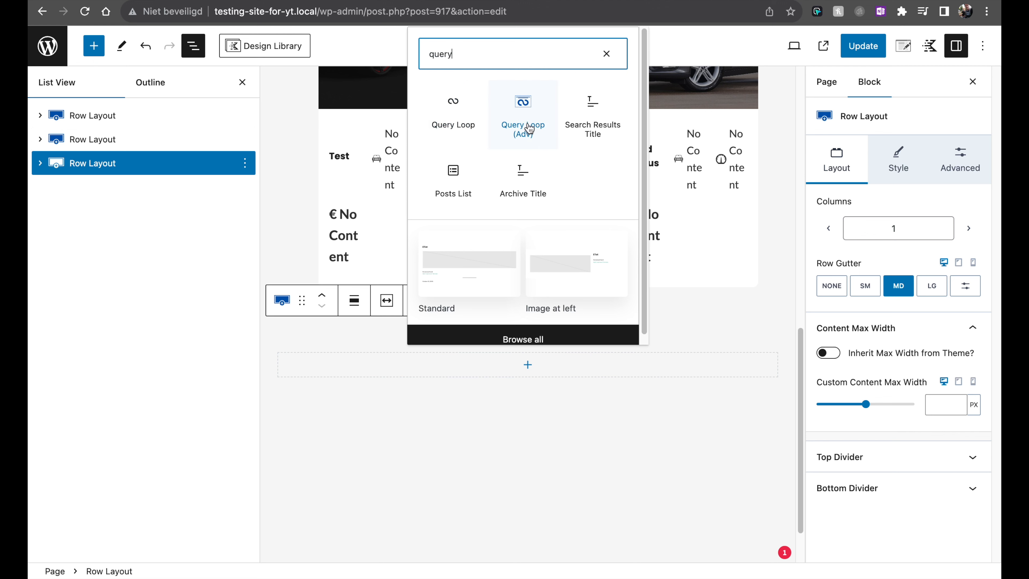
{"action": "left_click", "coordinate": [522, 114]}
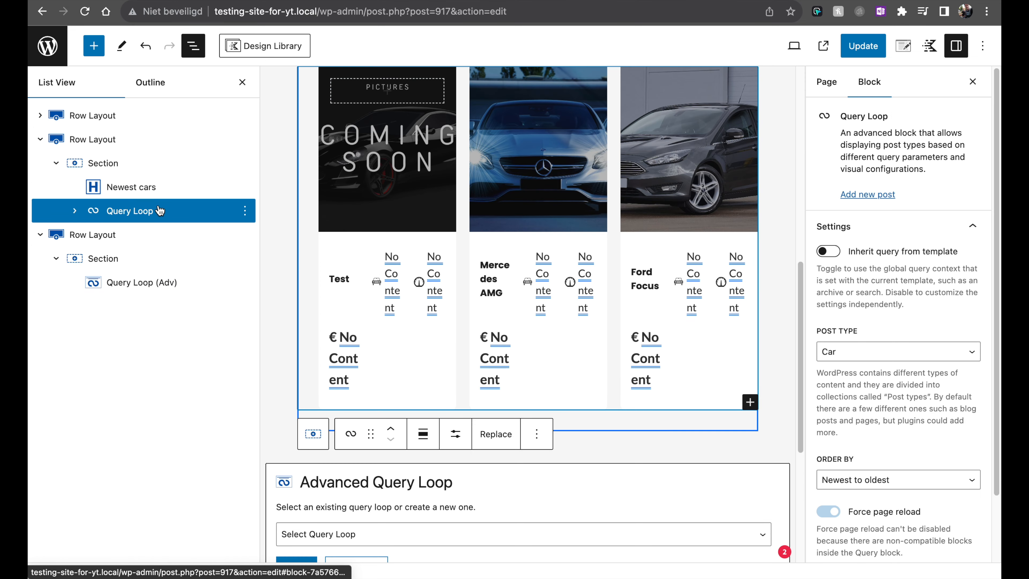
{"action": "scroll", "scroll_direction": "down", "scroll_amount": 3}
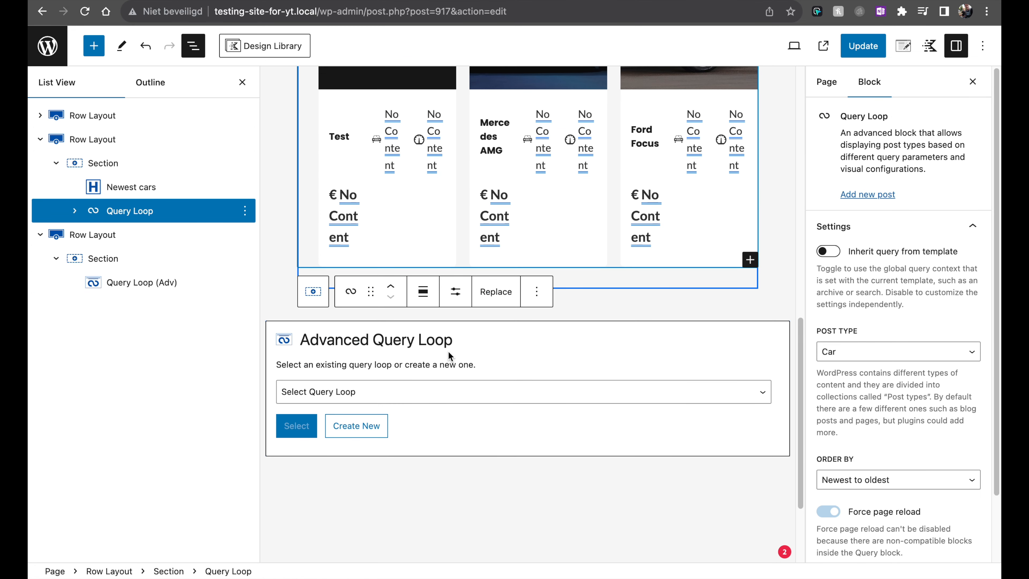
Step: Start a new query loop with the Sidebar Left layout, titled 'Sidebar Left Video', listing Cars
{"action": "left_click", "coordinate": [523, 397]}
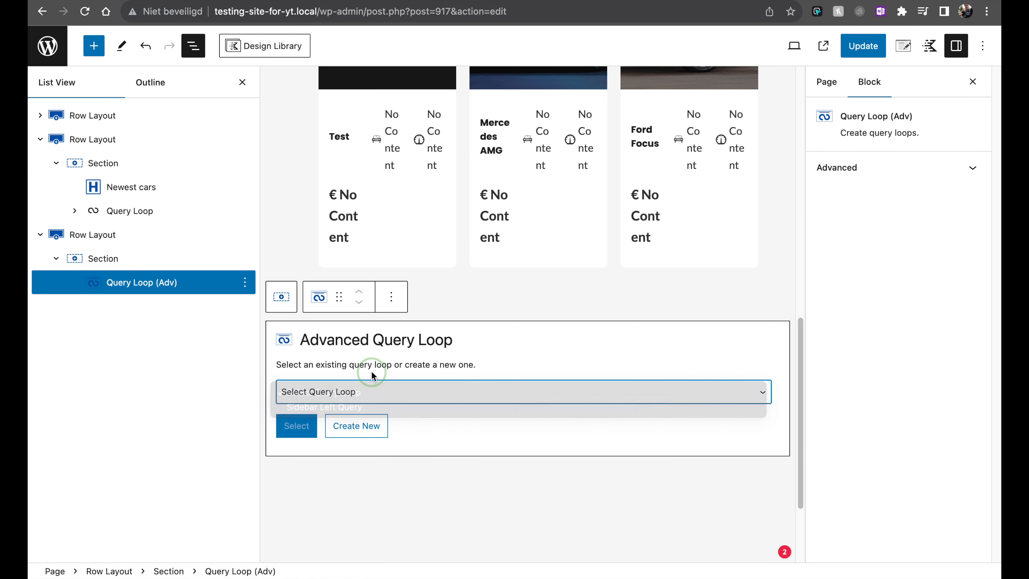
{"action": "left_click", "coordinate": [356, 425]}
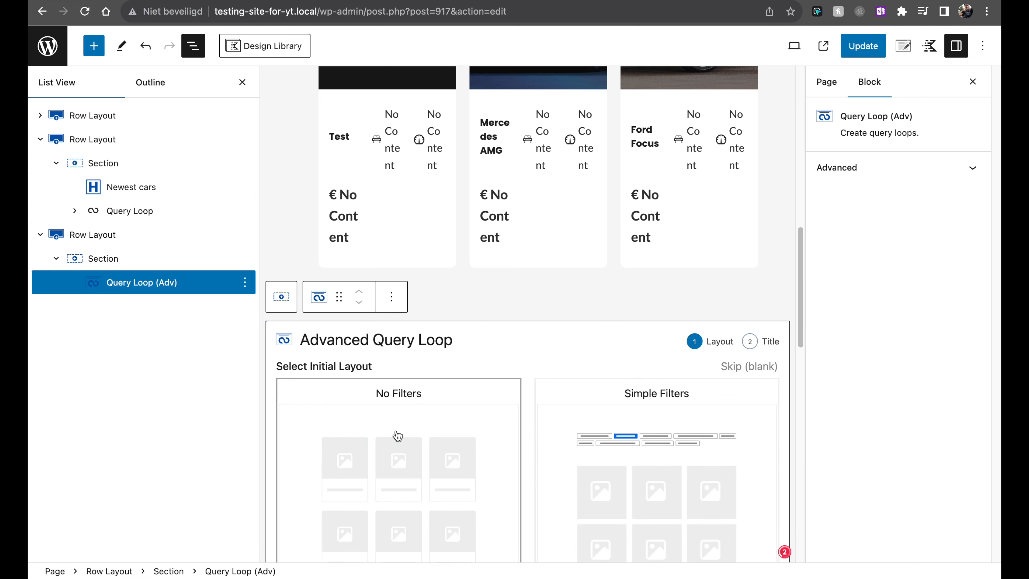
{"action": "scroll", "scroll_direction": "down", "scroll_amount": 3}
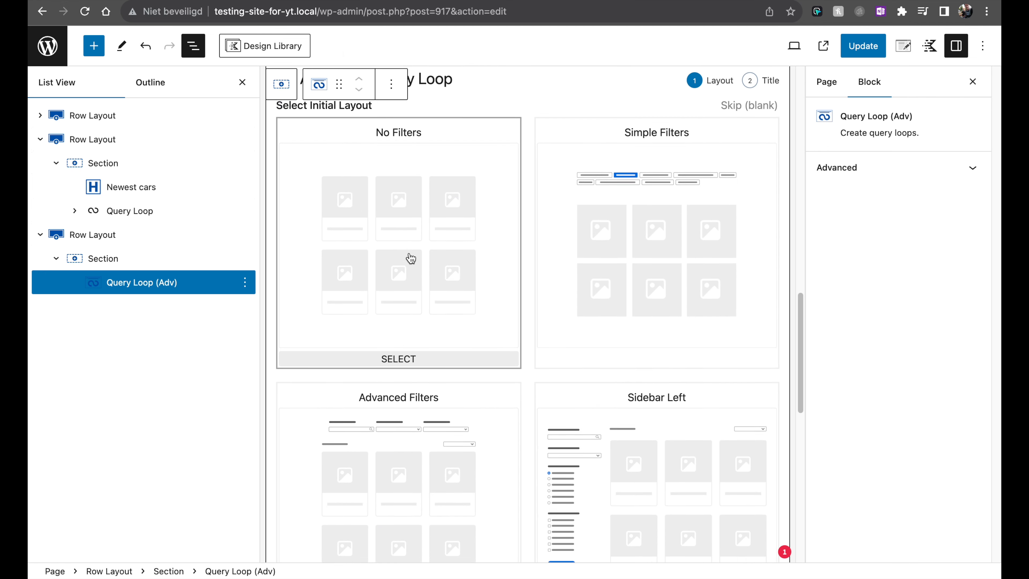
{"action": "scroll", "scroll_direction": "down", "scroll_amount": 3}
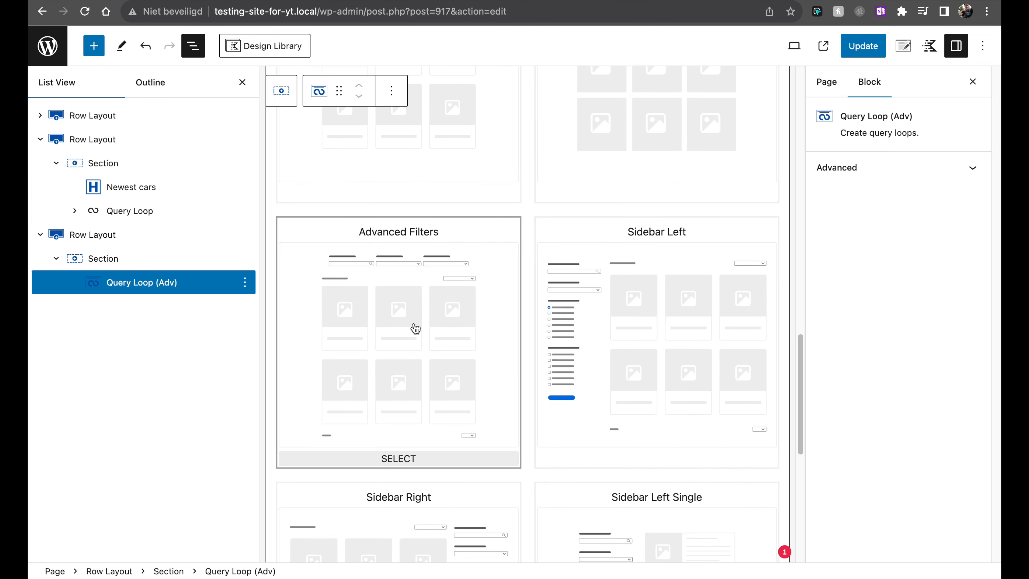
{"action": "scroll", "scroll_direction": "down", "scroll_amount": 3}
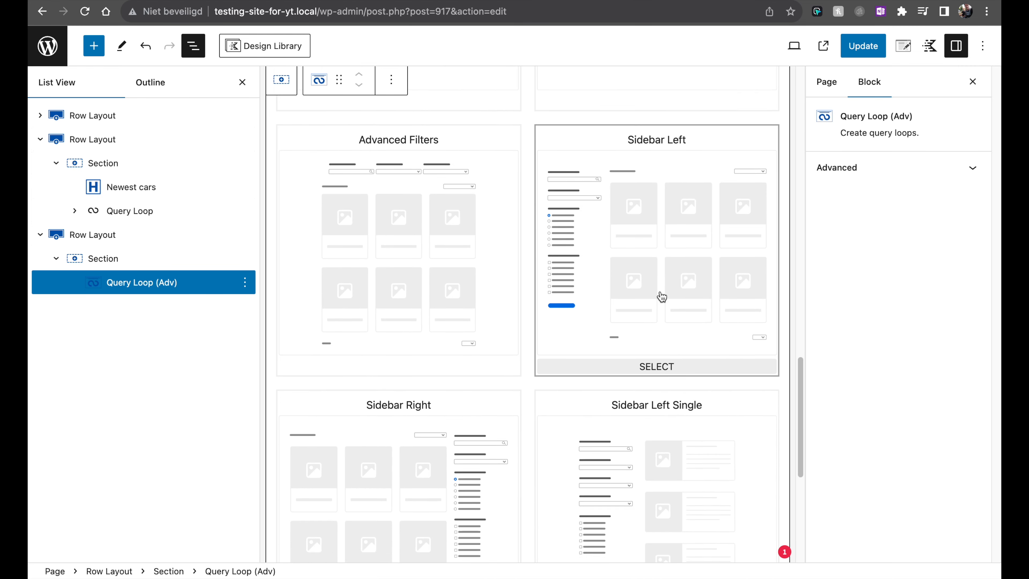
{"action": "scroll", "scroll_direction": "down", "scroll_amount": 3}
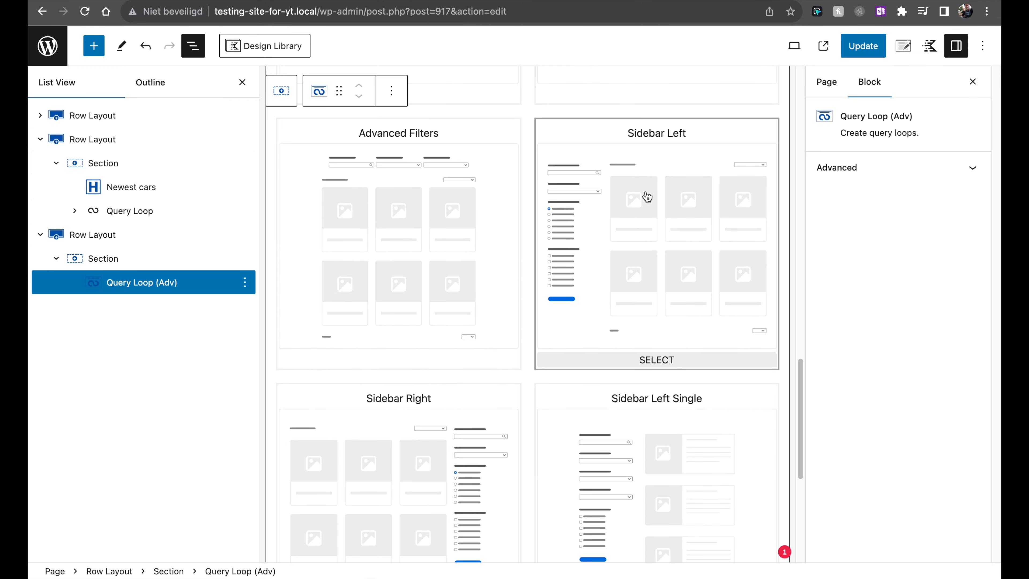
{"action": "mouse_move", "coordinate": [563, 177]}
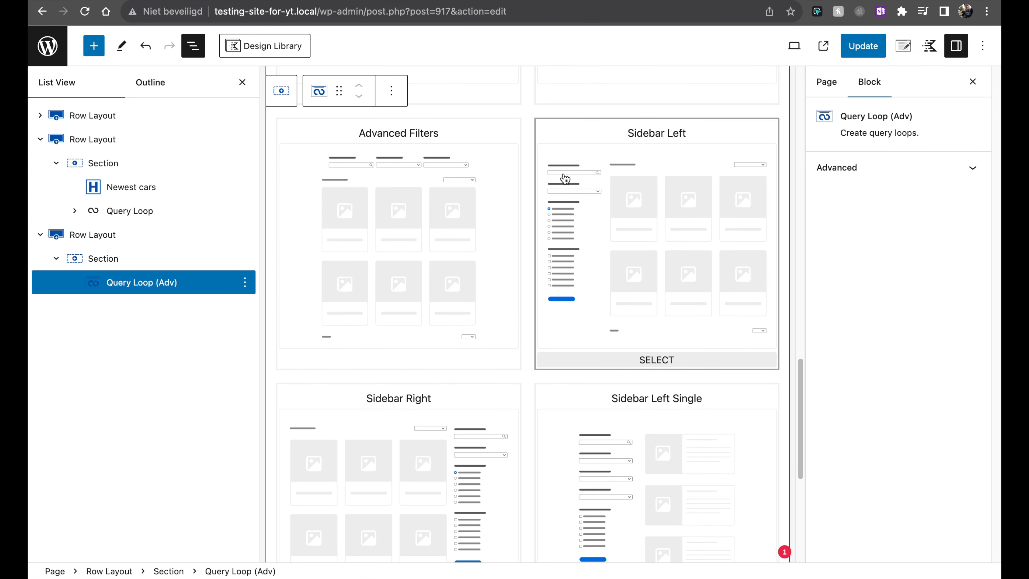
{"action": "mouse_move", "coordinate": [567, 255]}
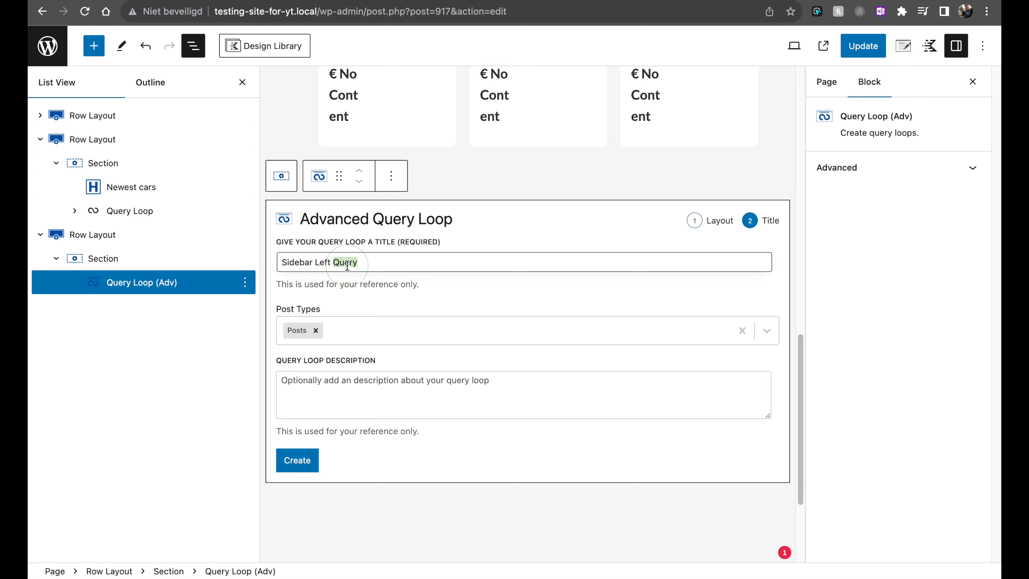
{"action": "type", "text": "Video"}
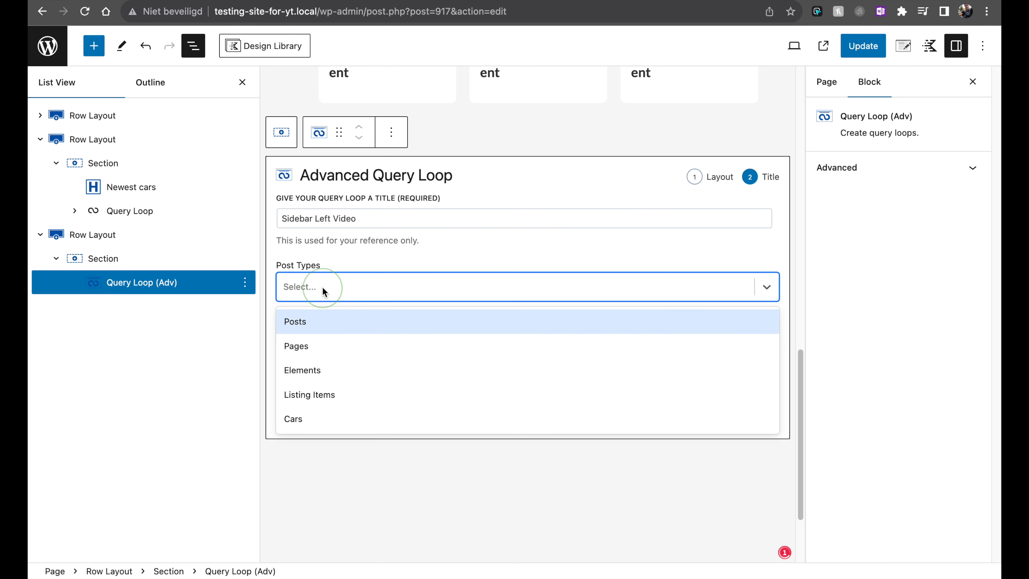
{"action": "left_click", "coordinate": [293, 419]}
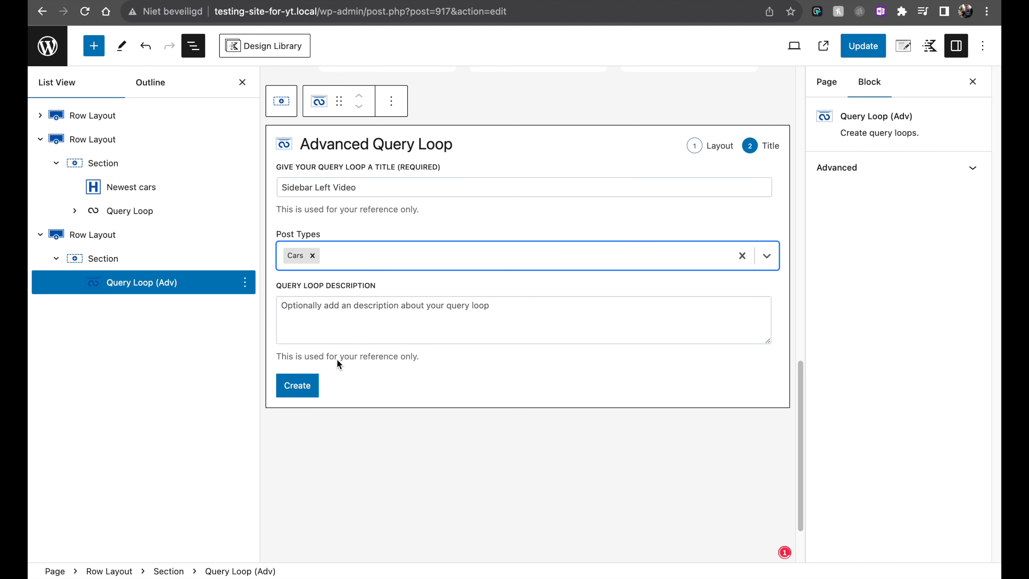
Step: Create the query loop and apply the existing Blog Card design as its Query Loop Card
{"action": "left_click", "coordinate": [296, 385]}
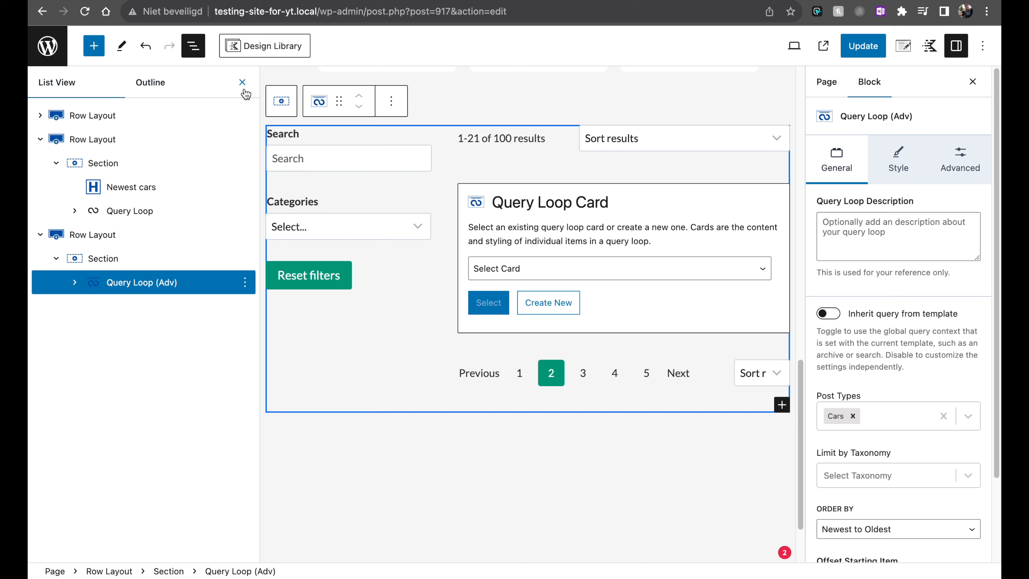
{"action": "left_click", "coordinate": [241, 81]}
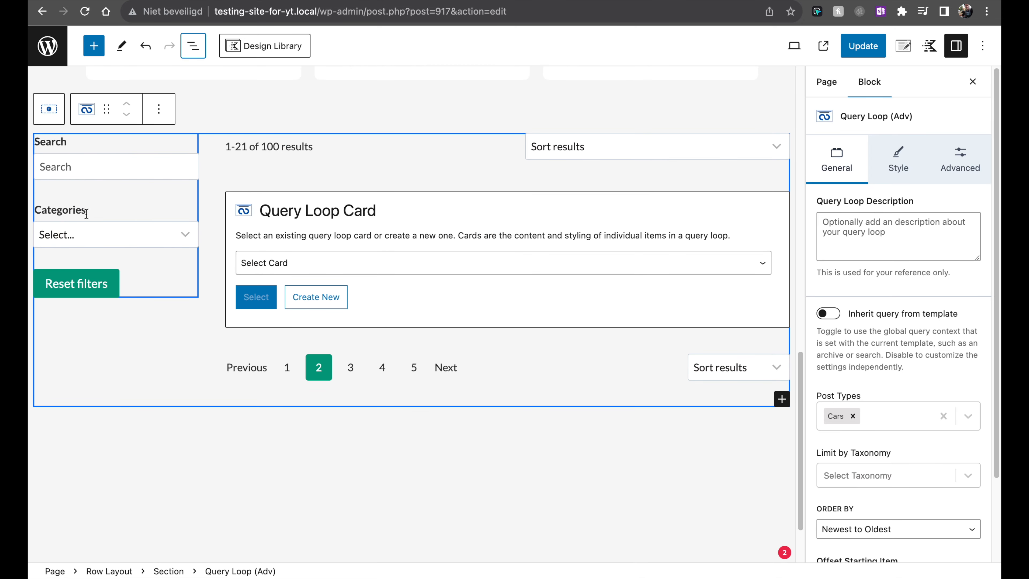
{"action": "left_click", "coordinate": [502, 267]}
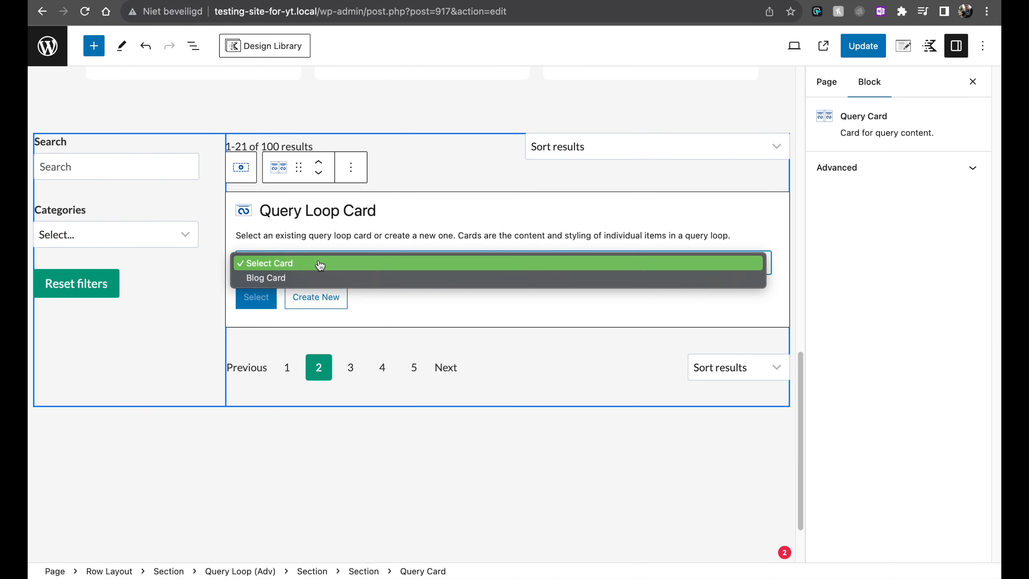
{"action": "left_click", "coordinate": [266, 278]}
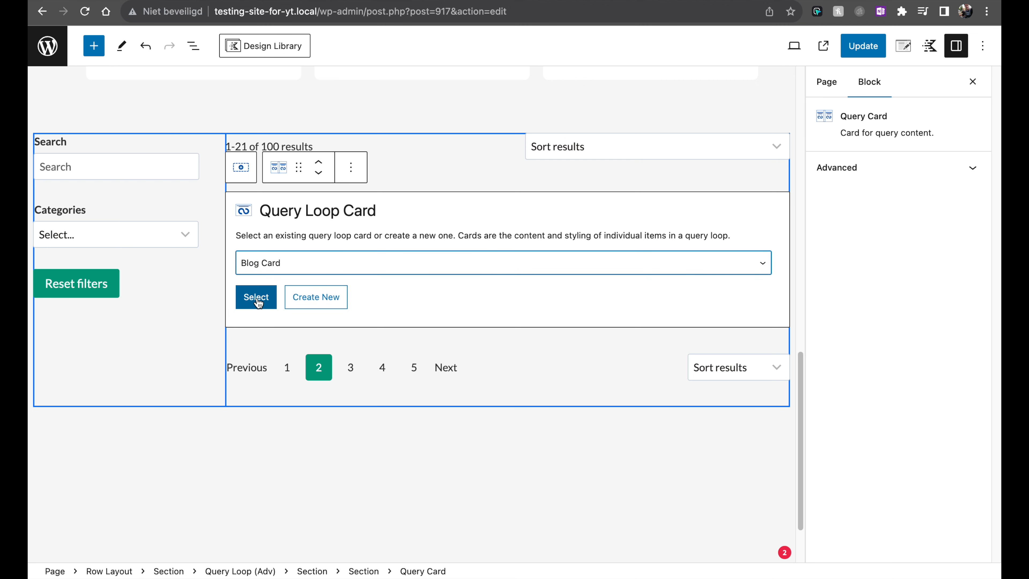
{"action": "left_click", "coordinate": [256, 296]}
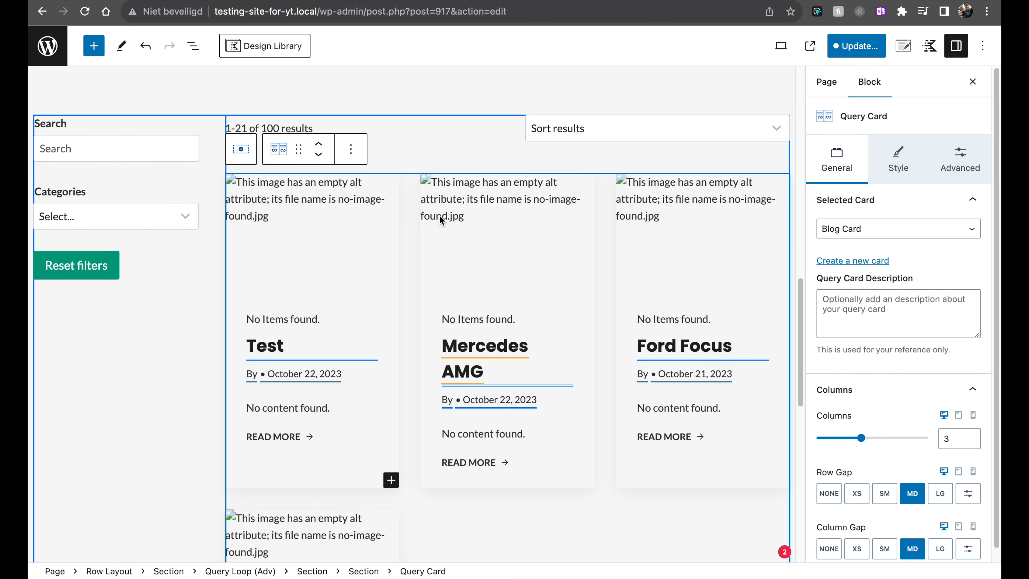
{"action": "mouse_move", "coordinate": [334, 190]}
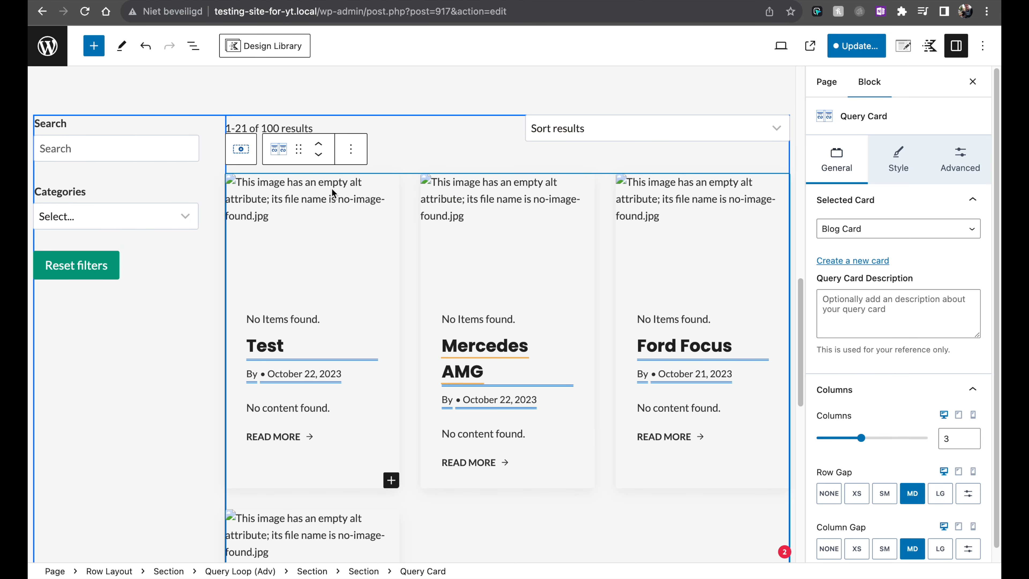
{"action": "mouse_move", "coordinate": [692, 209]}
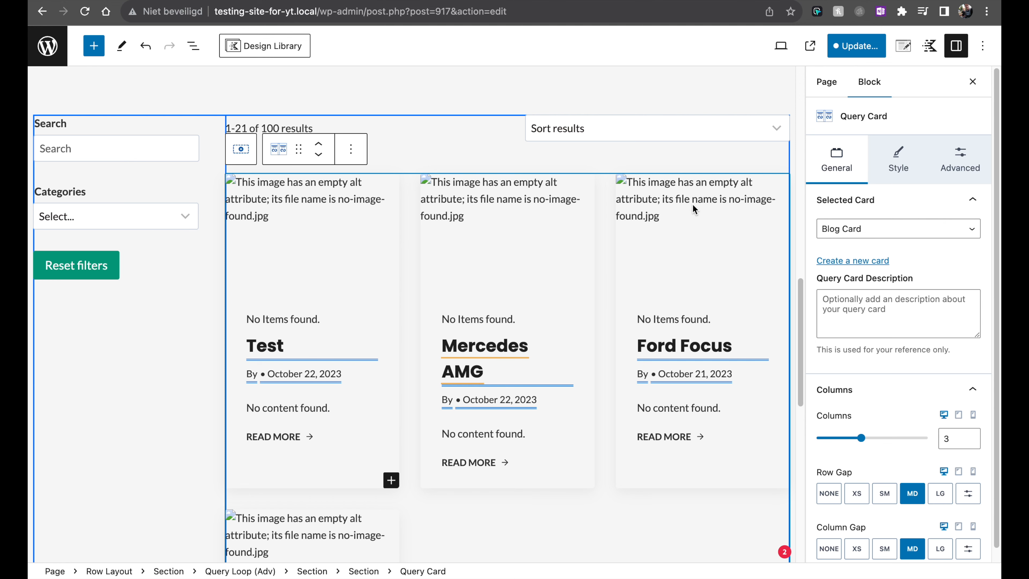
Step: Inspect the Query Card's inner blocks in List View and update the page
{"action": "left_click", "coordinate": [192, 45]}
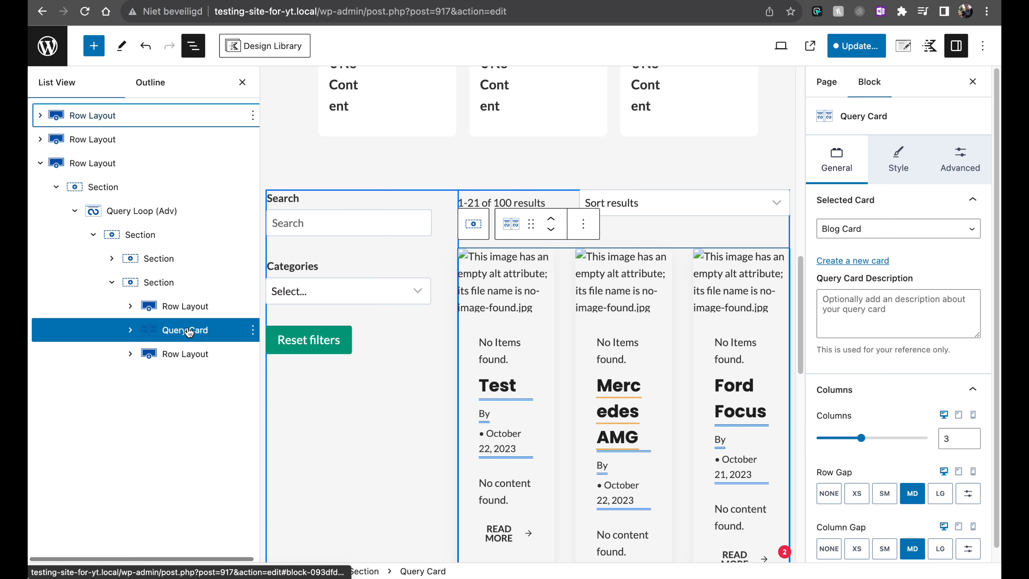
{"action": "left_click", "coordinate": [130, 330]}
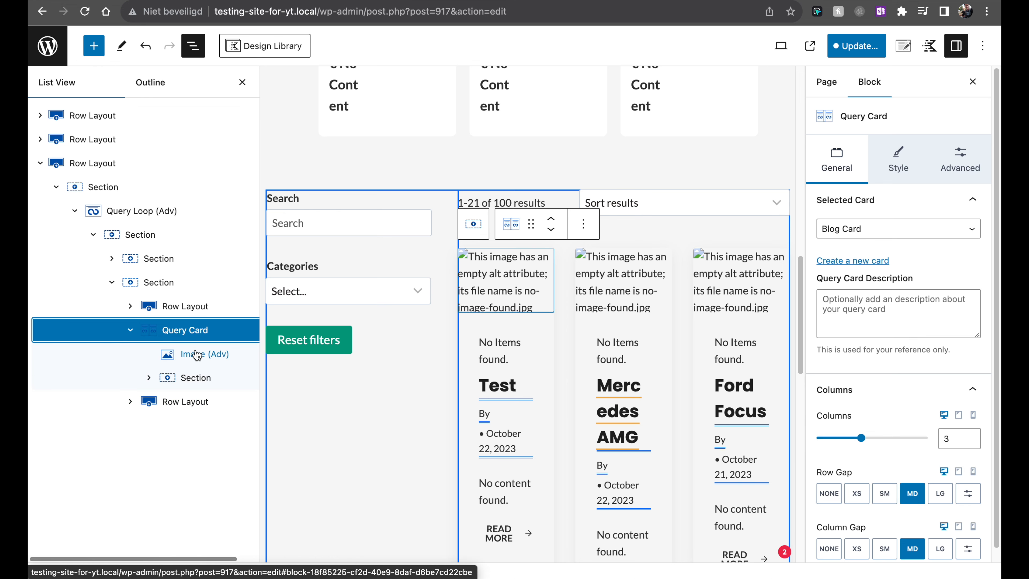
{"action": "left_click", "coordinate": [193, 378]}
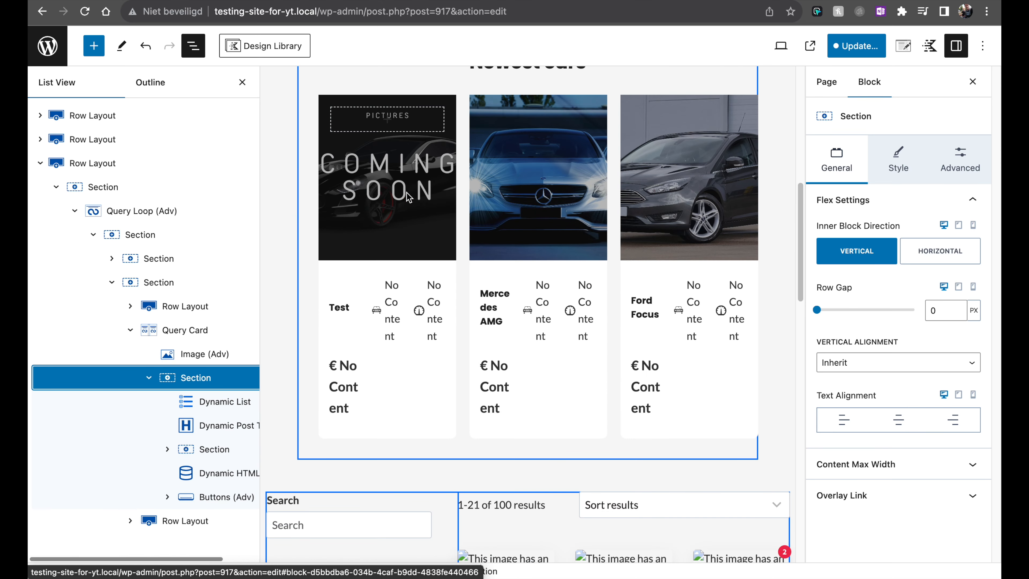
{"action": "scroll", "scroll_direction": "down", "scroll_amount": 3}
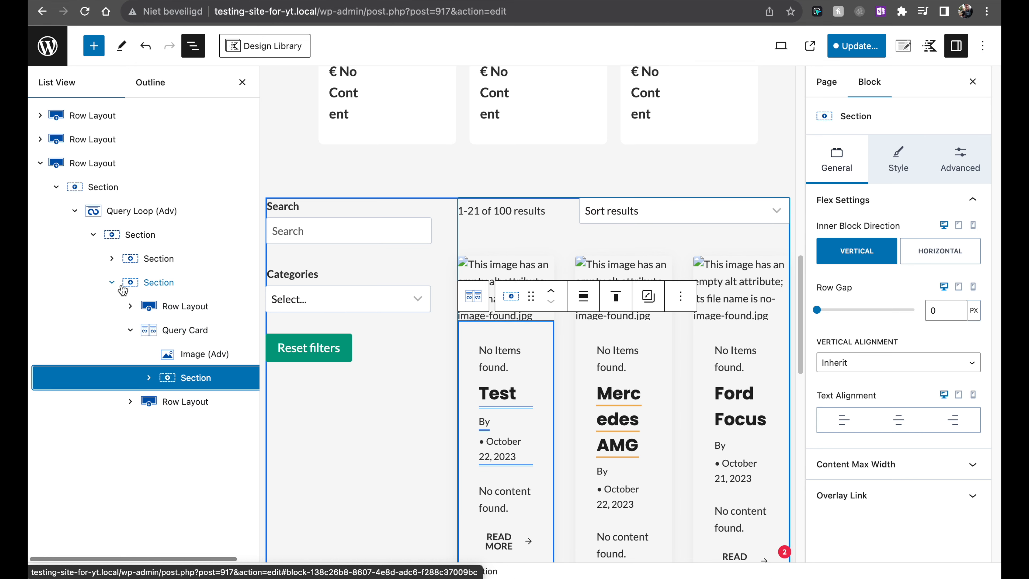
{"action": "left_click", "coordinate": [862, 46]}
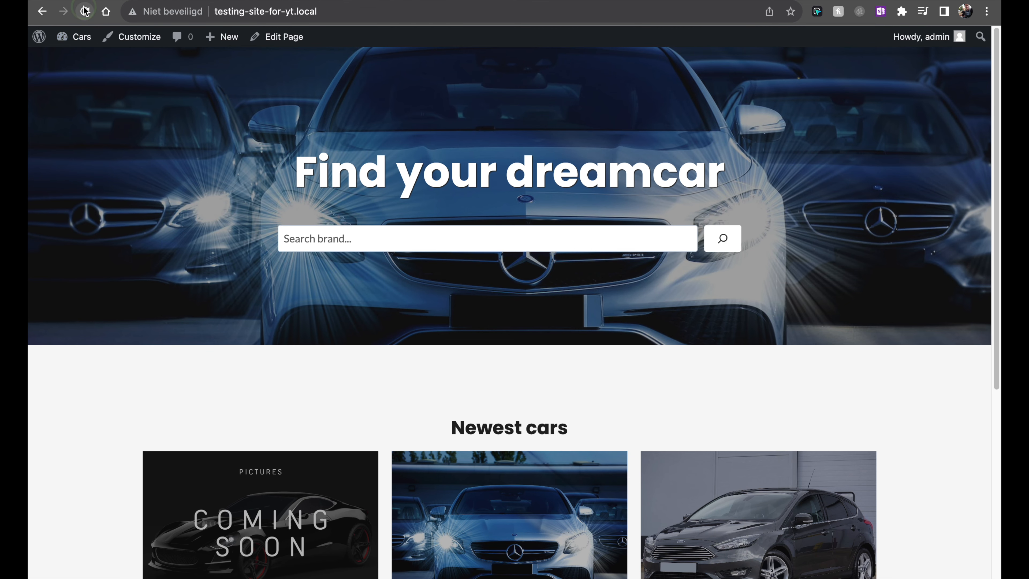
Step: Reload the live homepage, check the four car results beside the filters, and return to editing
{"action": "scroll", "scroll_direction": "down", "scroll_amount": 3}
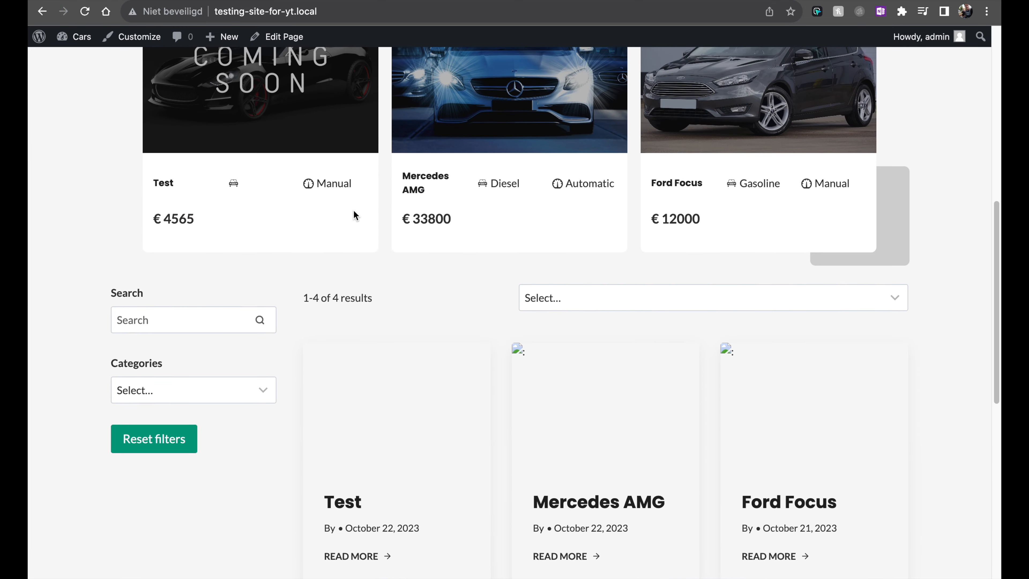
{"action": "left_click", "coordinate": [712, 296]}
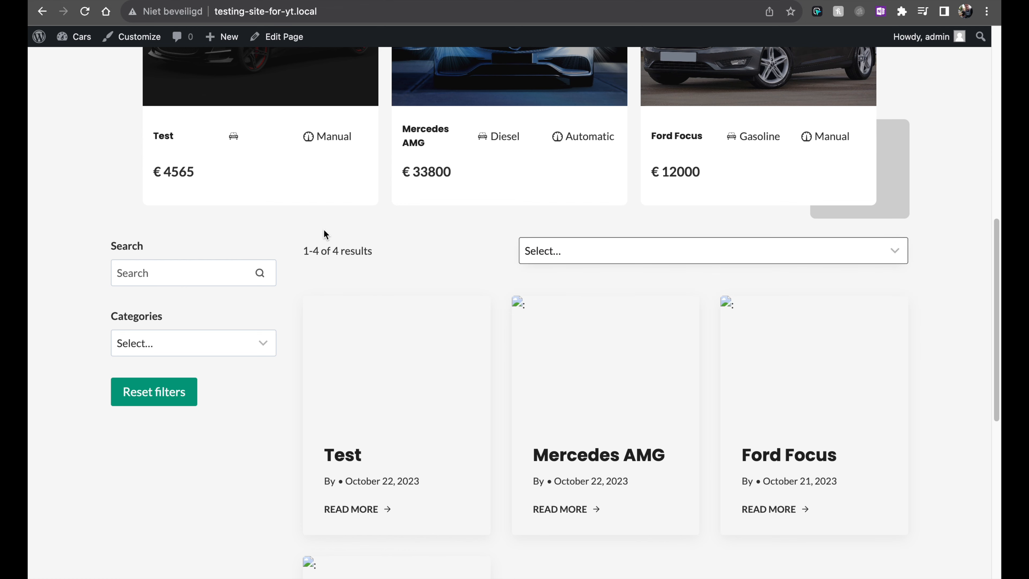
{"action": "double_click", "coordinate": [355, 251]}
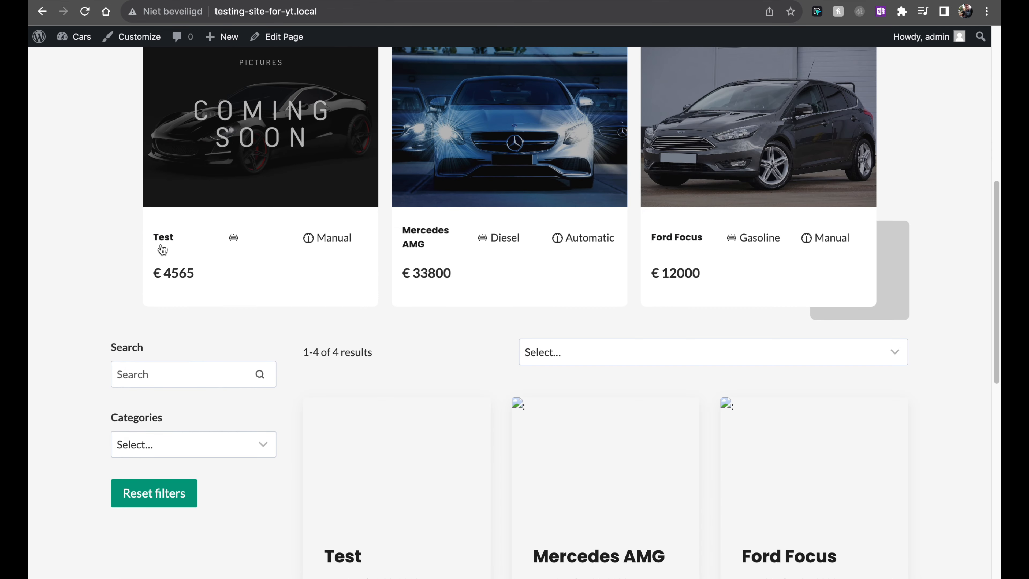
{"action": "scroll", "scroll_direction": "down", "scroll_amount": 3}
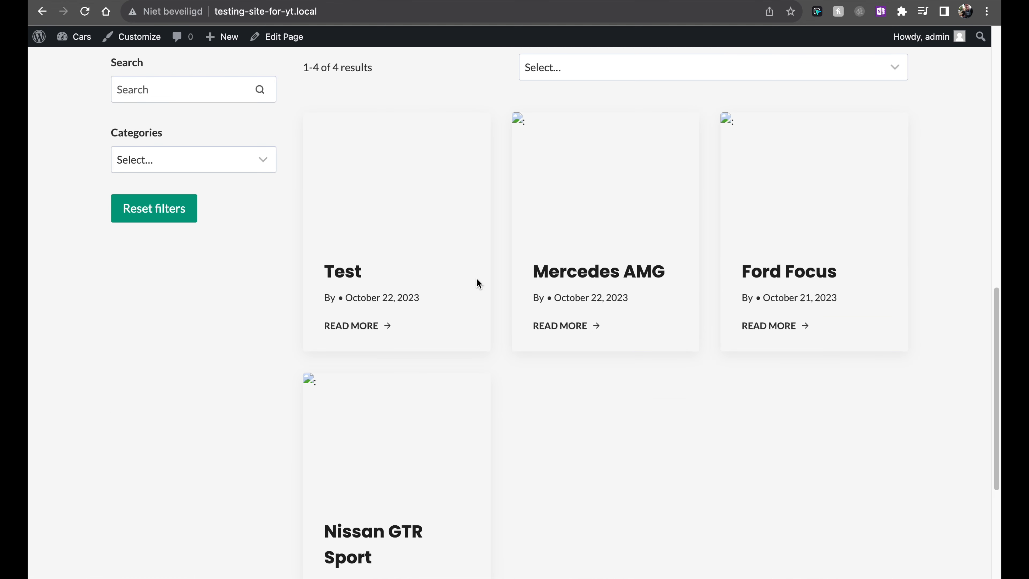
{"action": "scroll", "scroll_direction": "down", "scroll_amount": 3}
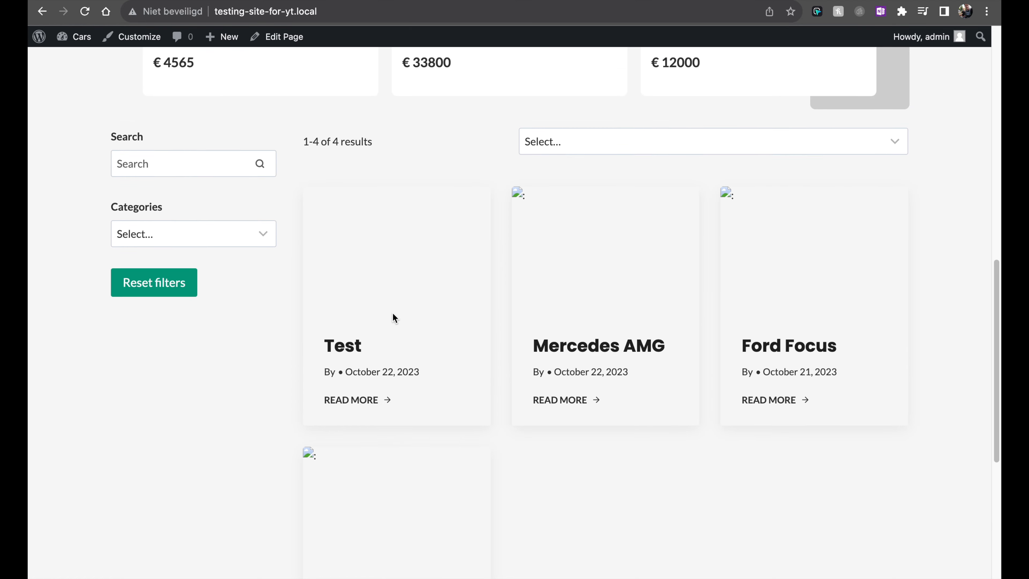
{"action": "left_click", "coordinate": [193, 233]}
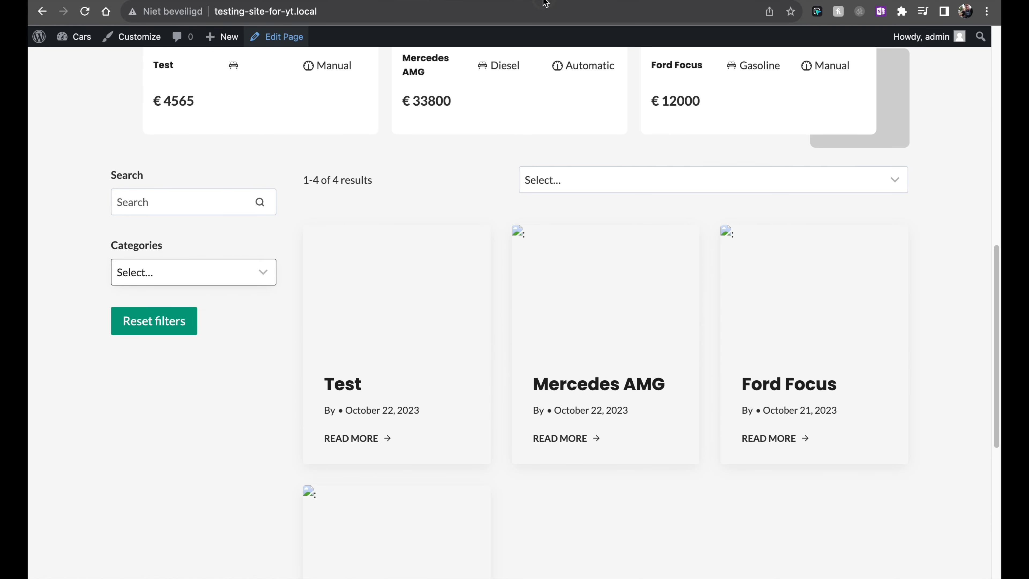
{"action": "left_click", "coordinate": [284, 36]}
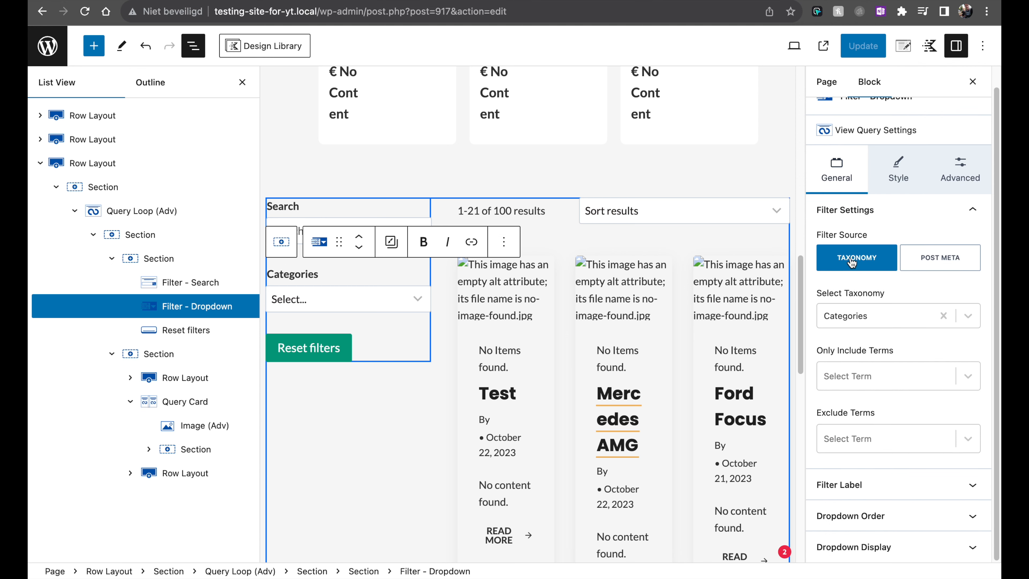
Step: Set the sidebar dropdown to the Engine type taxonomy, label 'Engine type', with result counts, and update
{"action": "left_click", "coordinate": [886, 315]}
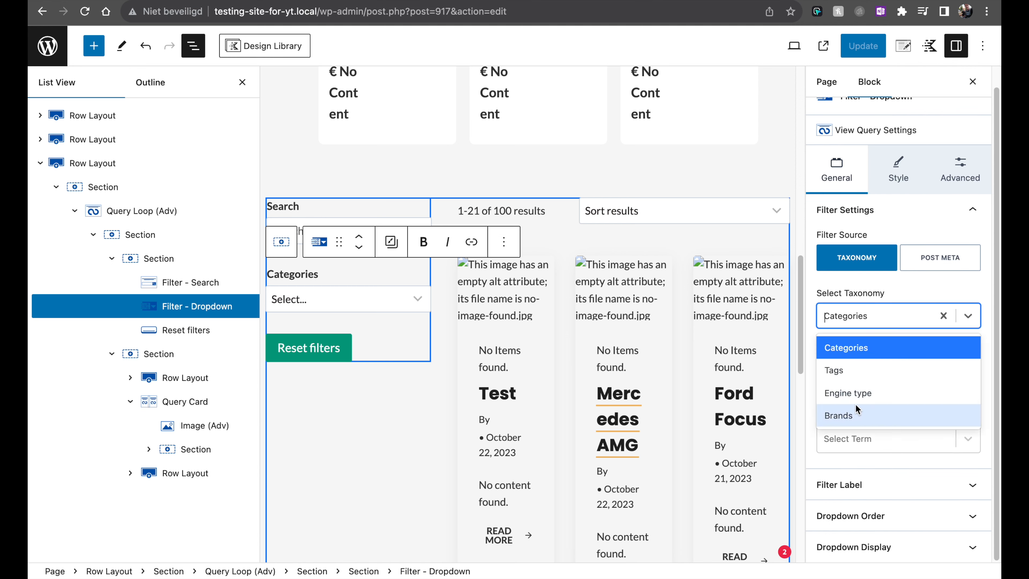
{"action": "left_click", "coordinate": [847, 392]}
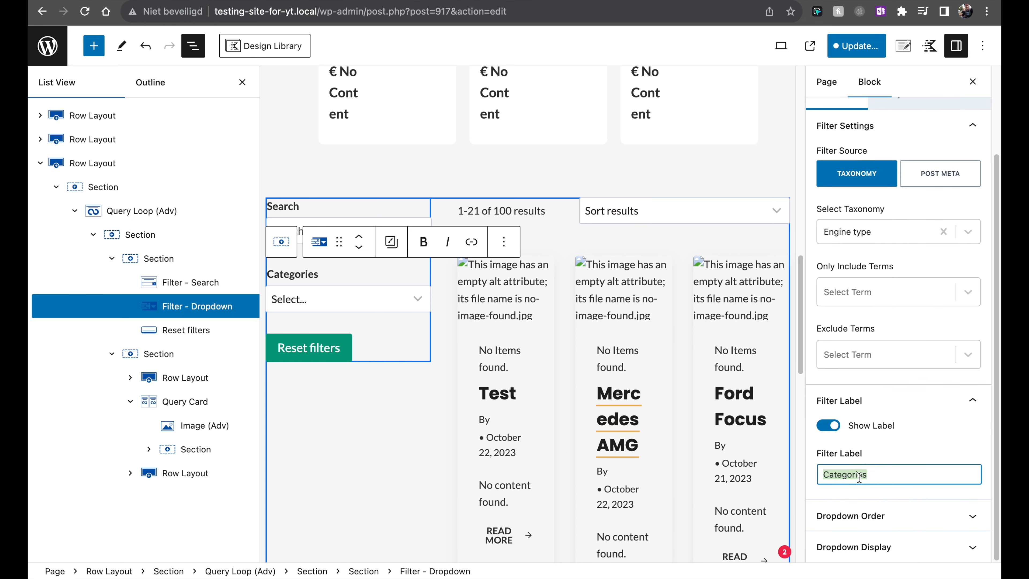
{"action": "type", "text": "Engine"}
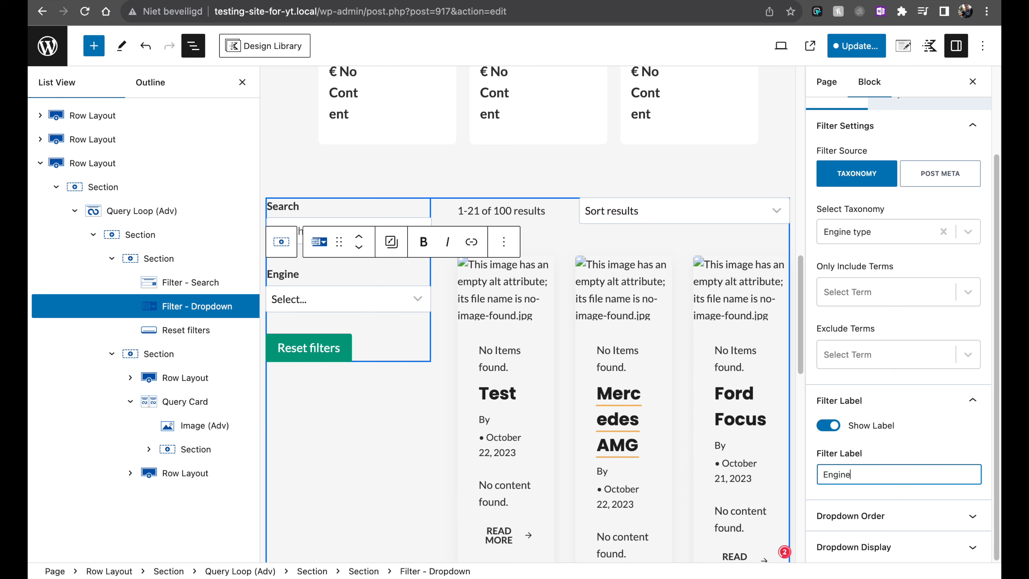
{"action": "type", "text": "type"}
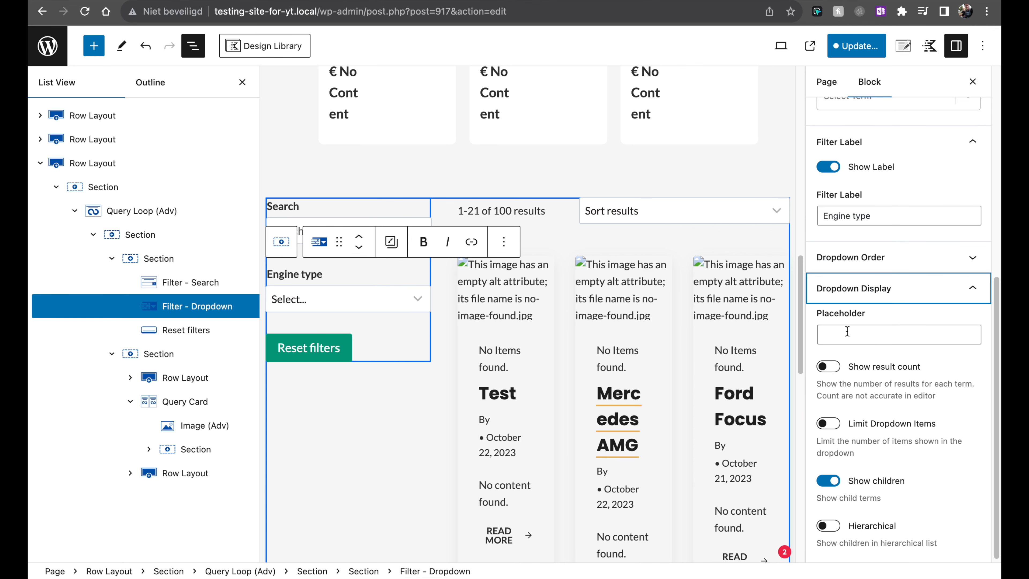
{"action": "left_click", "coordinate": [828, 366]}
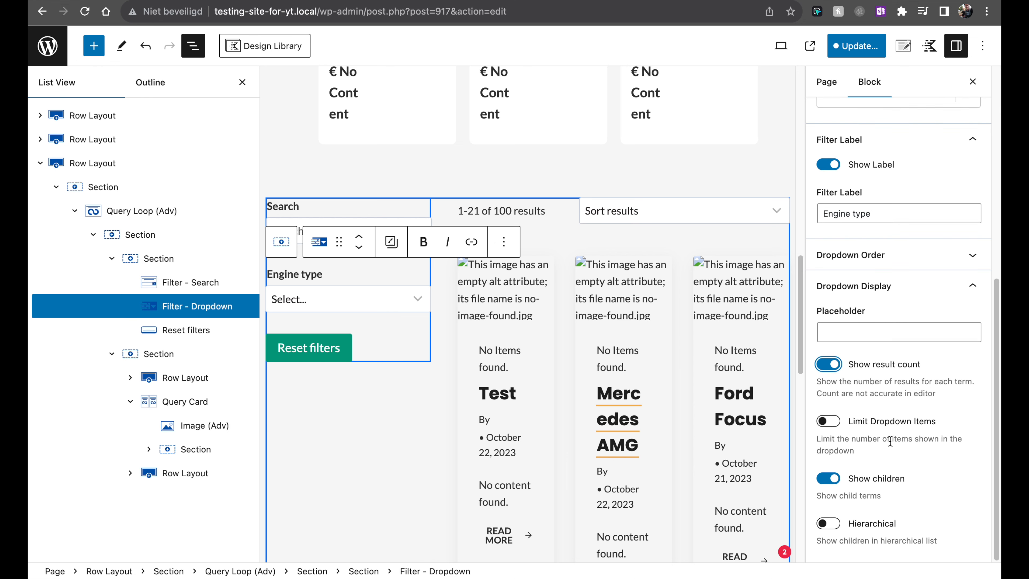
{"action": "left_click", "coordinate": [898, 189]}
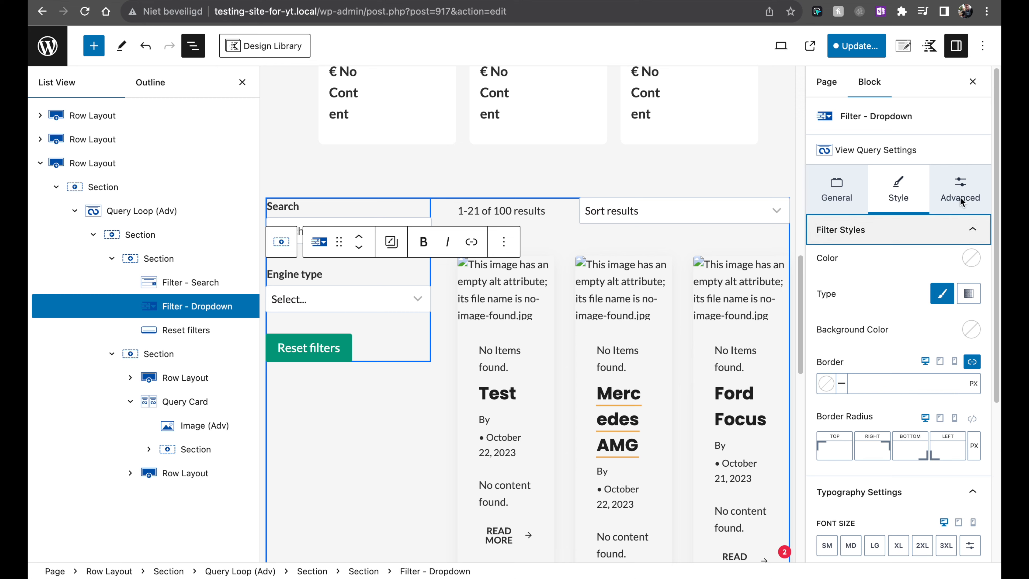
{"action": "left_click", "coordinate": [960, 189]}
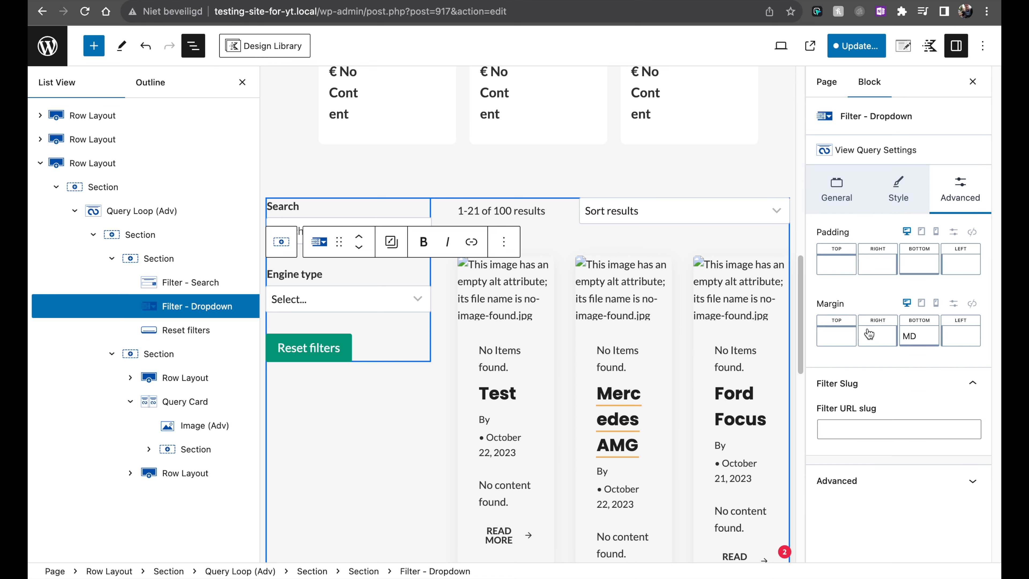
{"action": "left_click", "coordinate": [860, 46]}
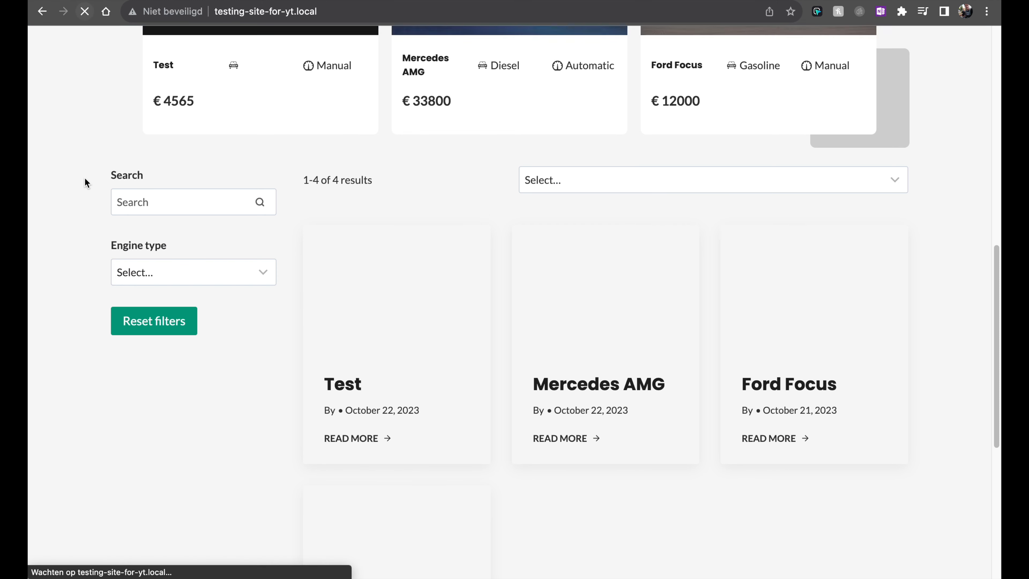
Step: Filter the homepage cars by Gasoline, then Diesel, then reload without filters
{"action": "left_click", "coordinate": [193, 272]}
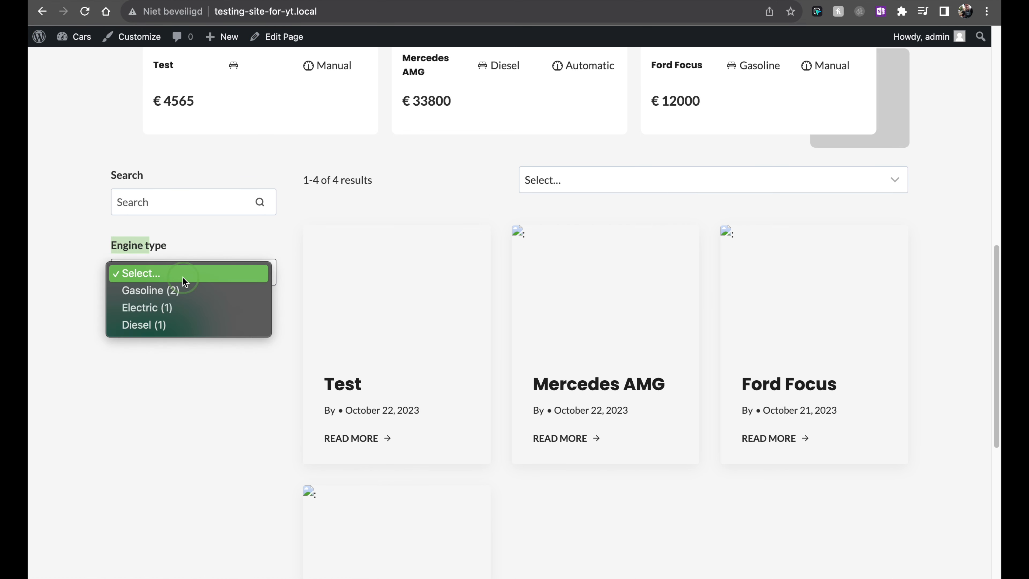
{"action": "left_click", "coordinate": [150, 290]}
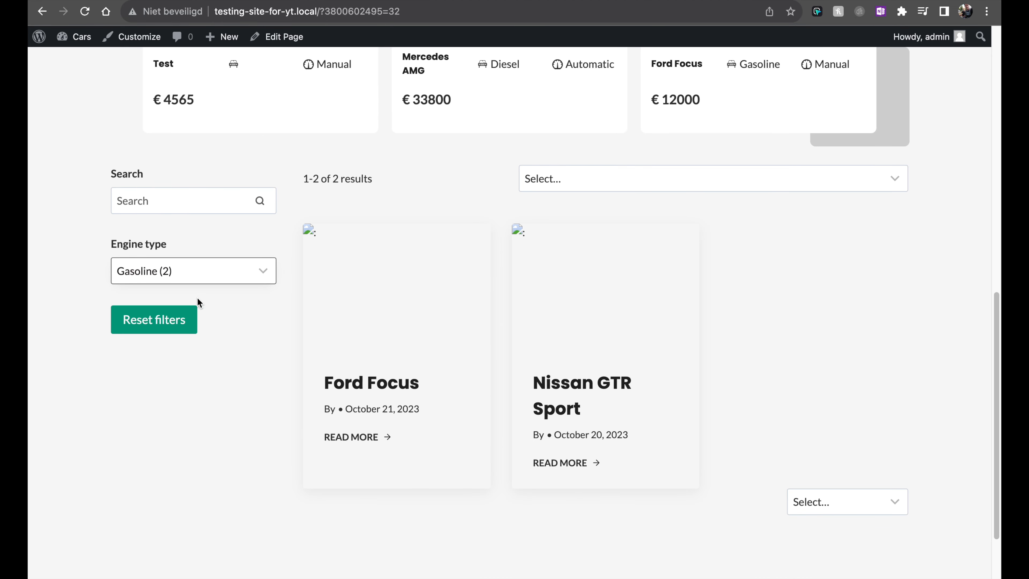
{"action": "left_click", "coordinate": [193, 270]}
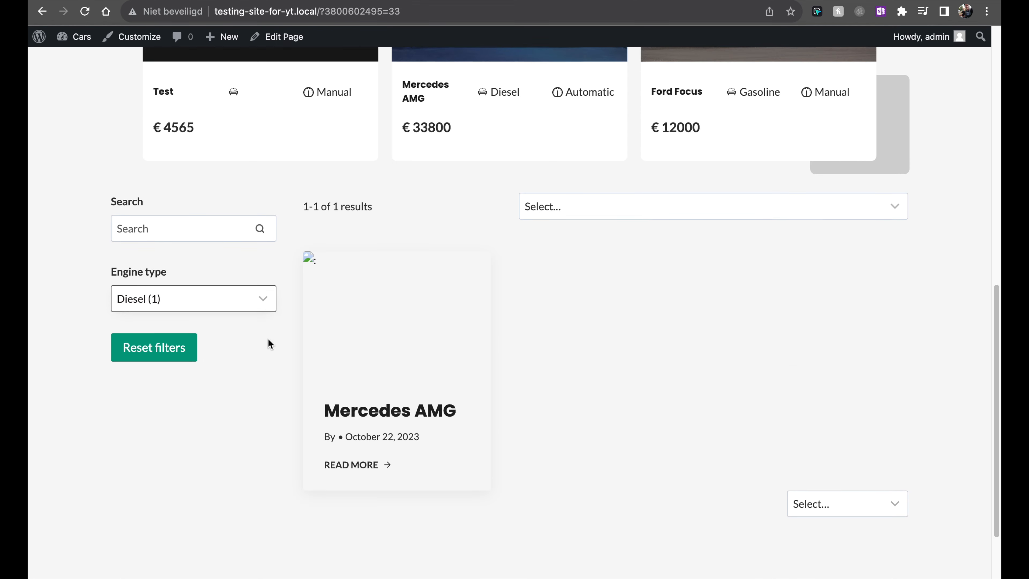
{"action": "scroll", "scroll_direction": "down", "scroll_amount": 3}
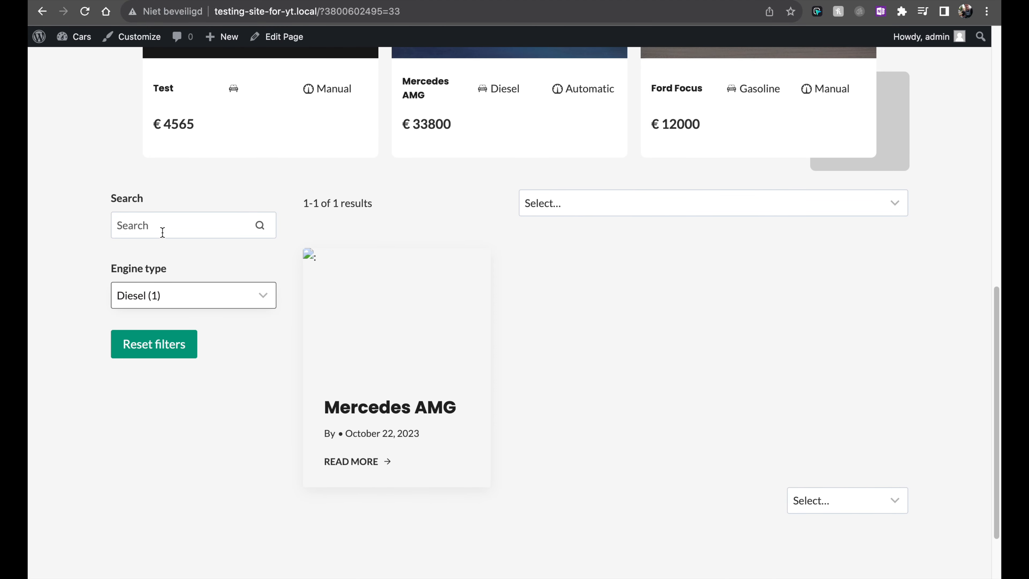
{"action": "left_click", "coordinate": [154, 344]}
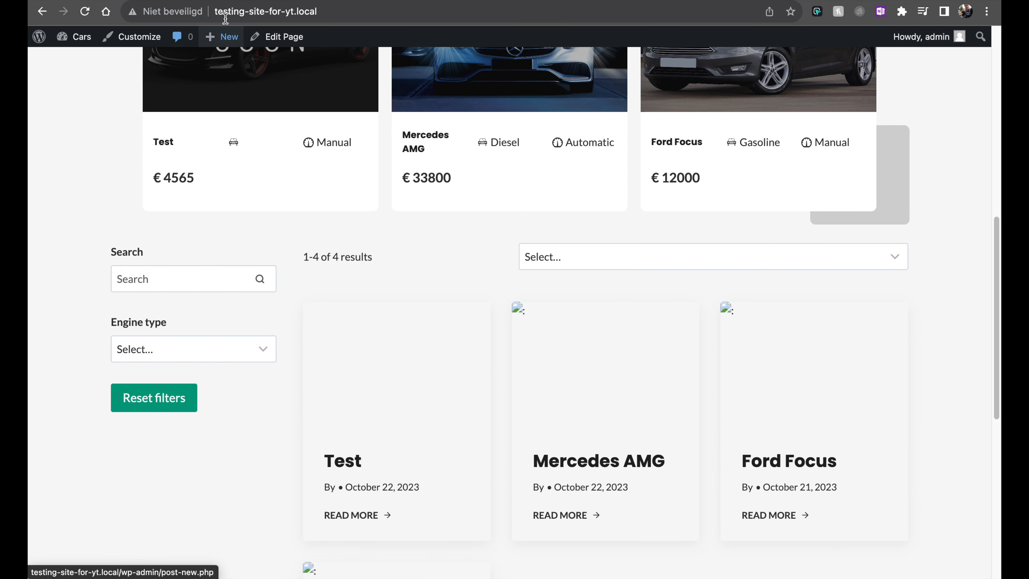
Step: Edit the homepage and add a second Filter - Dropdown block after the Engine type filter
{"action": "left_click", "coordinate": [284, 36]}
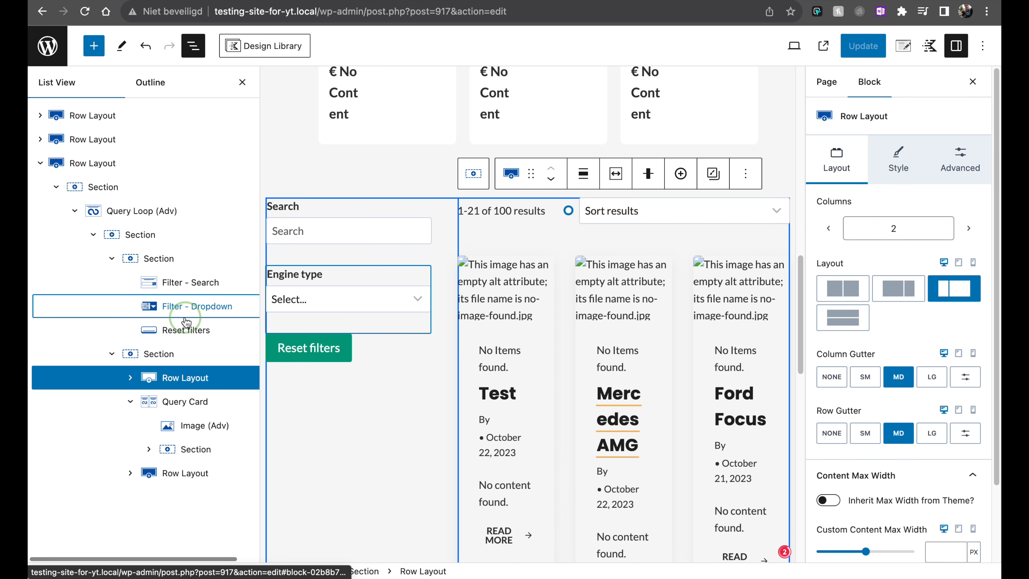
{"action": "left_click", "coordinate": [196, 307]}
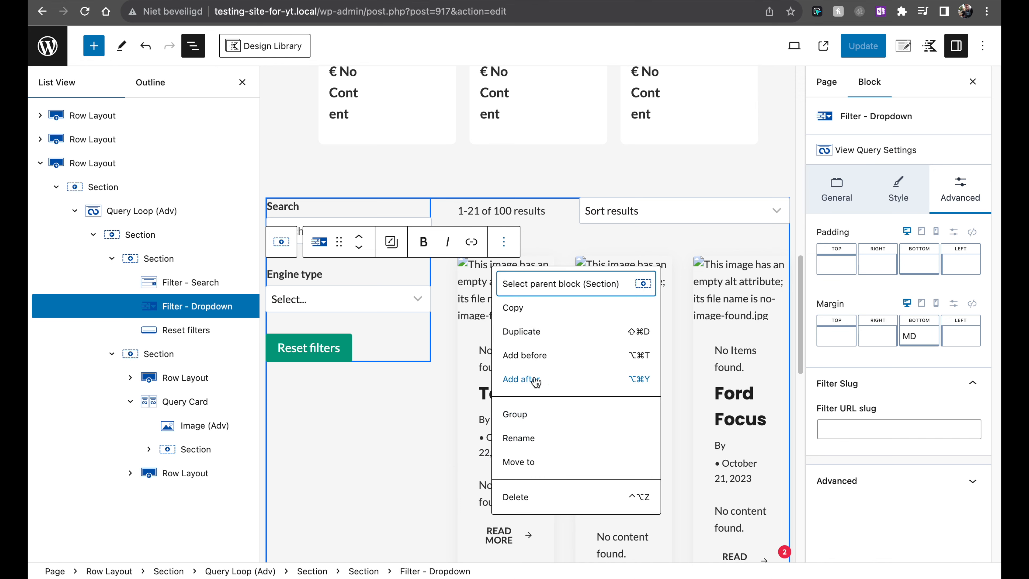
{"action": "left_click", "coordinate": [521, 379]}
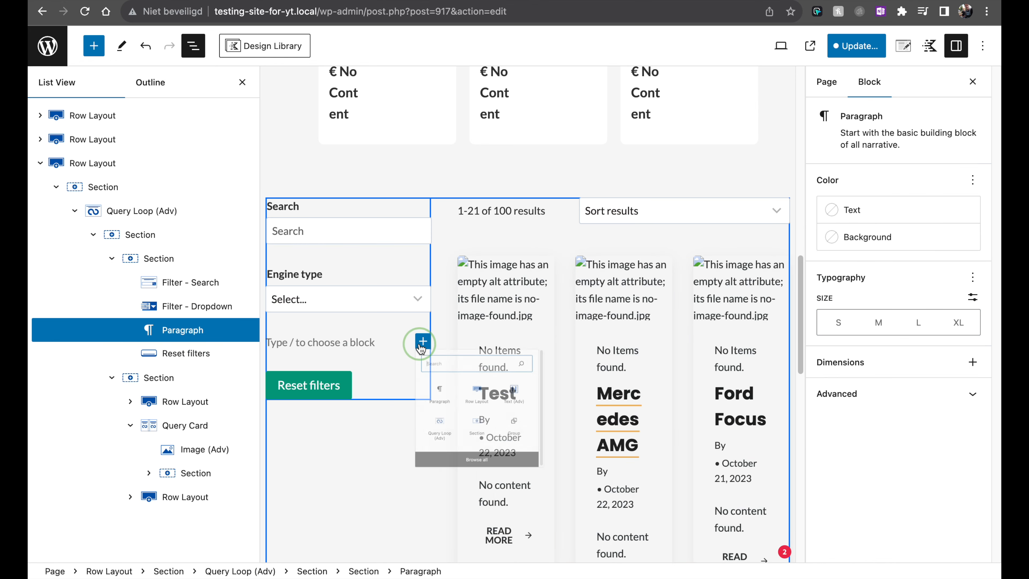
{"action": "left_click", "coordinate": [93, 45]}
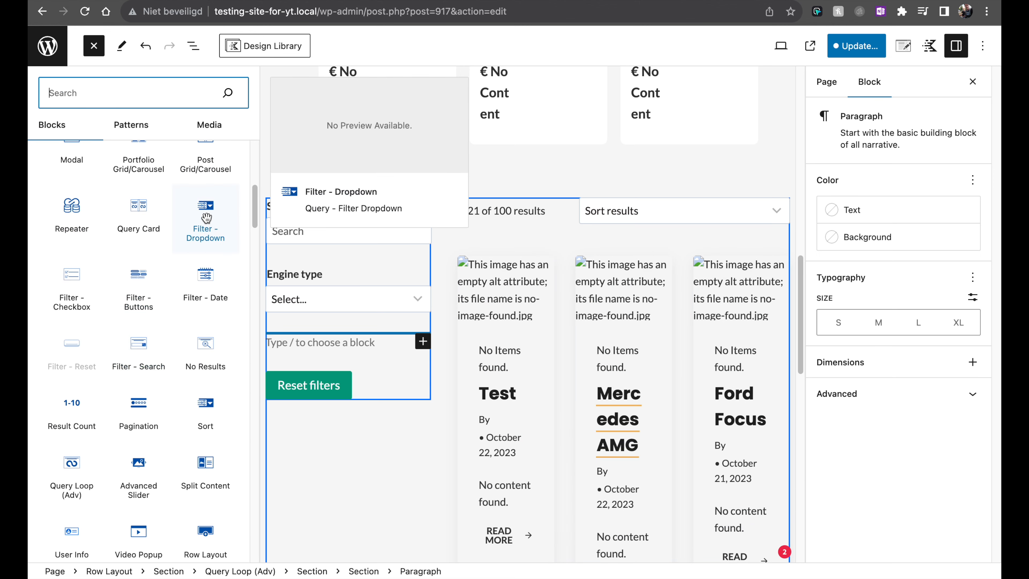
{"action": "mouse_move", "coordinate": [76, 306]}
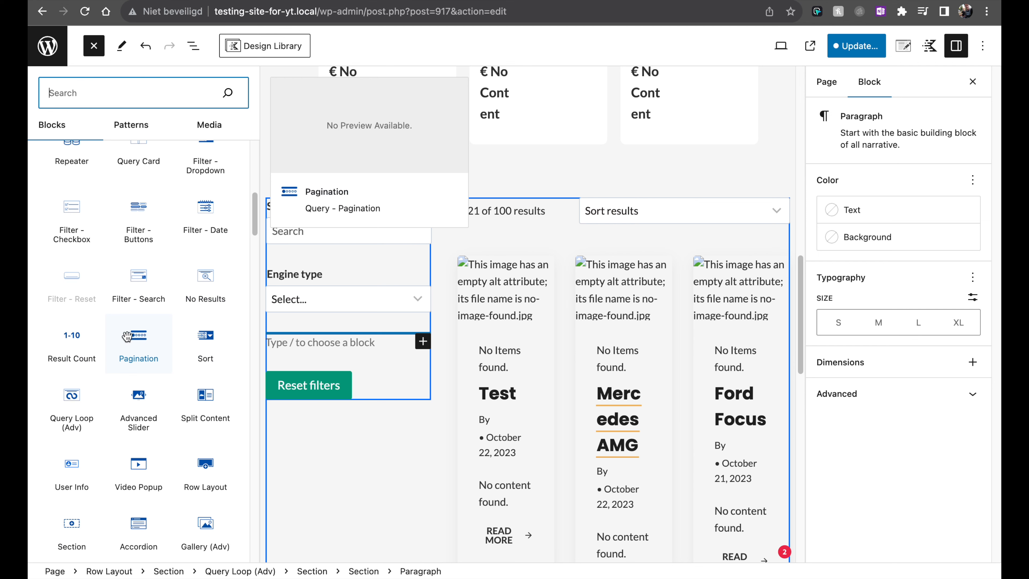
{"action": "mouse_move", "coordinate": [88, 346]}
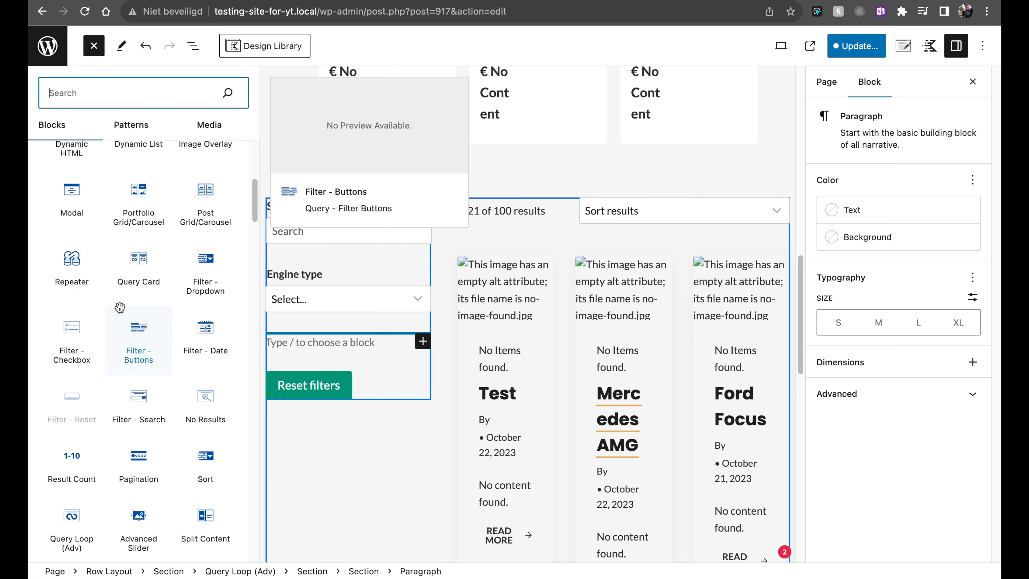
{"action": "mouse_move", "coordinate": [78, 264]}
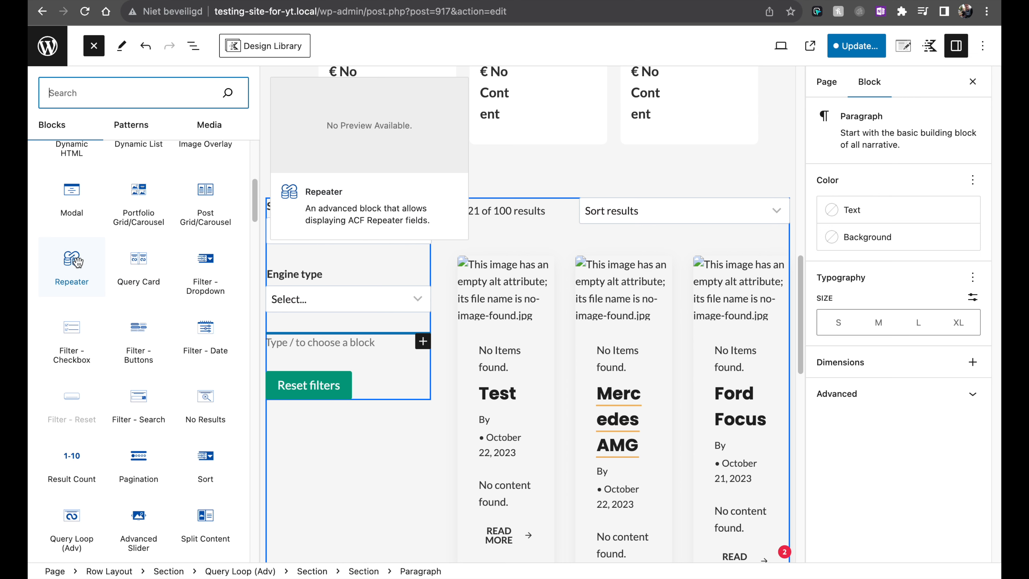
{"action": "mouse_move", "coordinate": [125, 273]}
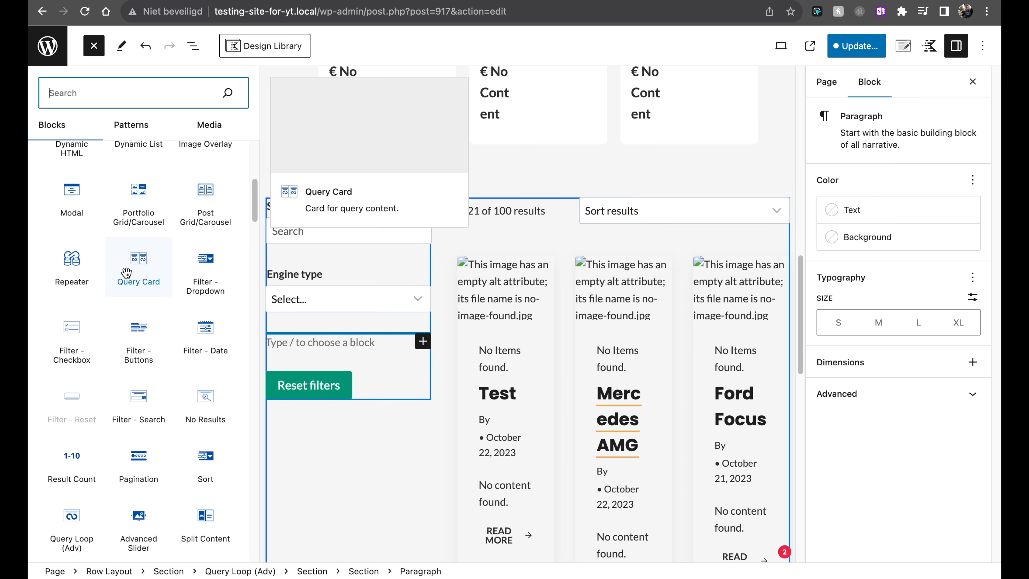
{"action": "mouse_move", "coordinate": [205, 264]}
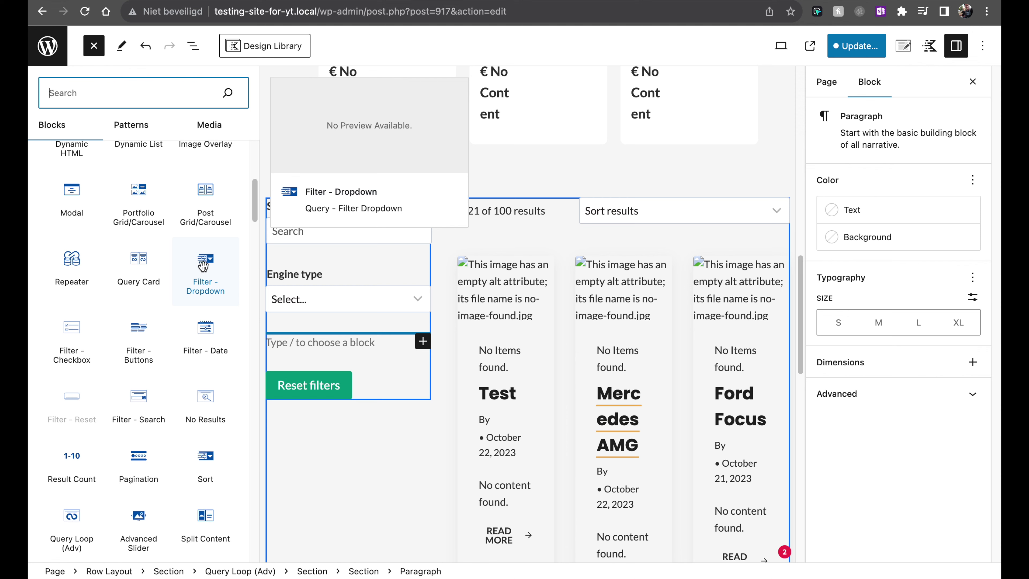
{"action": "left_click", "coordinate": [205, 261]}
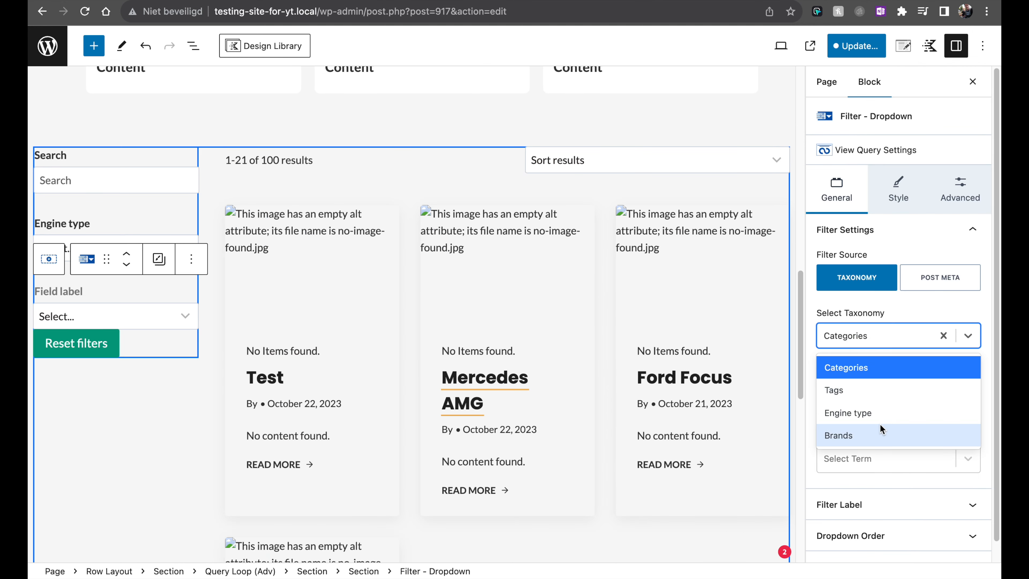
Step: Set the new dropdown's taxonomy to Brands and expand its Filter Label settings
{"action": "left_click", "coordinate": [838, 435]}
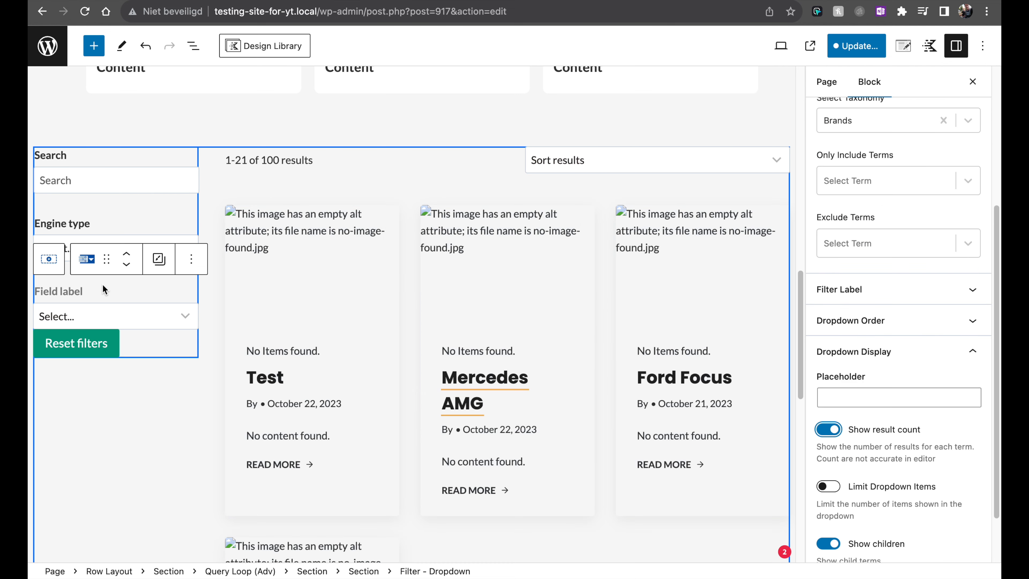
{"action": "mouse_move", "coordinate": [862, 294]}
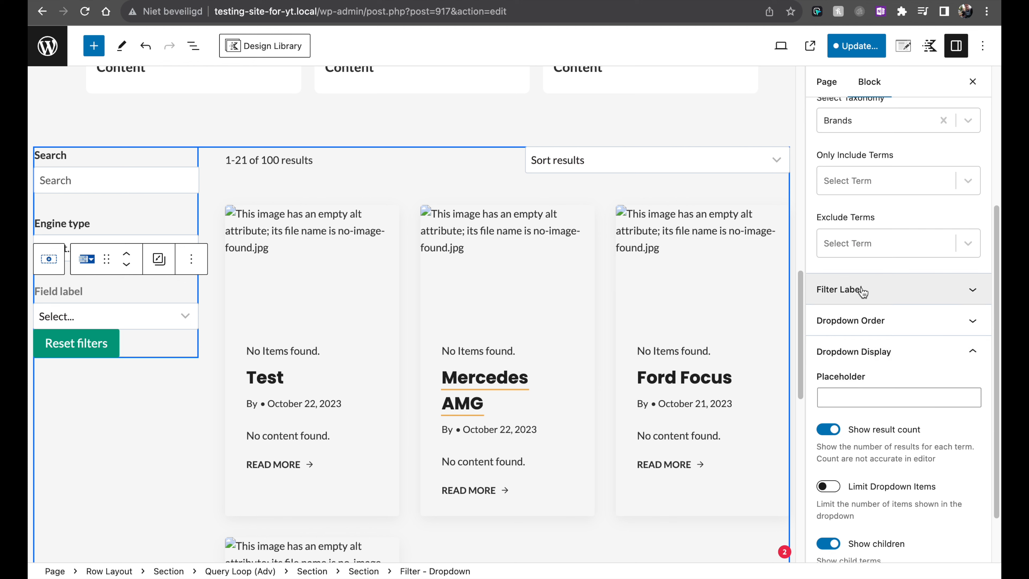
{"action": "left_click", "coordinate": [839, 290]}
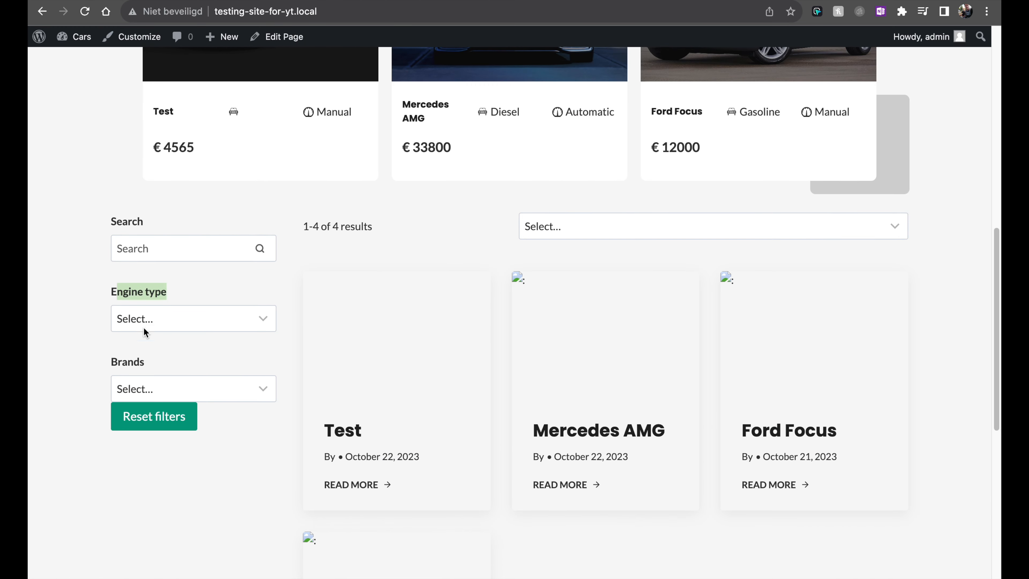
Step: Filter the homepage cars to Nissan brand with Gasoline engines
{"action": "left_click", "coordinate": [193, 388]}
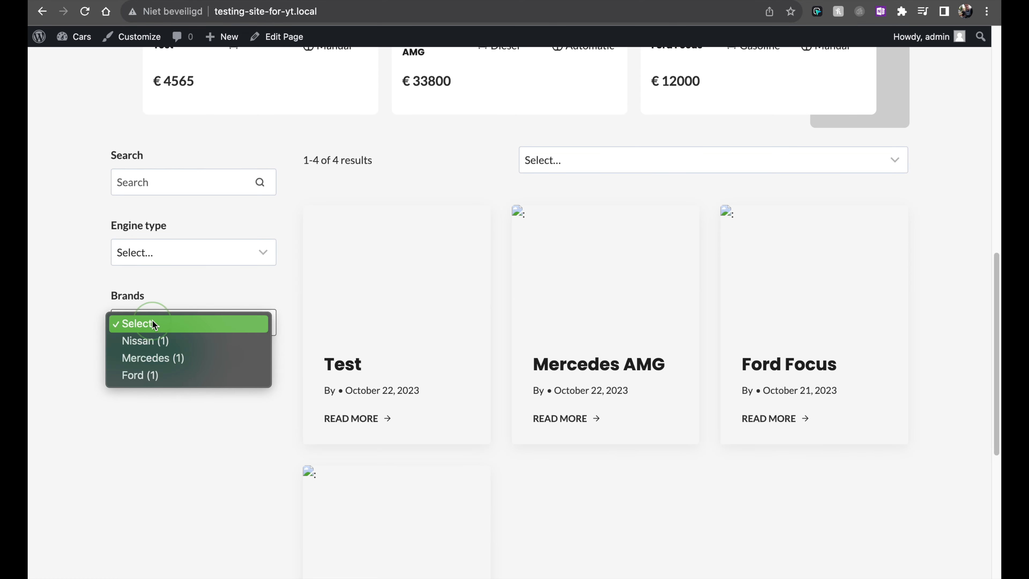
{"action": "mouse_move", "coordinate": [168, 358]}
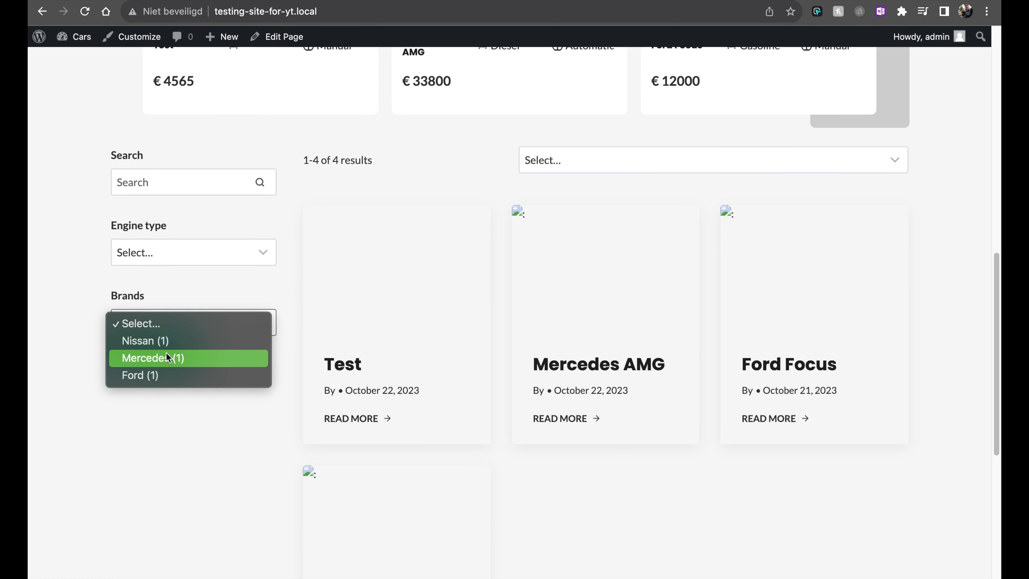
{"action": "left_click", "coordinate": [152, 358]}
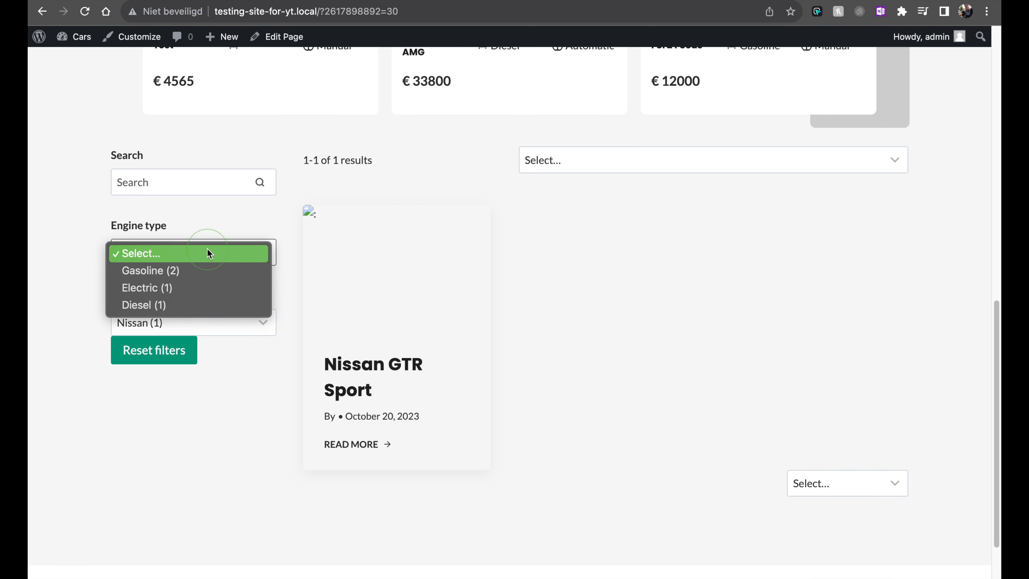
{"action": "left_click", "coordinate": [150, 270]}
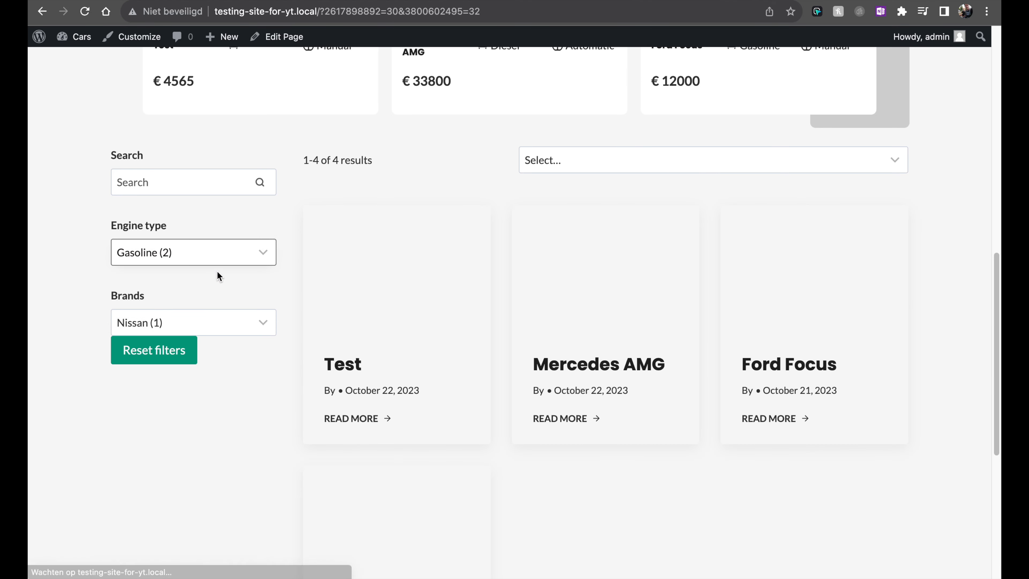
{"action": "scroll", "scroll_direction": "down", "scroll_amount": 3}
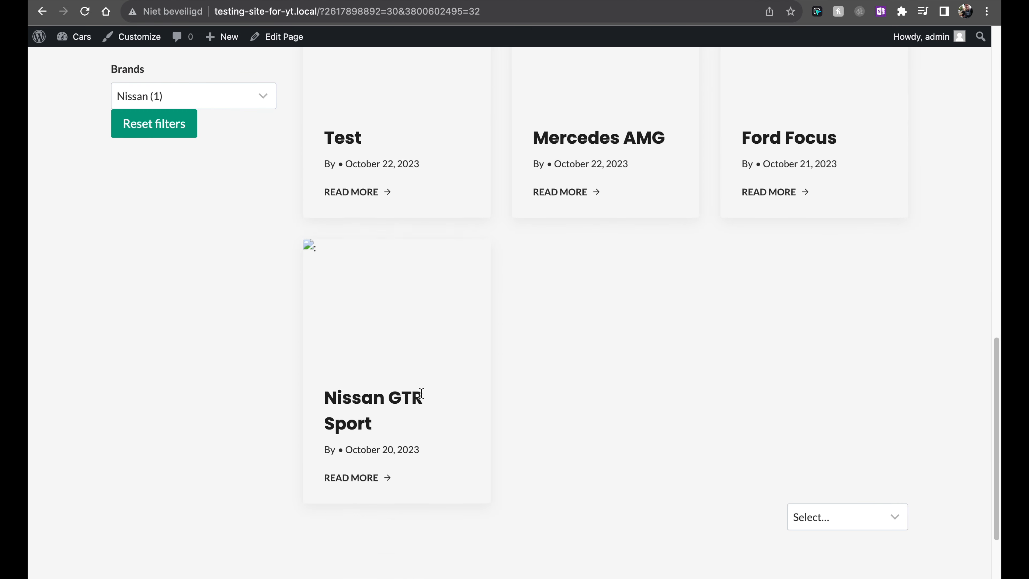
{"action": "scroll", "scroll_direction": "up", "scroll_amount": 3}
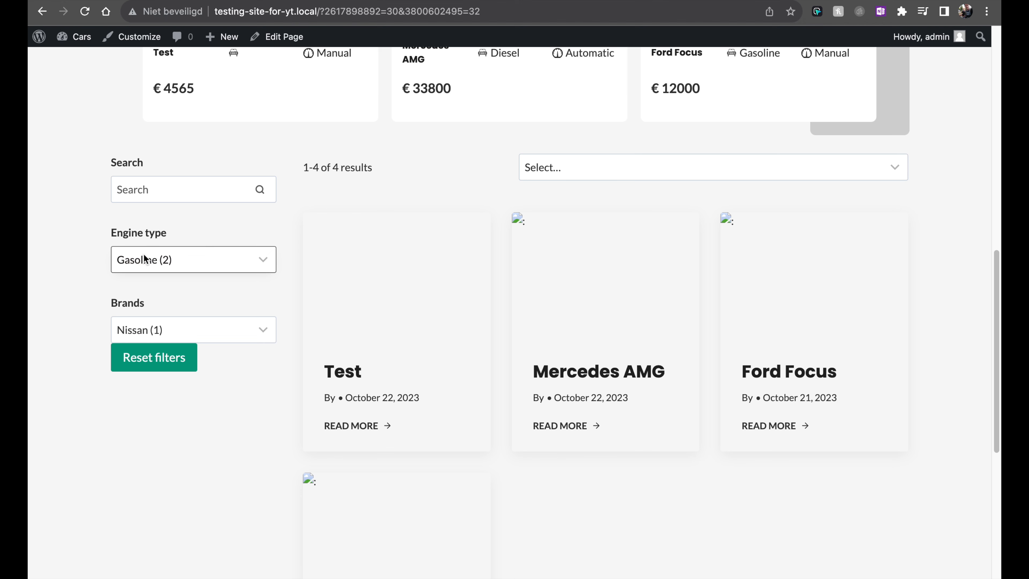
Step: Switch to Electric engines, try Mercedes brand, clear the brand, then reapply Mercedes
{"action": "left_click", "coordinate": [193, 259]}
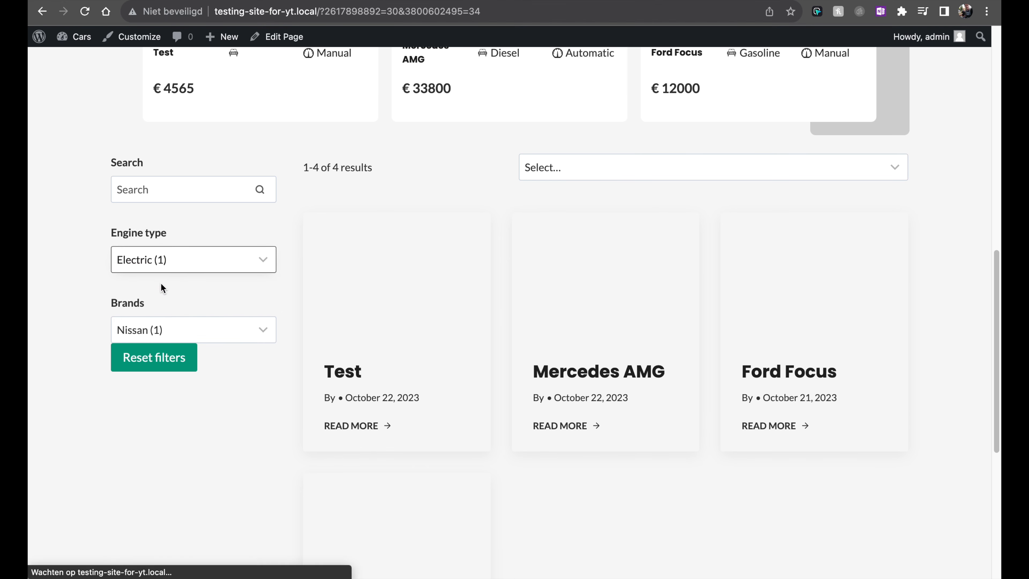
{"action": "left_click", "coordinate": [194, 330]}
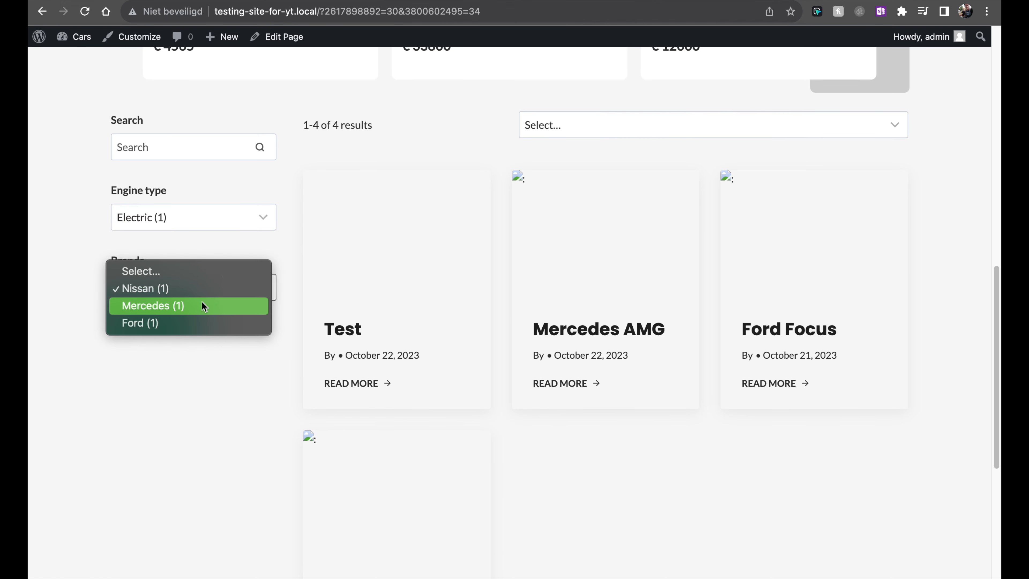
{"action": "left_click", "coordinate": [152, 306]}
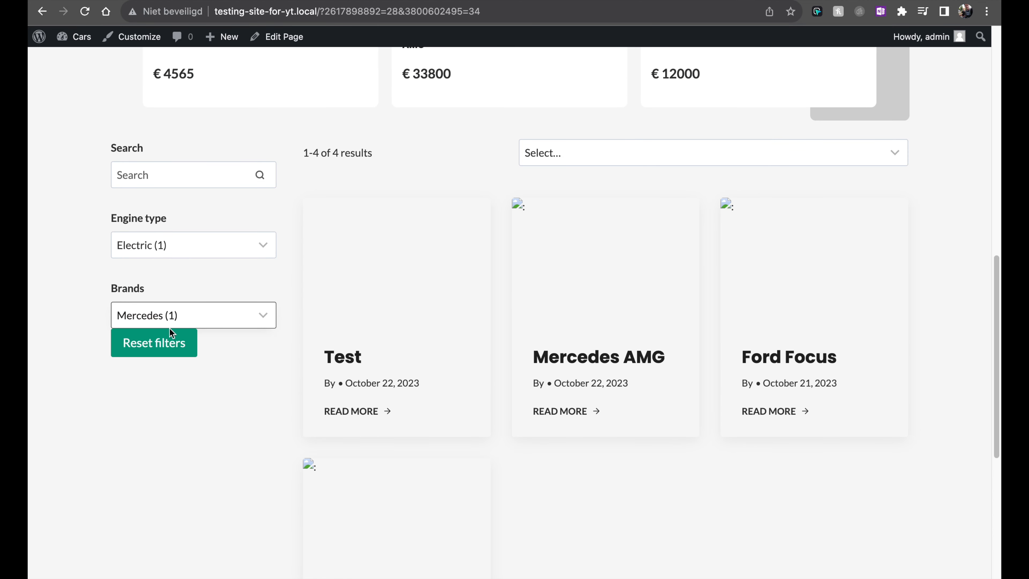
{"action": "left_click", "coordinate": [154, 342]}
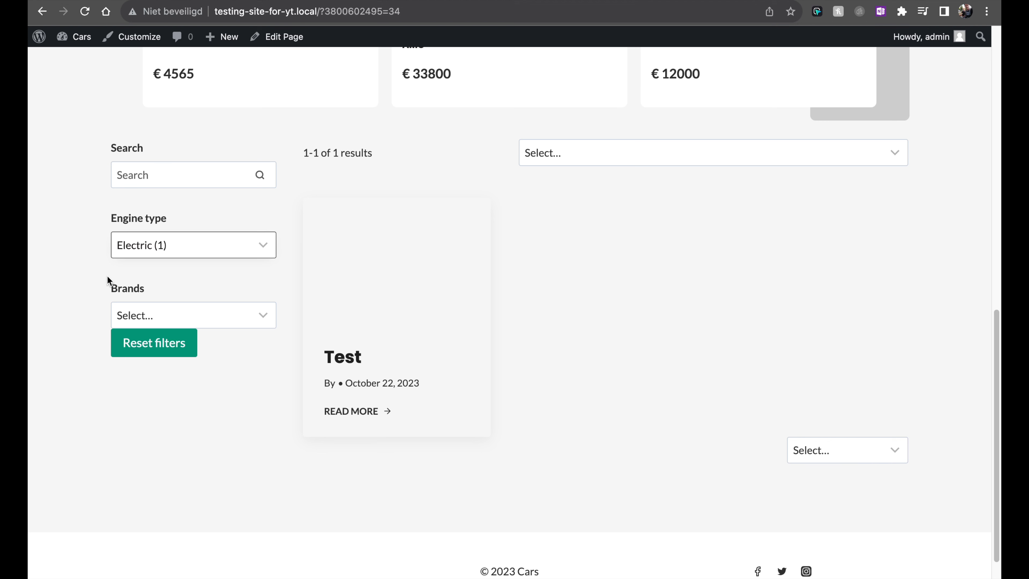
{"action": "mouse_move", "coordinate": [185, 316]}
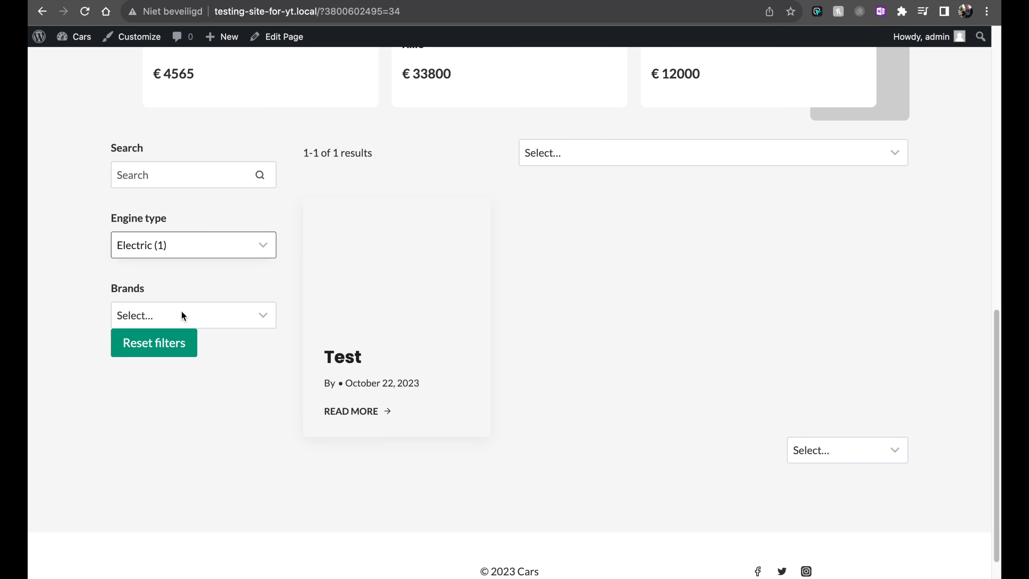
{"action": "left_click", "coordinate": [193, 315]}
{"action": "type", "text": "nissan"}
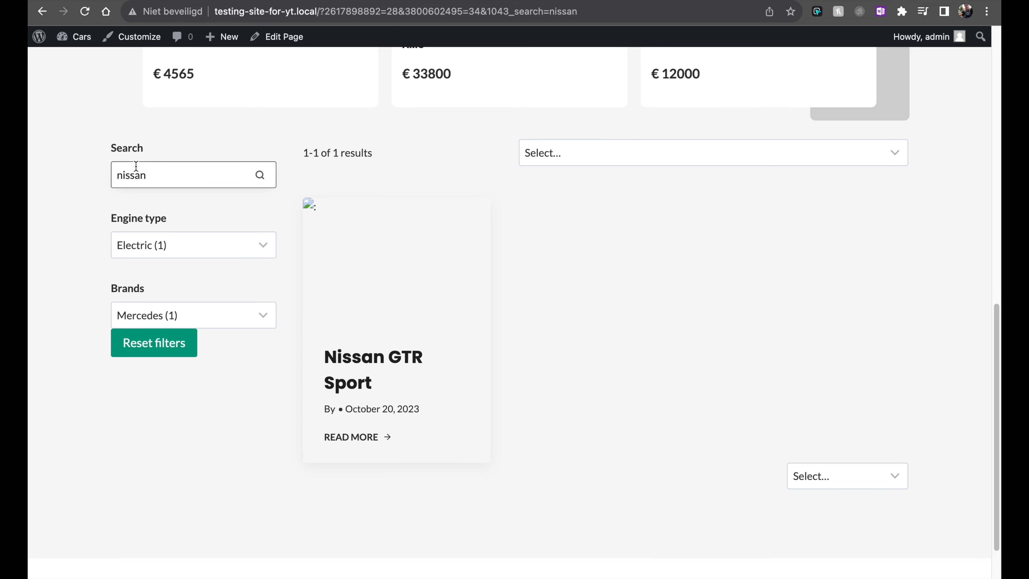
{"action": "mouse_move", "coordinate": [265, 288]}
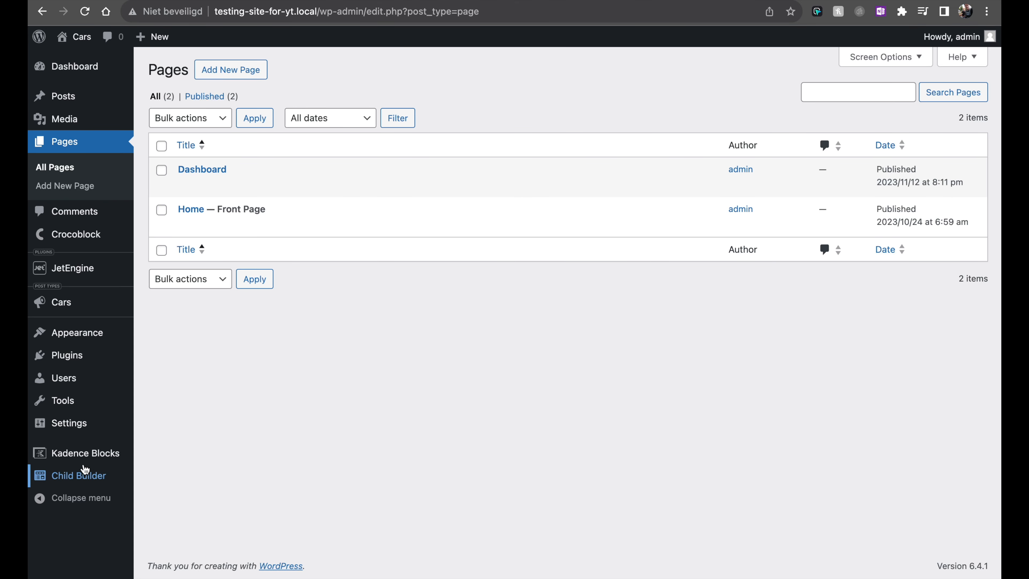
{"action": "mouse_move", "coordinate": [92, 455]}
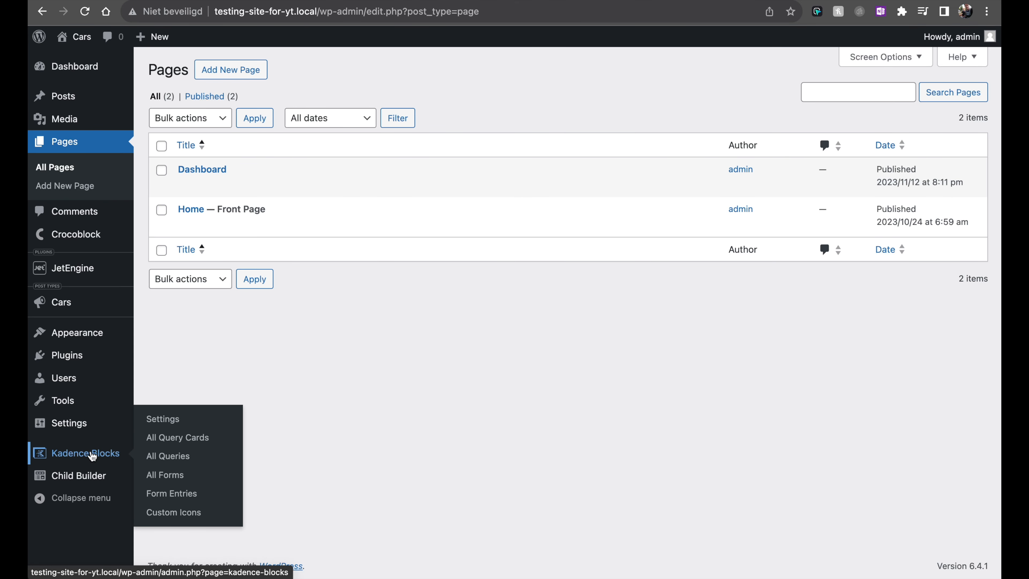
{"action": "mouse_move", "coordinate": [128, 462]}
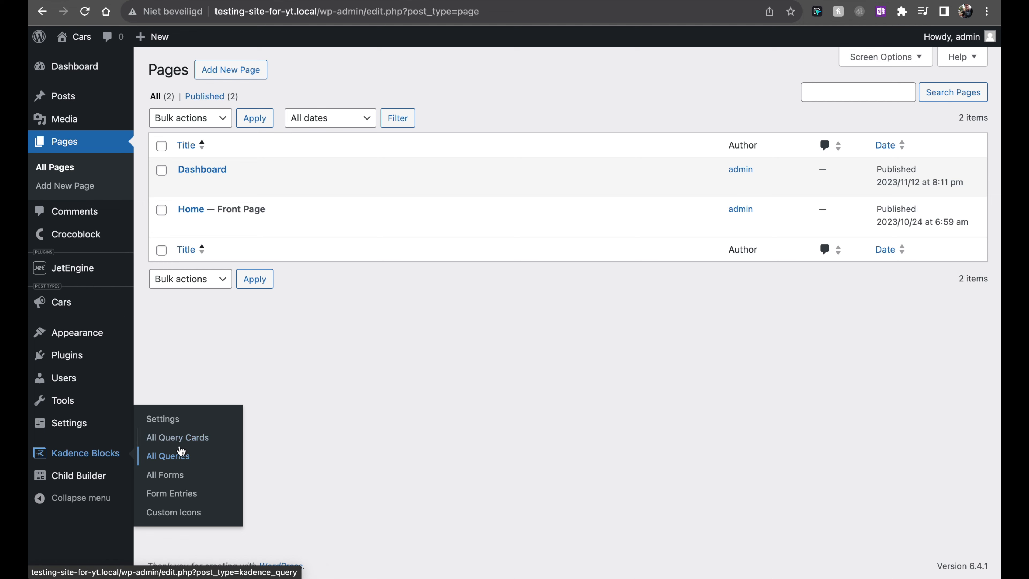
Step: Start a new query card from the All Query Cards screen
{"action": "left_click", "coordinate": [178, 437]}
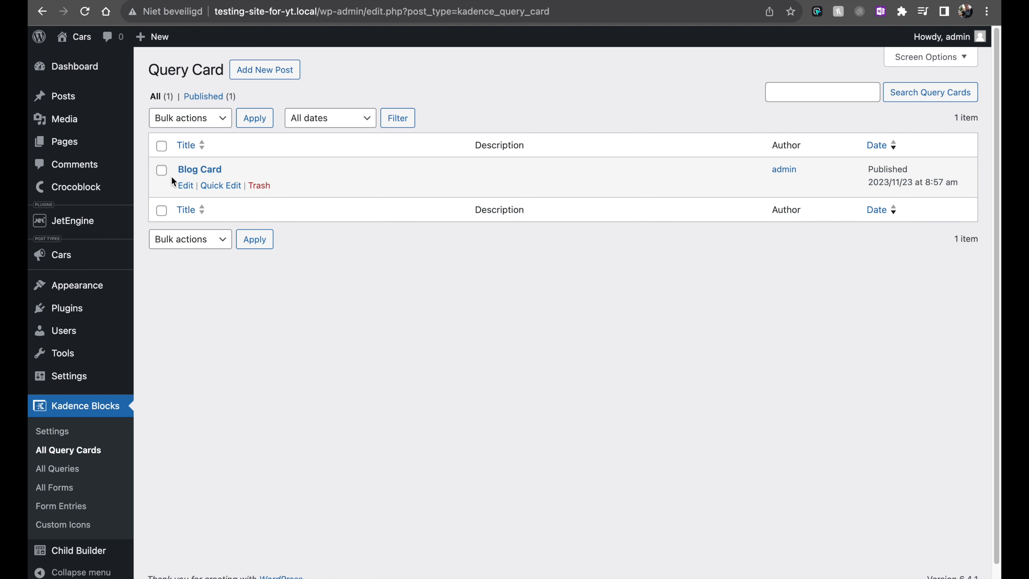
{"action": "mouse_move", "coordinate": [258, 223]}
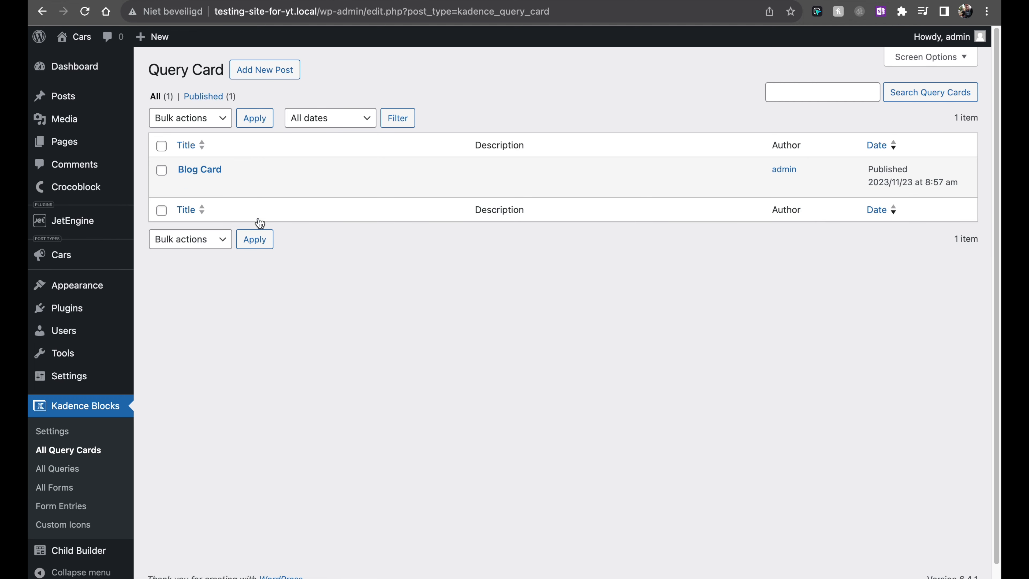
{"action": "left_click", "coordinate": [264, 69]}
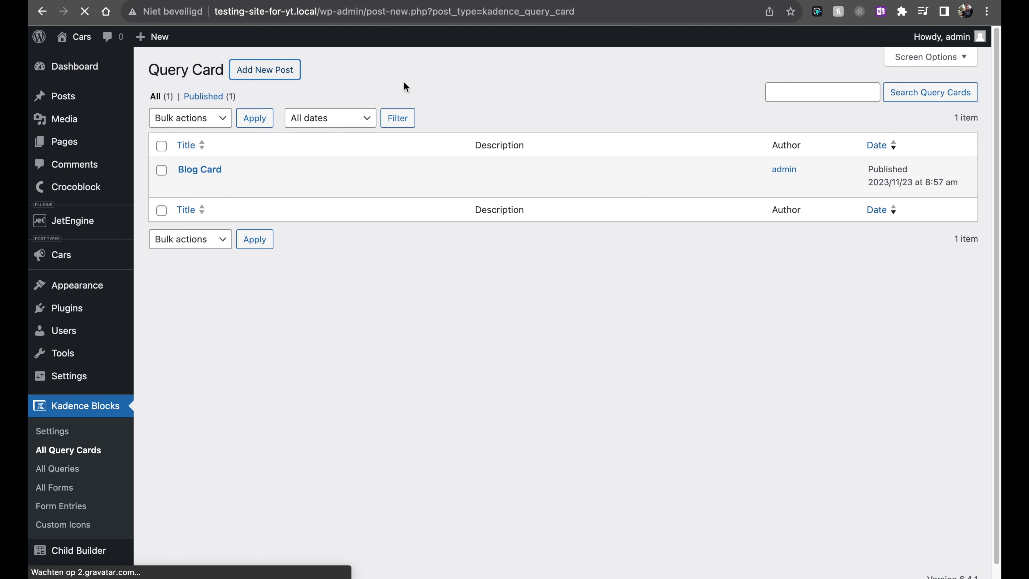
Step: Create a second query card titled 'Blog Card' with Posts kept as the preview post type
{"action": "left_click", "coordinate": [264, 69]}
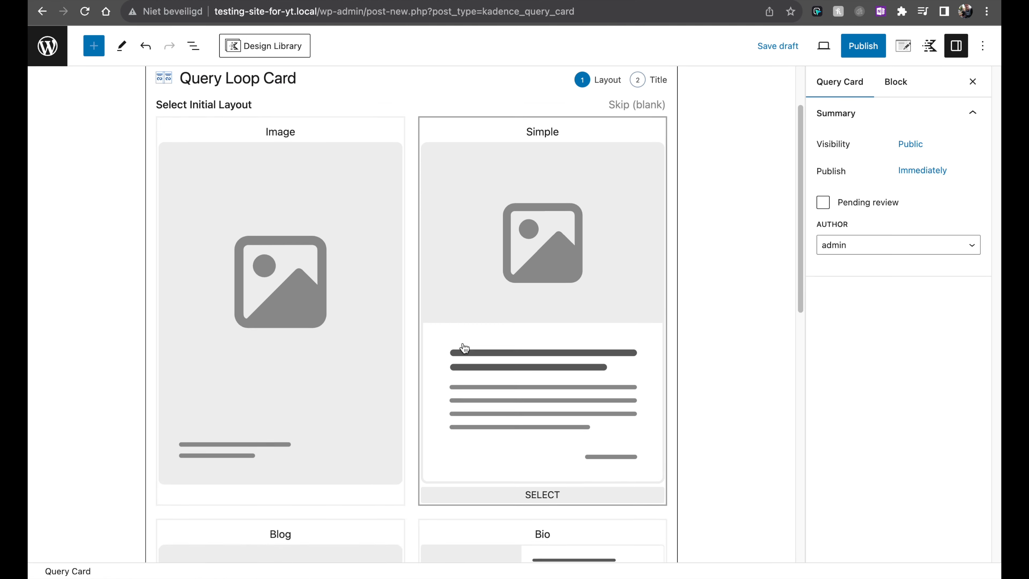
{"action": "scroll", "scroll_direction": "down", "scroll_amount": 3}
{"action": "type", "text": "Blog Card"}
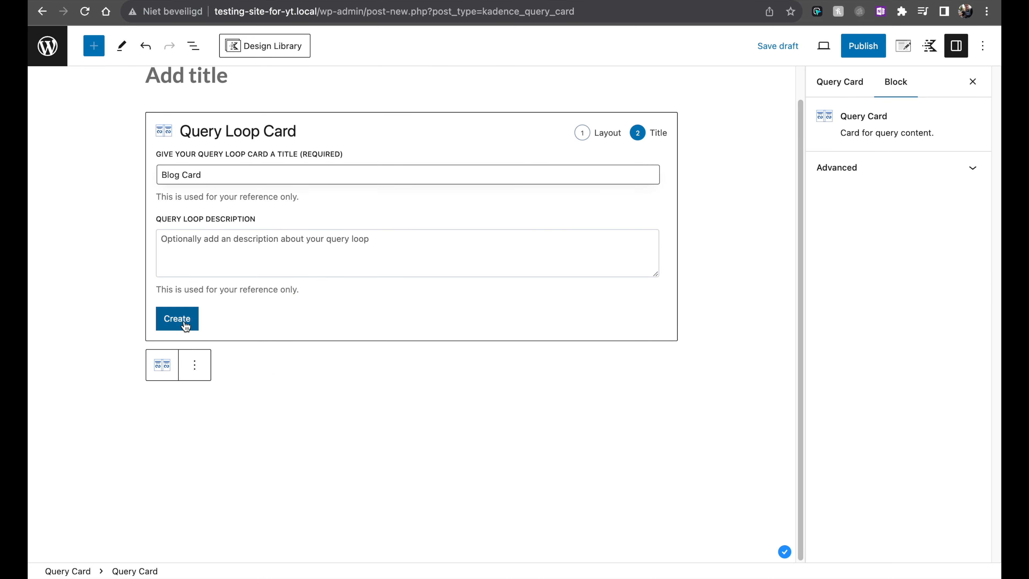
{"action": "left_click", "coordinate": [177, 318]}
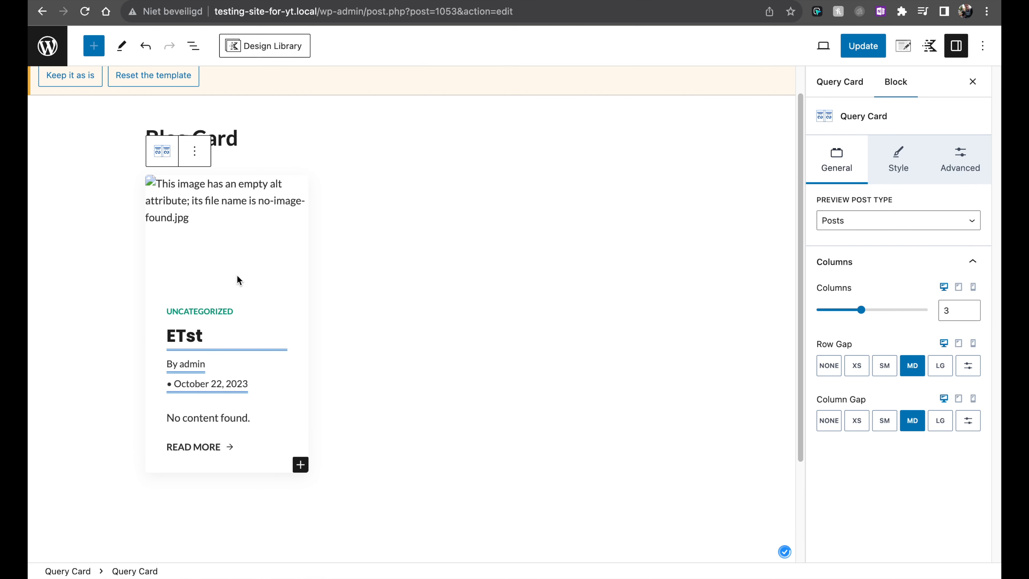
{"action": "left_click", "coordinate": [897, 220]}
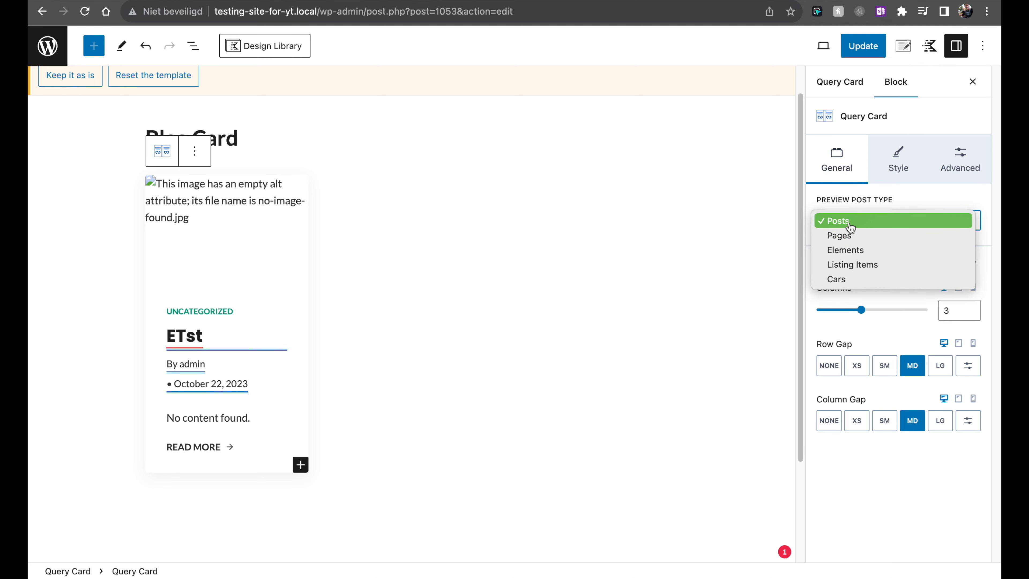
{"action": "left_click", "coordinate": [838, 220]}
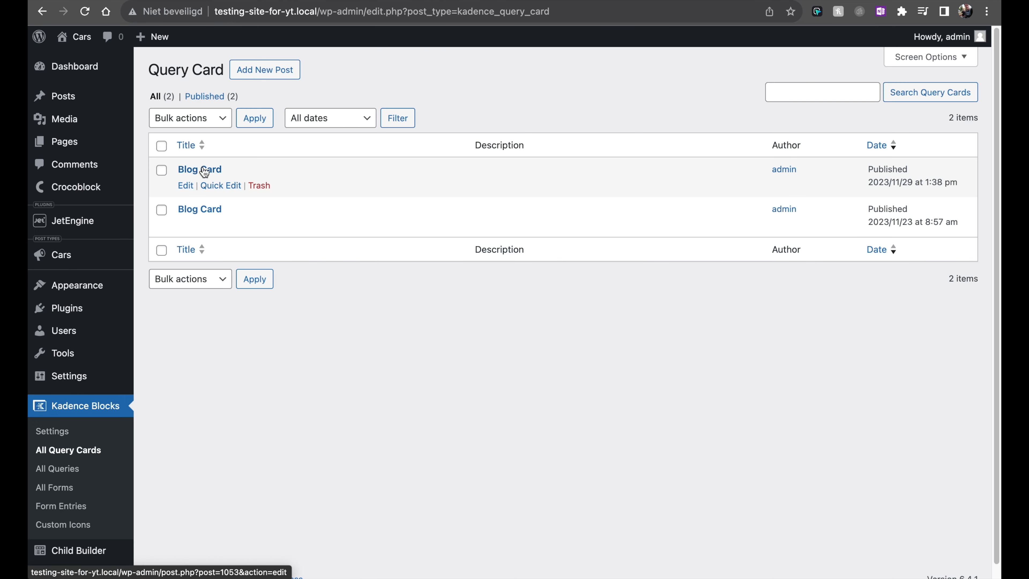
Step: Rename the older card to 'Blog Card 2' via Quick Edit and go into the new Blog Card
{"action": "left_click", "coordinate": [220, 185]}
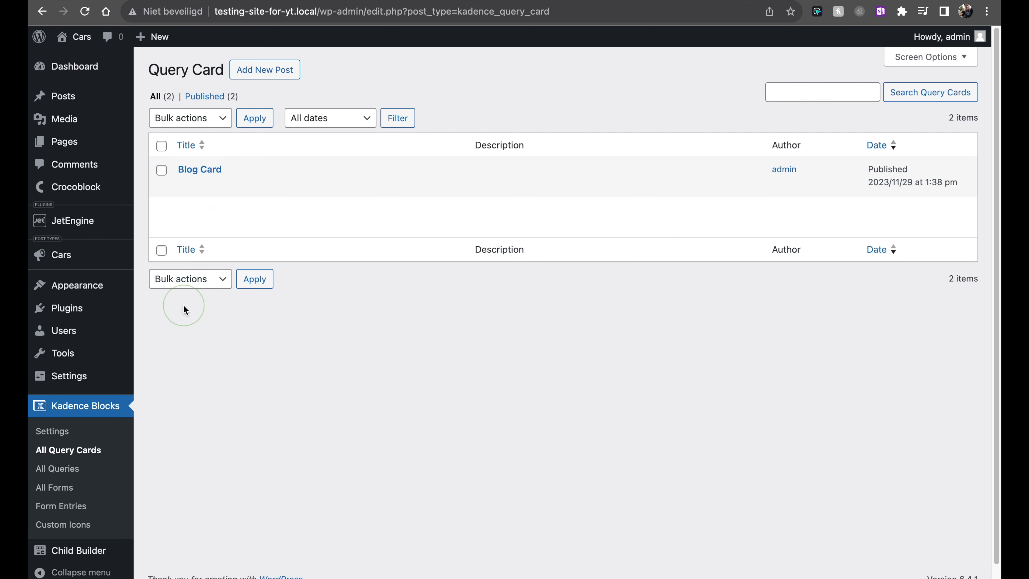
{"action": "left_click", "coordinate": [200, 169]}
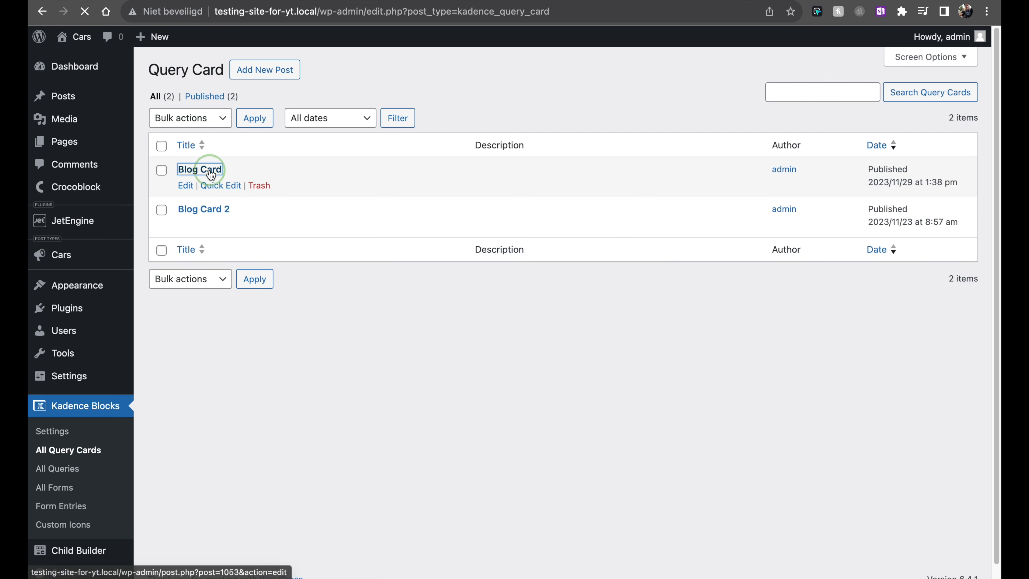
{"action": "left_click", "coordinate": [199, 169]}
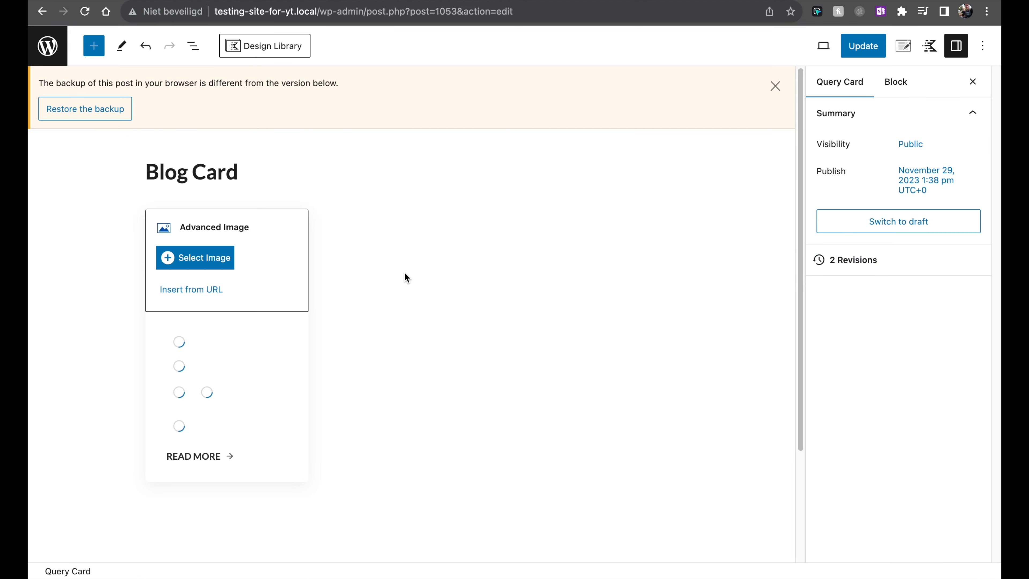
Step: Disable Enable Link on the card's category Dynamic List and update the card
{"action": "left_click", "coordinate": [199, 324]}
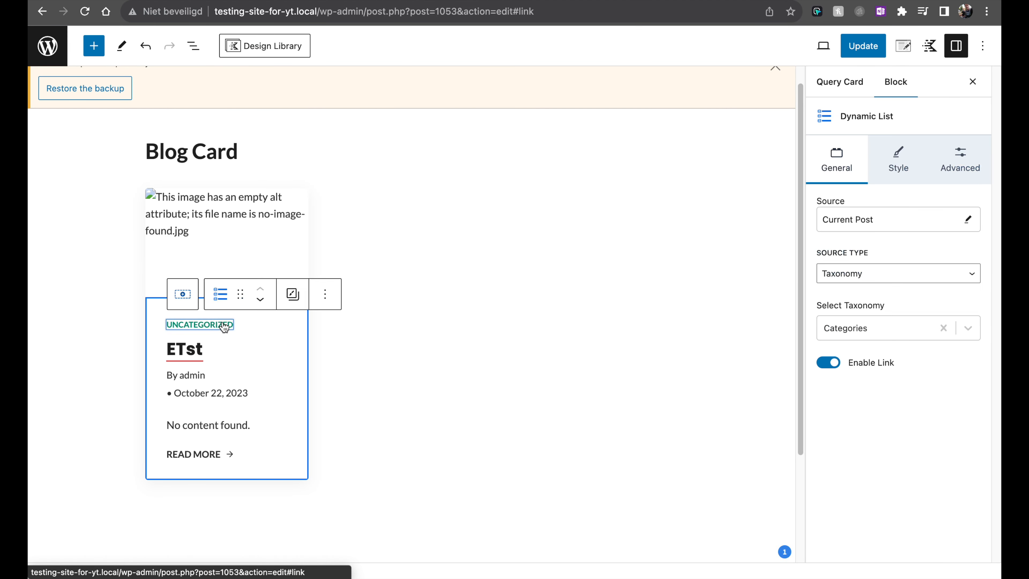
{"action": "left_click", "coordinate": [827, 362]}
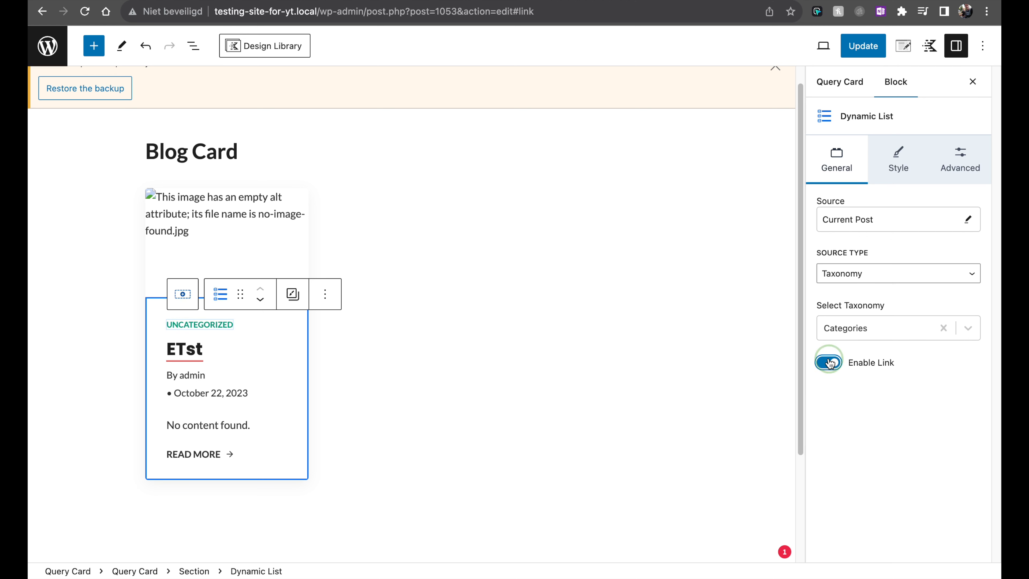
{"action": "left_click", "coordinate": [829, 362]}
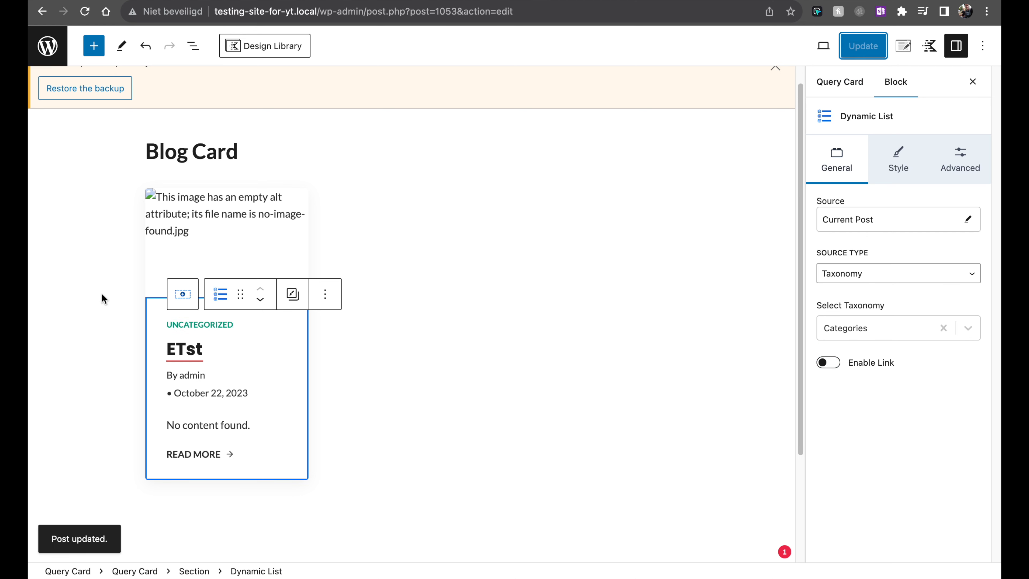
{"action": "mouse_move", "coordinate": [203, 220]}
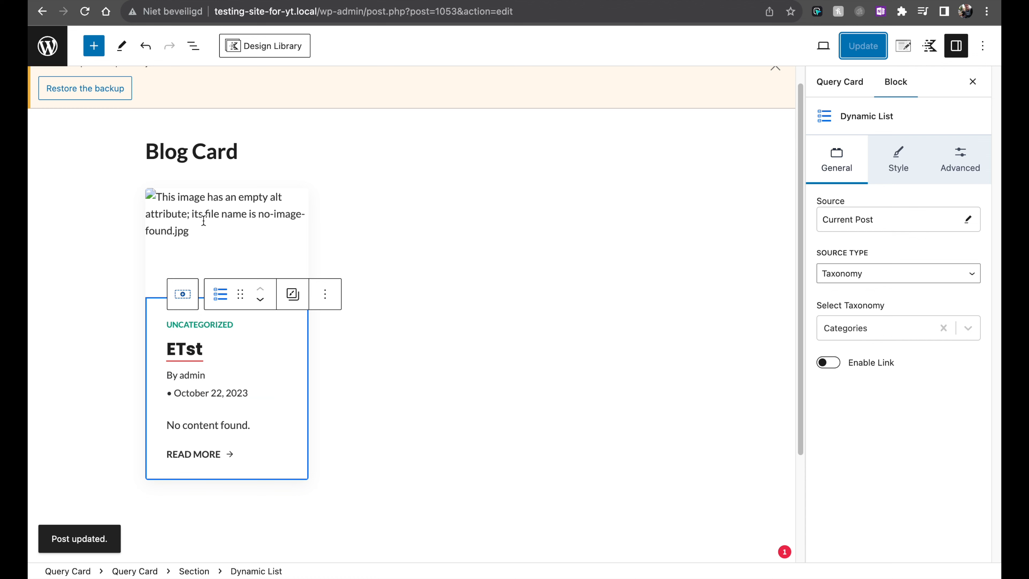
{"action": "mouse_move", "coordinate": [292, 236]}
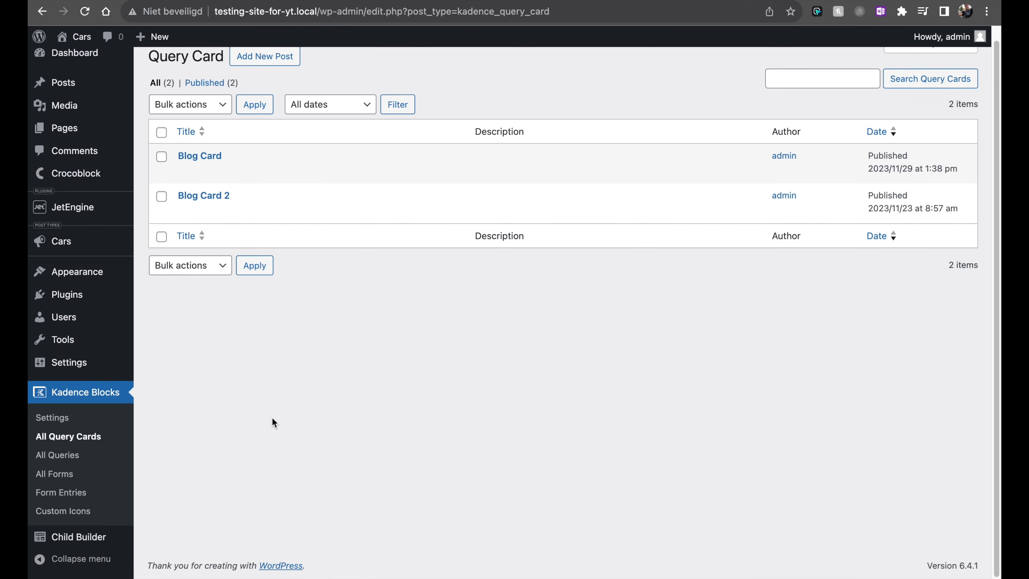
Step: Go to All Queries and load the Sidebar Left Video query in the editor
{"action": "left_click", "coordinate": [57, 455]}
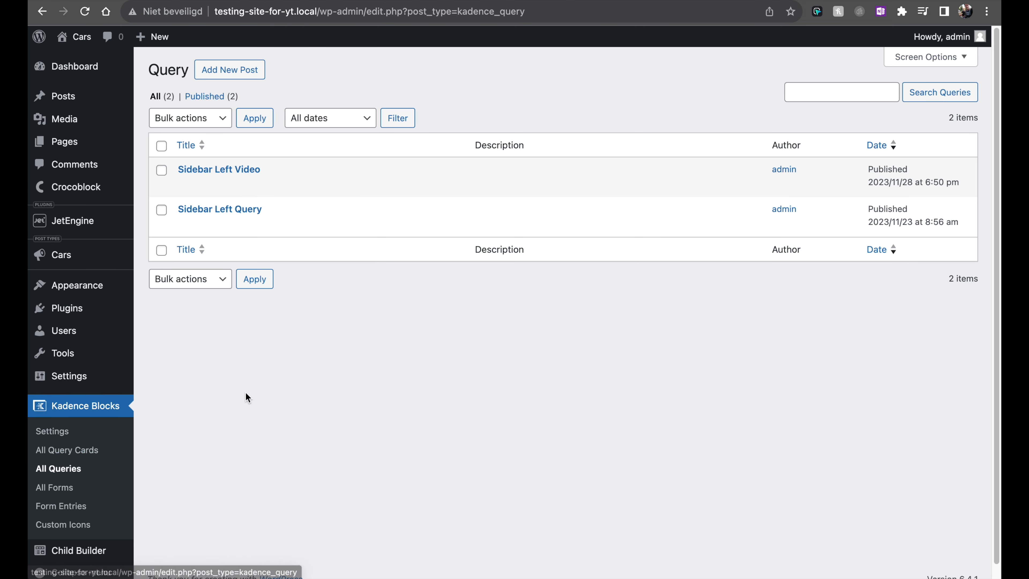
{"action": "mouse_move", "coordinate": [244, 170]}
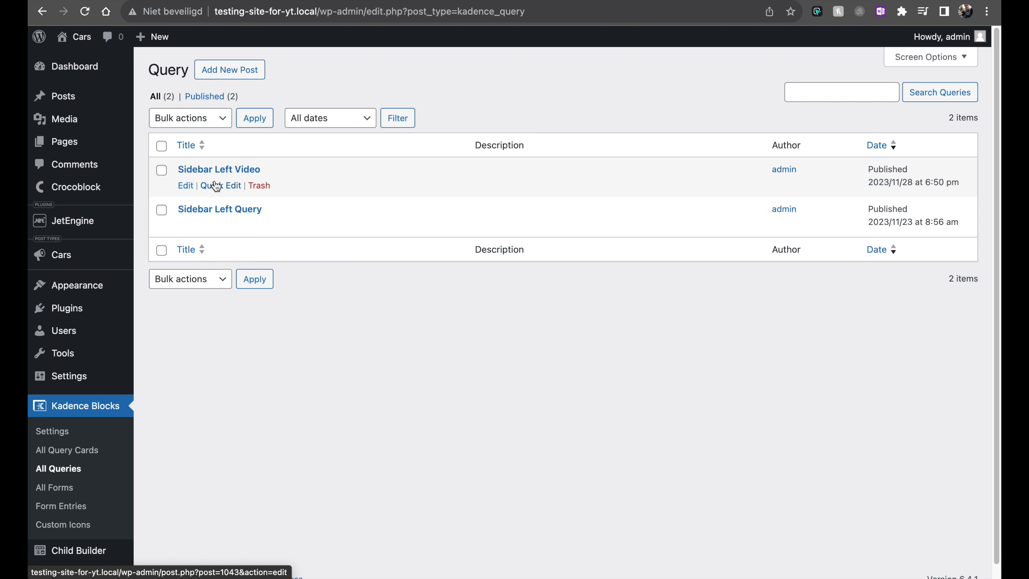
{"action": "mouse_move", "coordinate": [207, 172]}
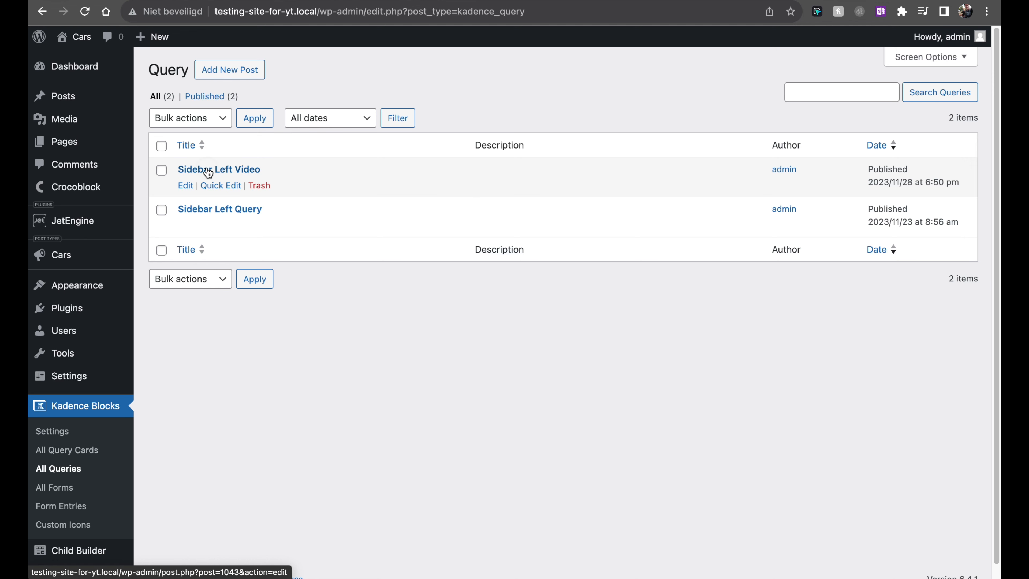
{"action": "left_click", "coordinate": [210, 170]}
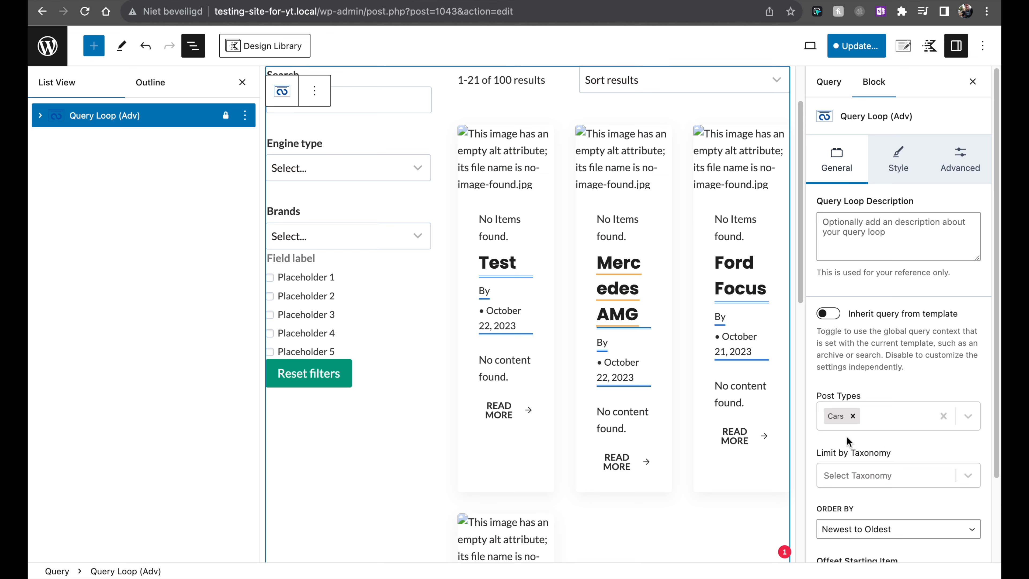
Step: Set Offset Starting Item to 1, update the query, check the homepage shows three cars, and return to All Queries
{"action": "scroll", "scroll_direction": "down", "scroll_amount": 3}
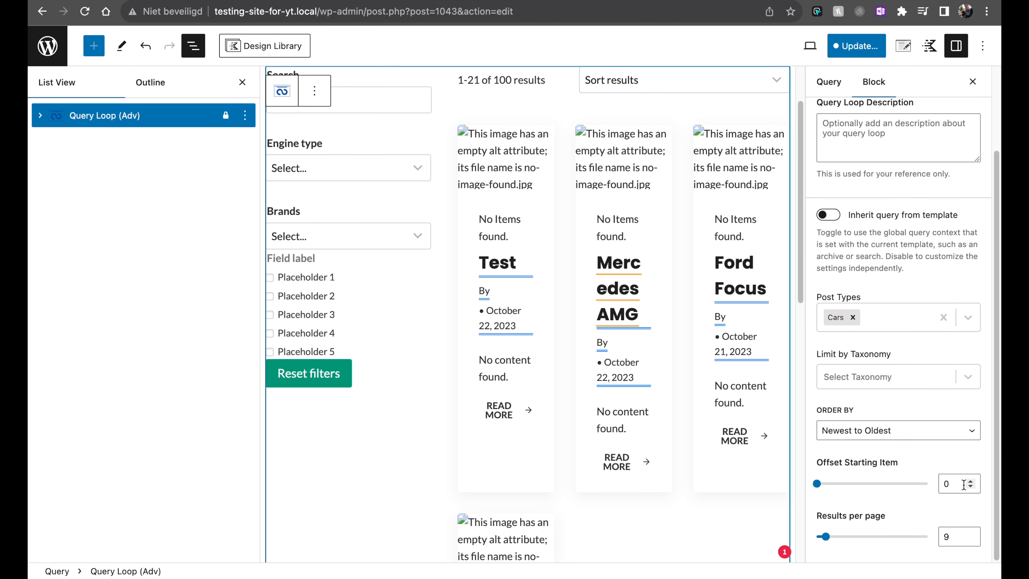
{"action": "left_click", "coordinate": [952, 484]}
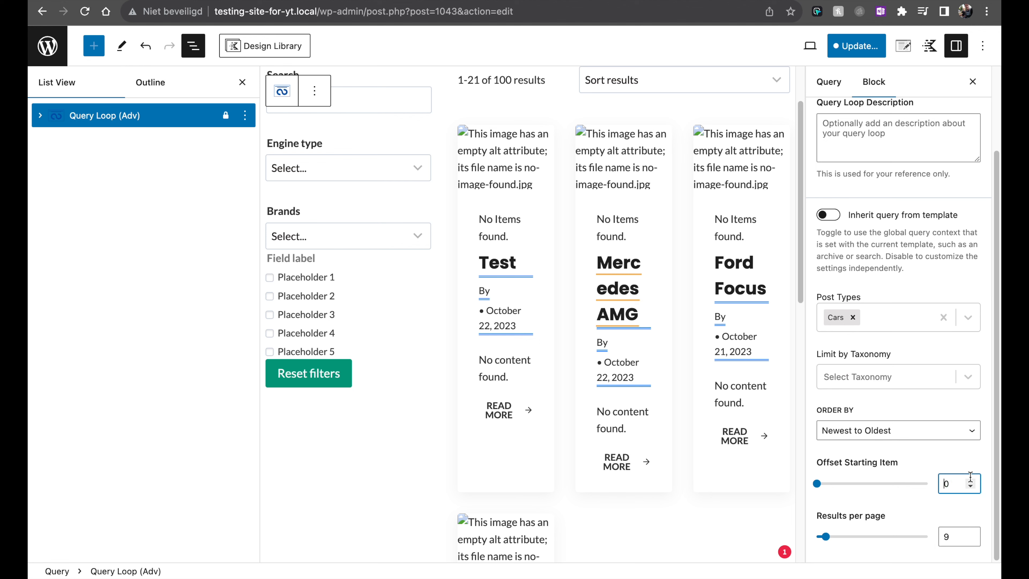
{"action": "left_click", "coordinate": [971, 482]}
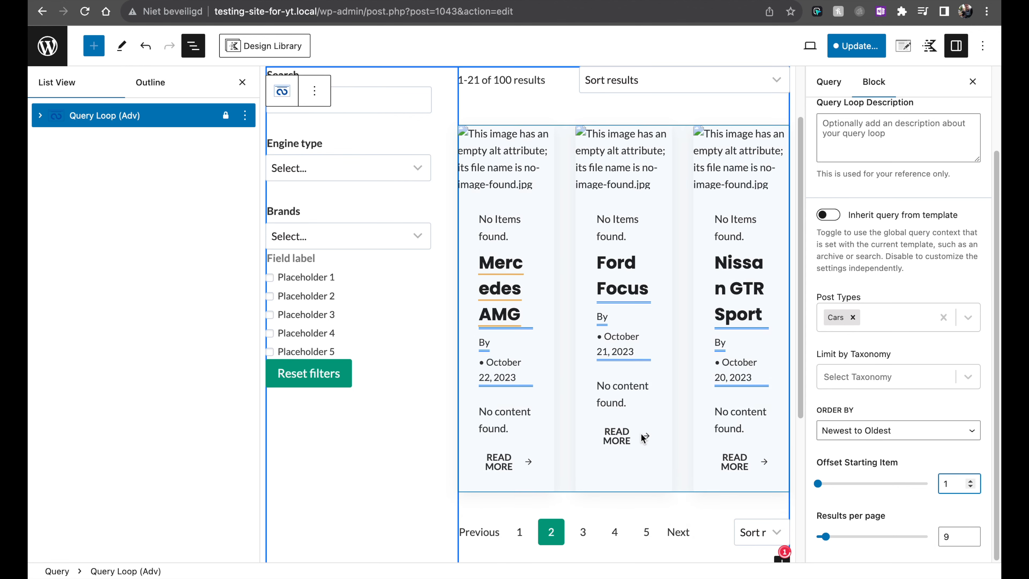
{"action": "scroll", "scroll_direction": "down", "scroll_amount": 3}
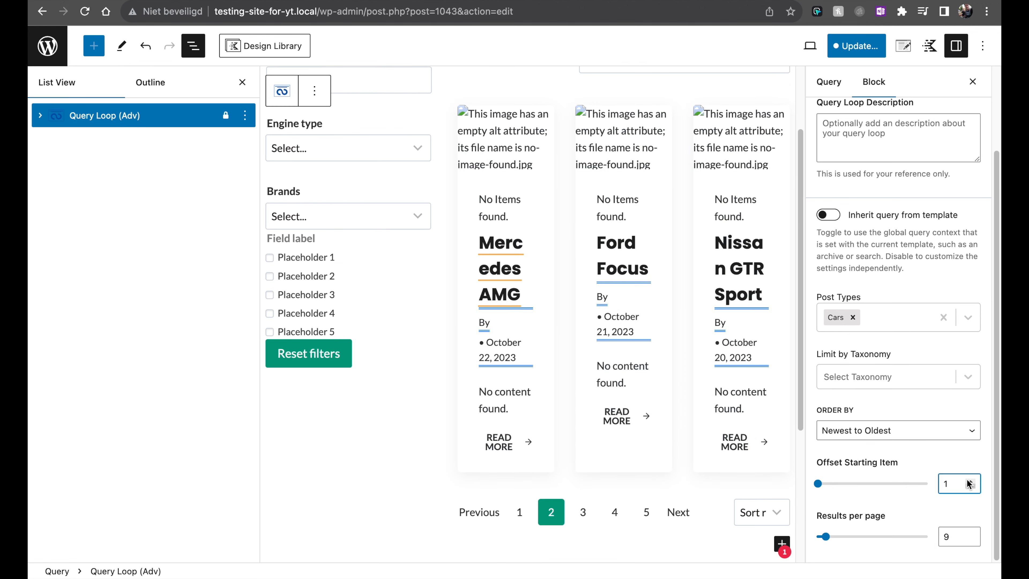
{"action": "left_click", "coordinate": [863, 46]}
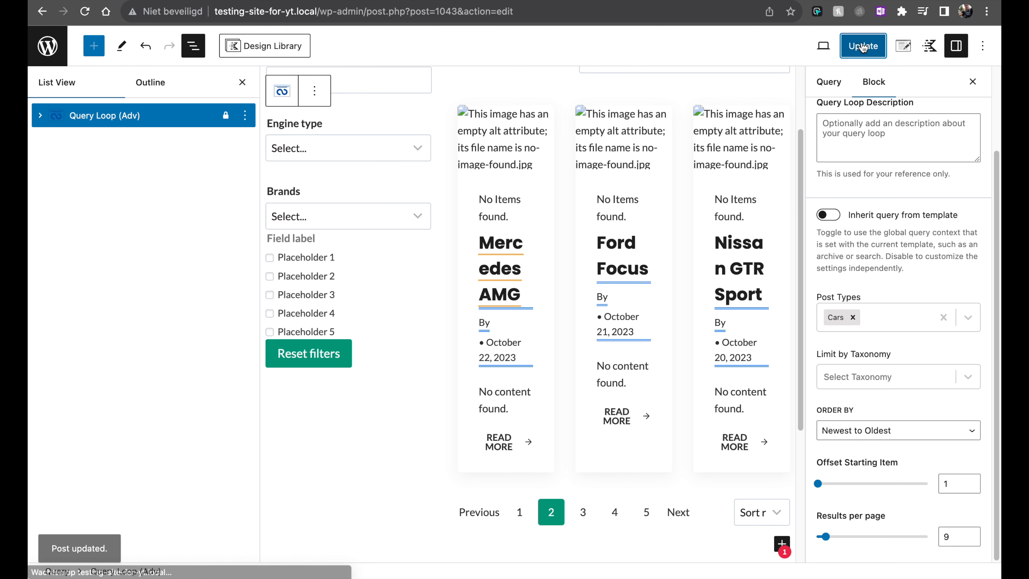
{"action": "left_click", "coordinate": [862, 45]}
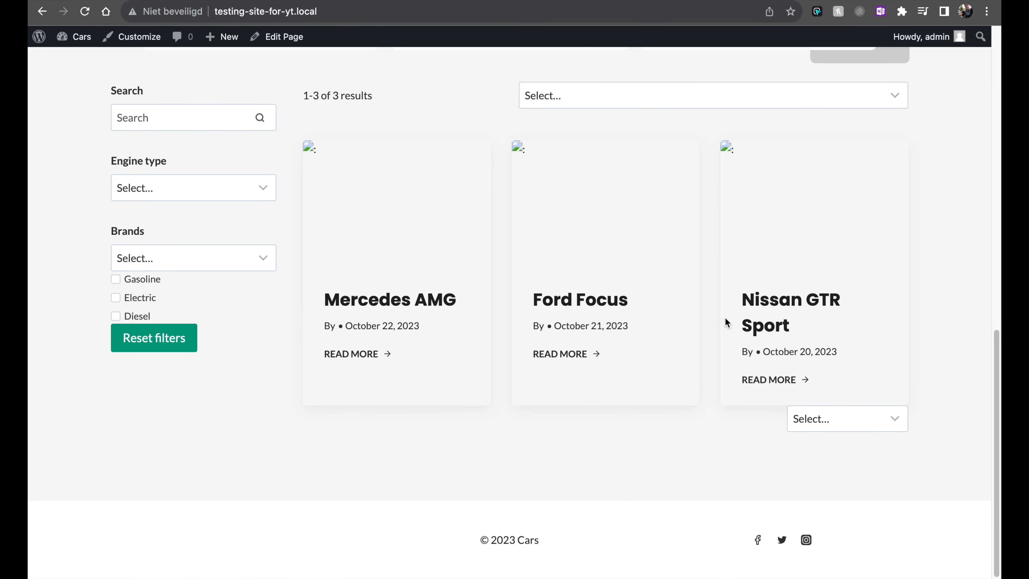
{"action": "scroll", "scroll_direction": "up", "scroll_amount": 3}
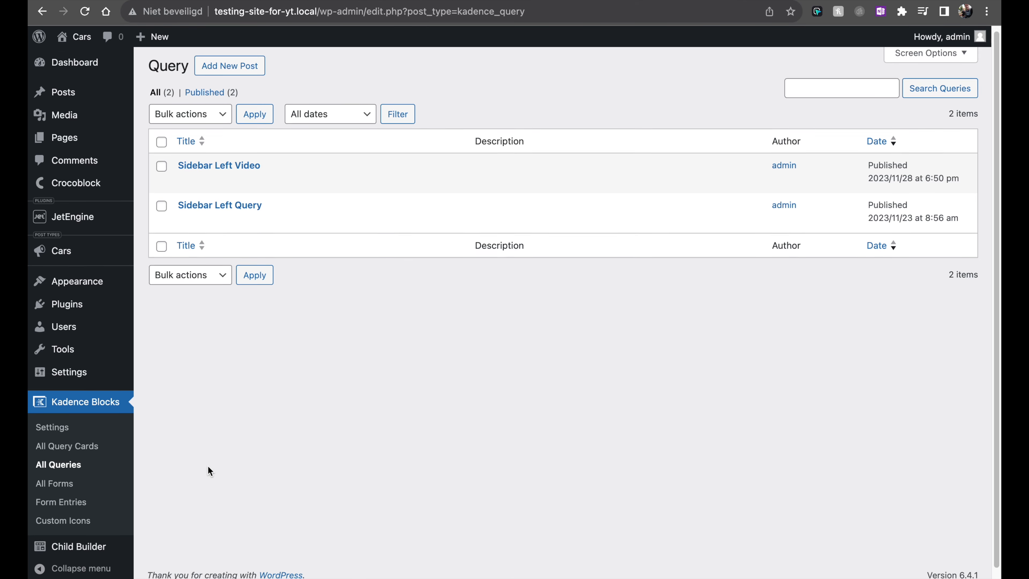
{"action": "mouse_move", "coordinate": [48, 441]}
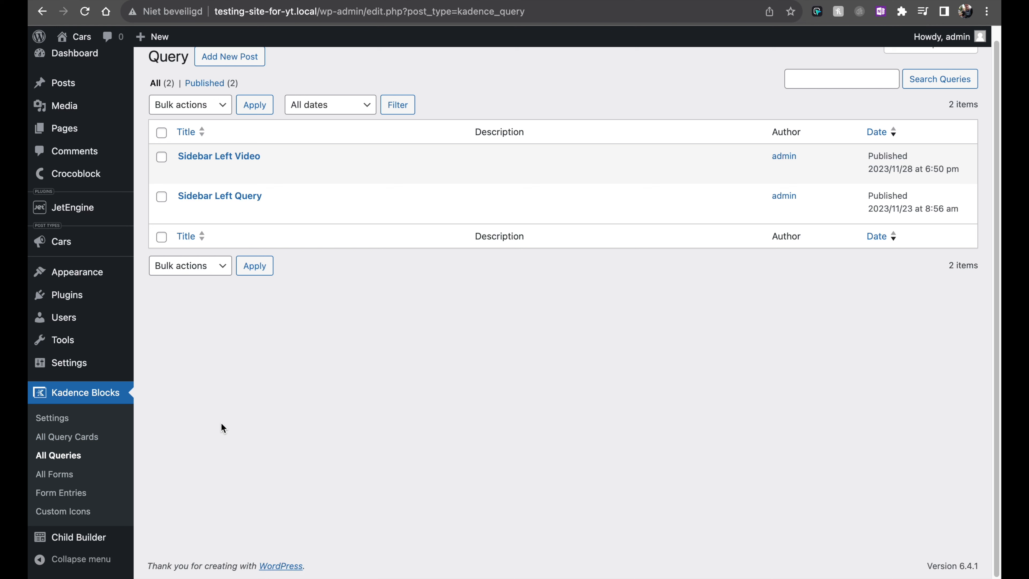
{"action": "mouse_move", "coordinate": [248, 452]}
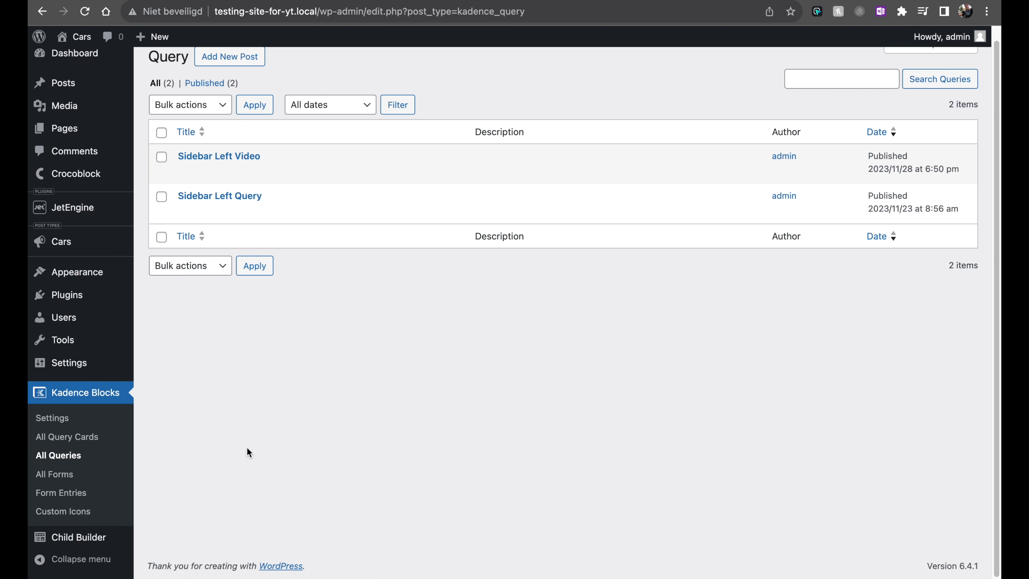